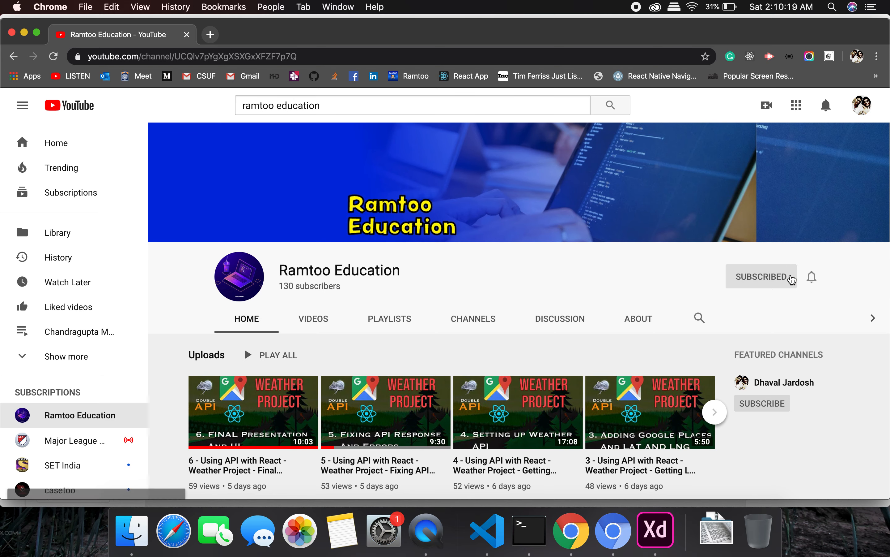
Step: Close the DevTools console and the extra rightmost tab so localhost:8000 fills the window
left_click(811, 277)
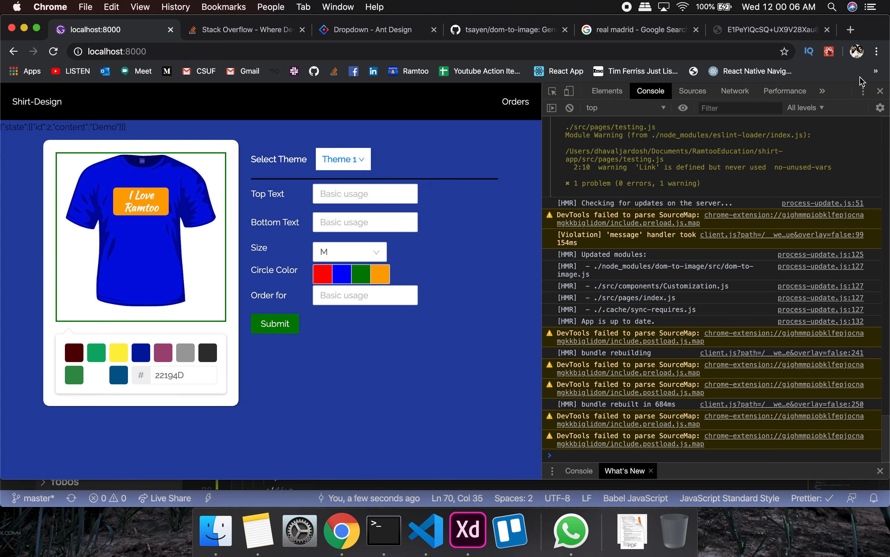
left_click(880, 91)
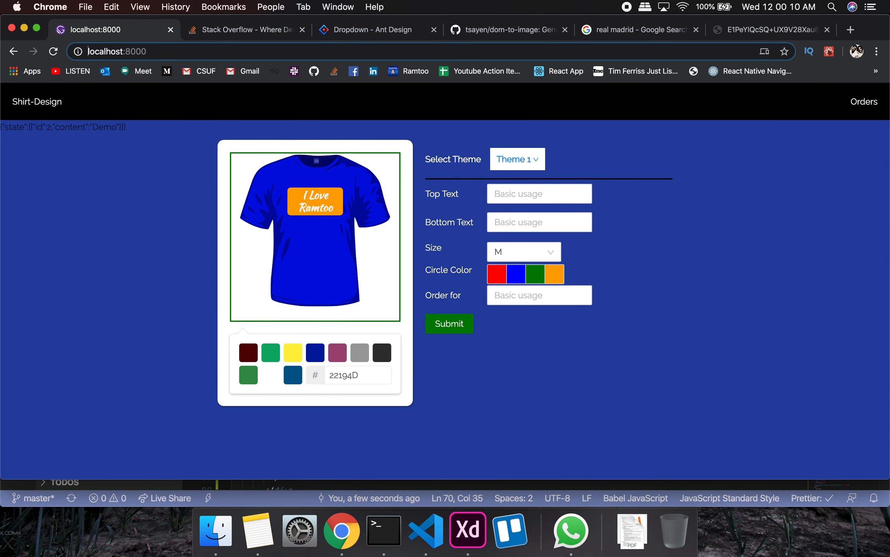
left_click(826, 29)
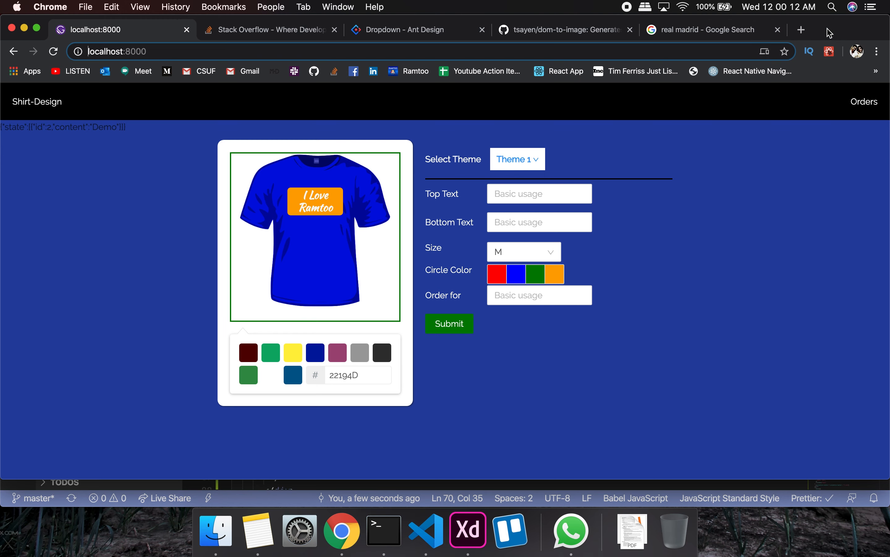
mouse_move(565, 29)
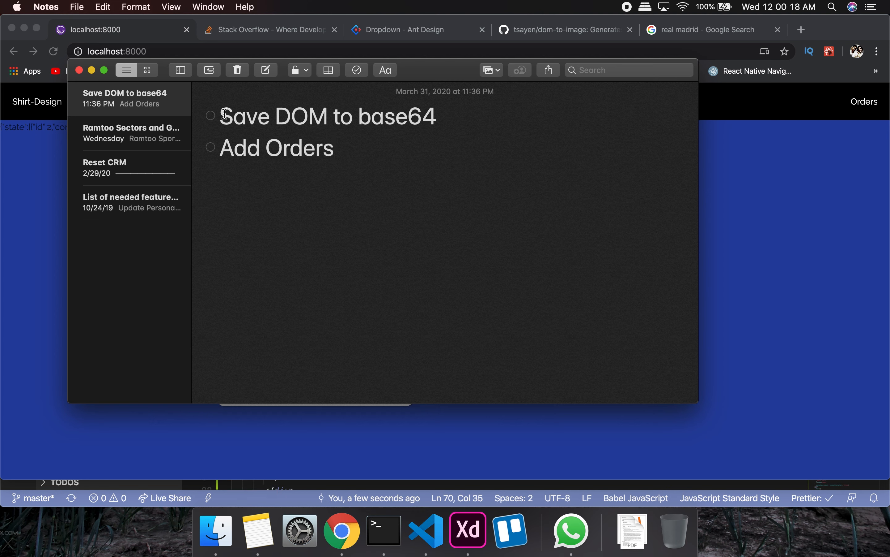
Step: Review the checklist lines 'Save DOM to base64' and 'Add Orders' in the to-do note
left_click(334, 148)
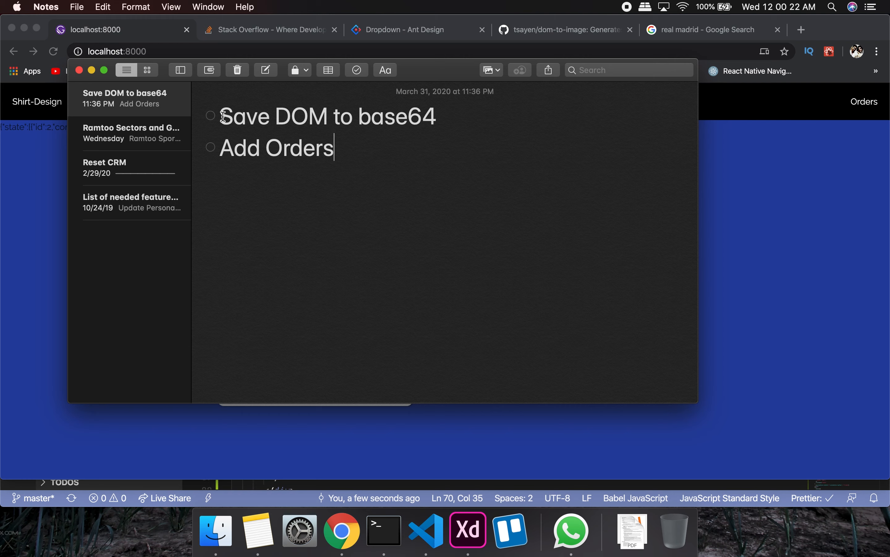
double_click(403, 117)
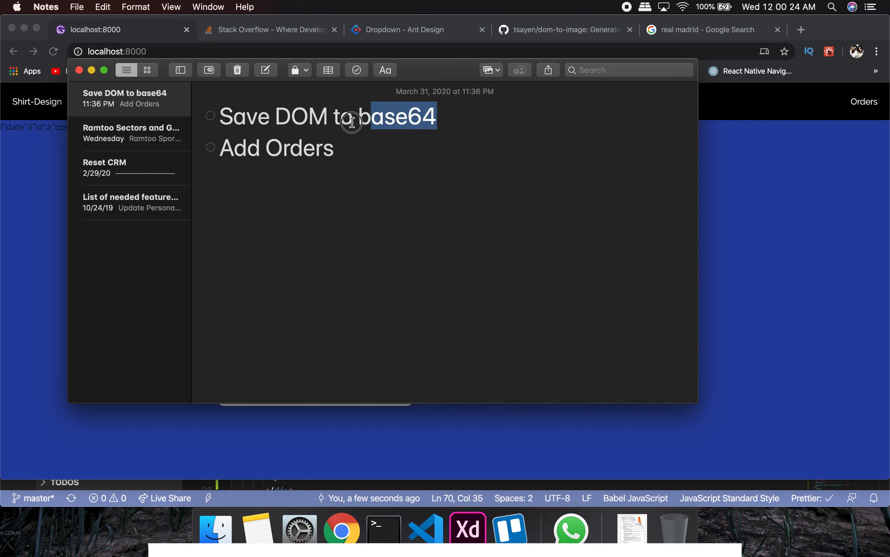
triple_click(327, 116)
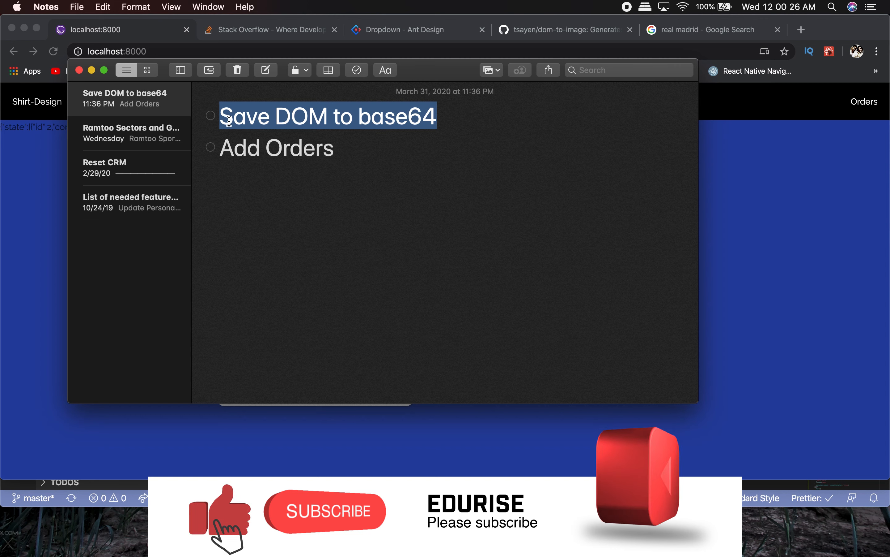
double_click(397, 117)
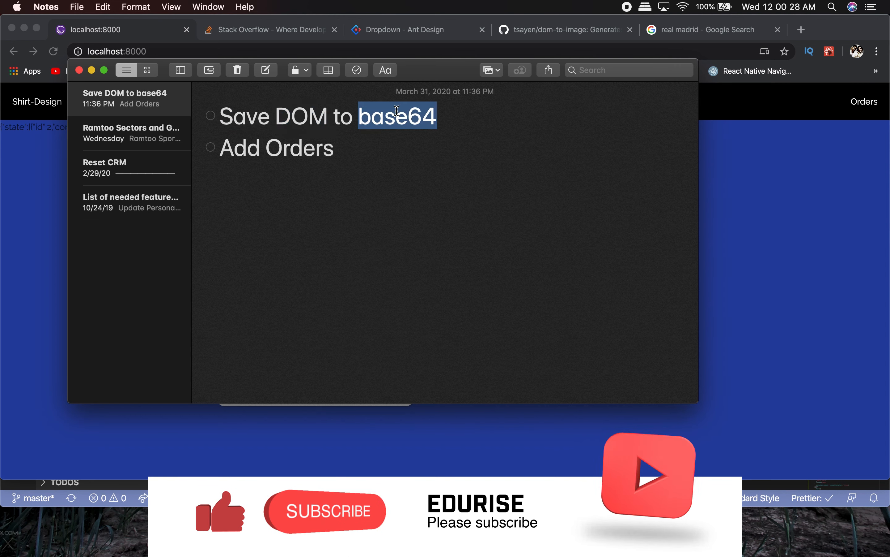
double_click(276, 148)
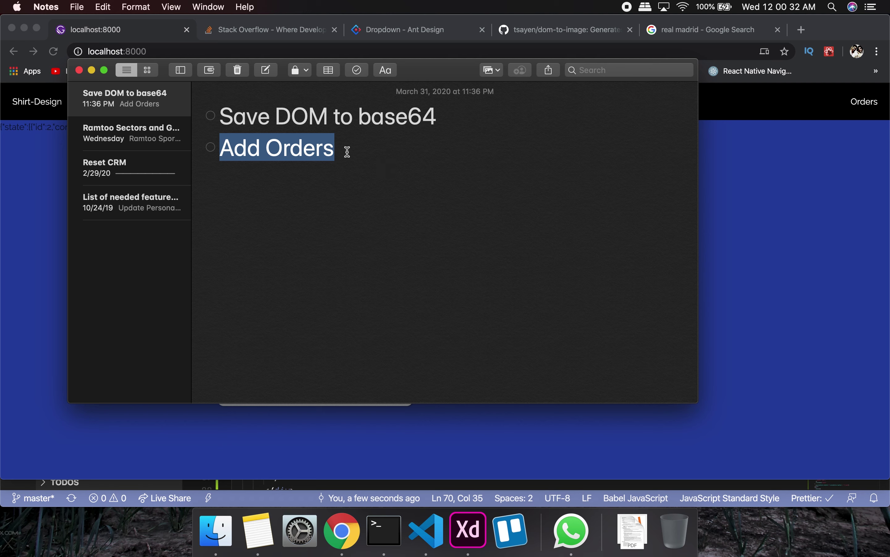
mouse_move(379, 139)
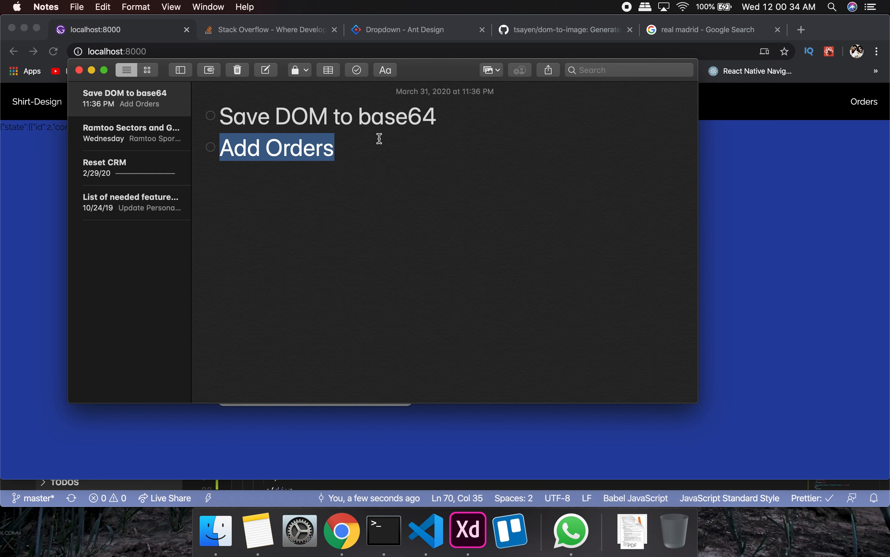
mouse_move(678, 51)
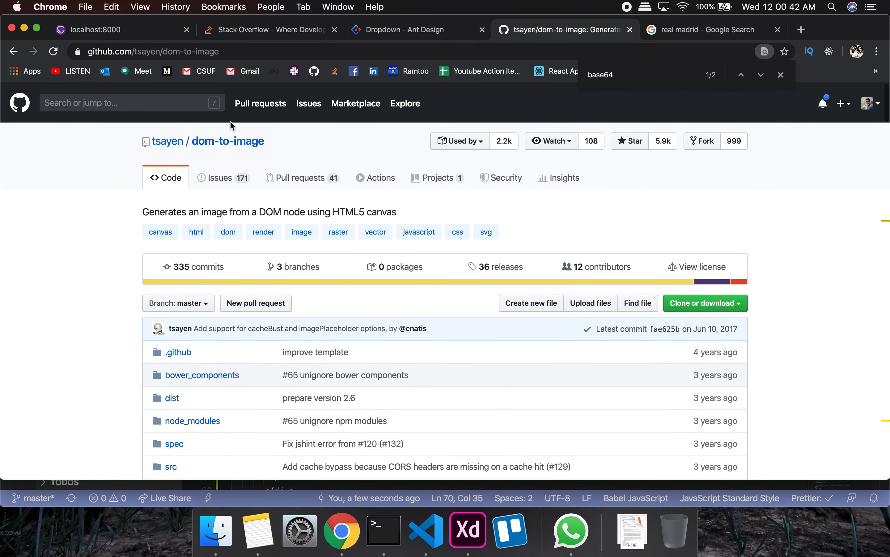
Step: Scroll the tsayen/dom-to-image README to its NPM install and ES6 import section
scroll("down", 3)
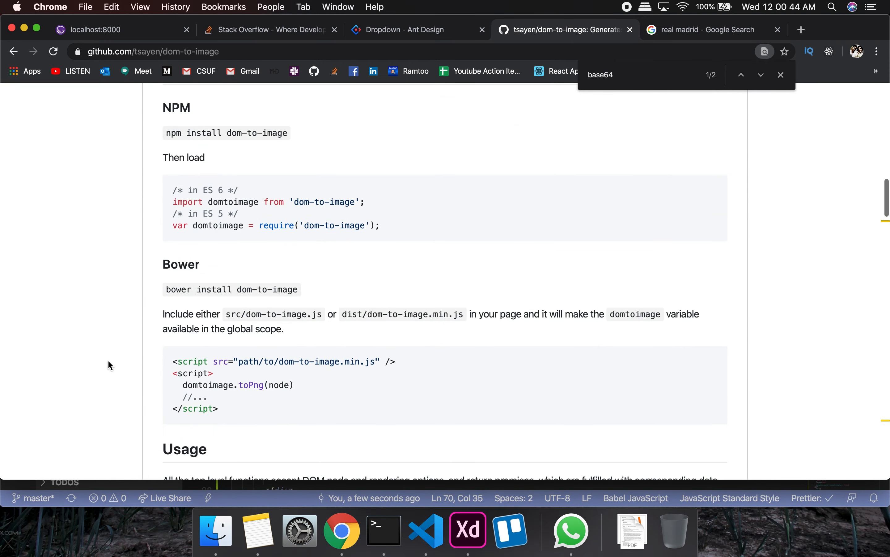
scroll("down", 3)
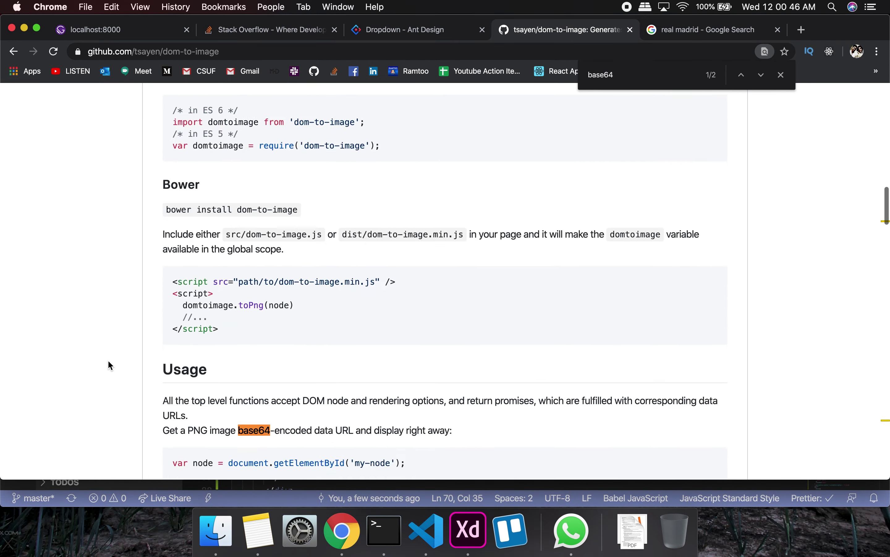
scroll("up", 3)
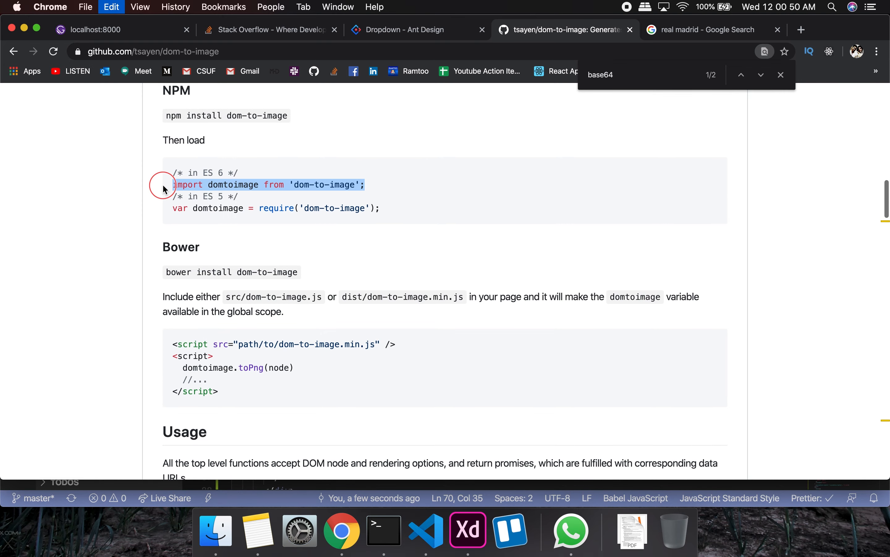
Step: Add "import domtoimage from 'dom-to-image';" under the Theme4 import in Customization.js
left_click(424, 532)
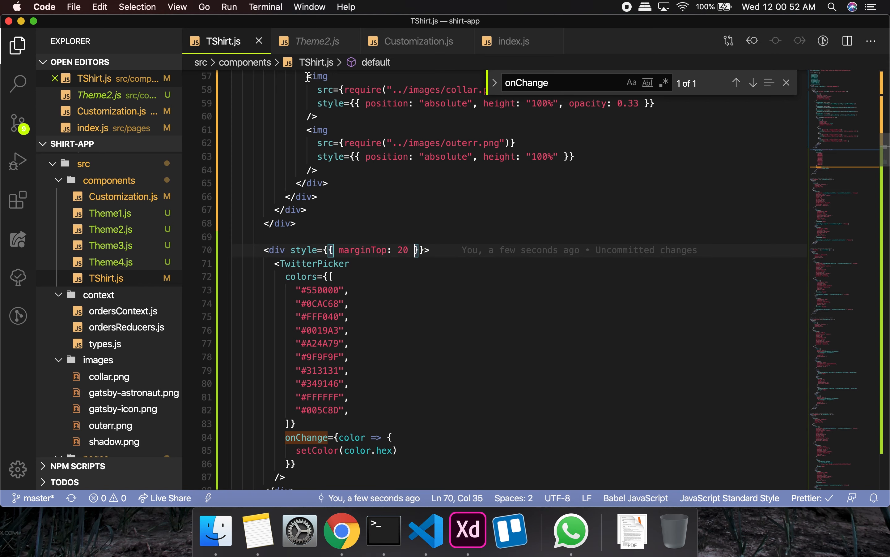
left_click(419, 41)
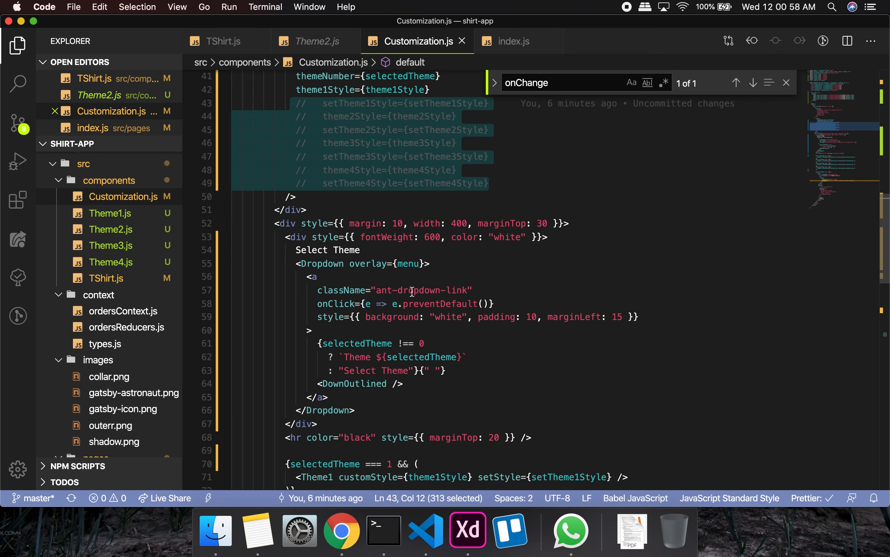
scroll("up", 3)
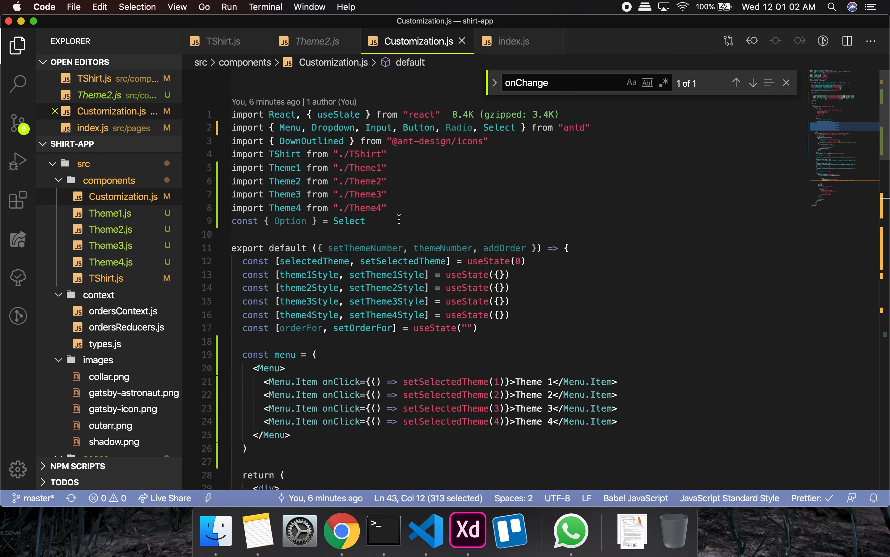
mouse_move(348, 220)
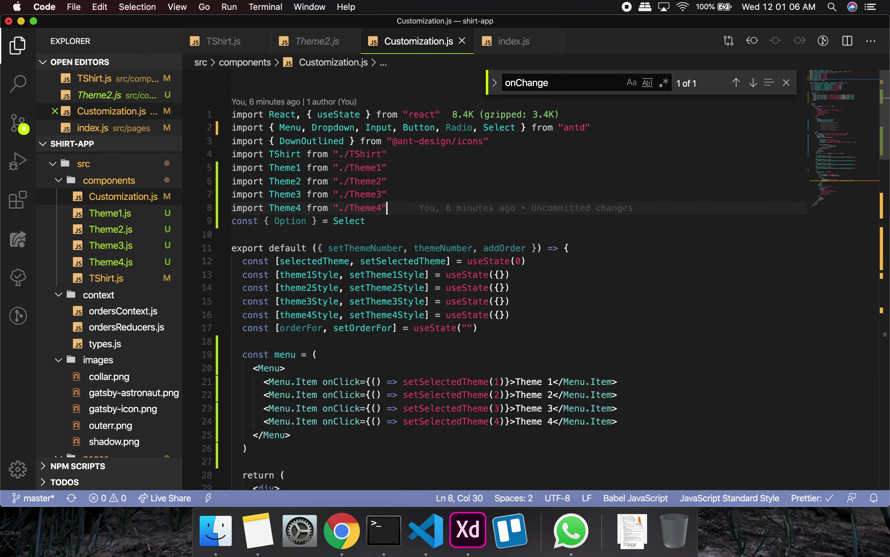
type("import domtoimage from 'dom-to-image';")
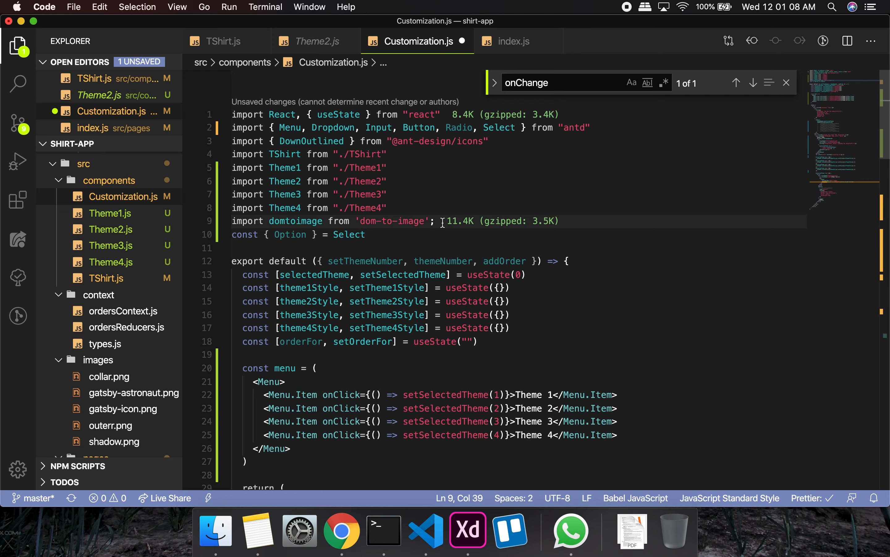
Step: Add a getImage arrow function using domtoimage.toPng on the my-node element
scroll("down", 3)
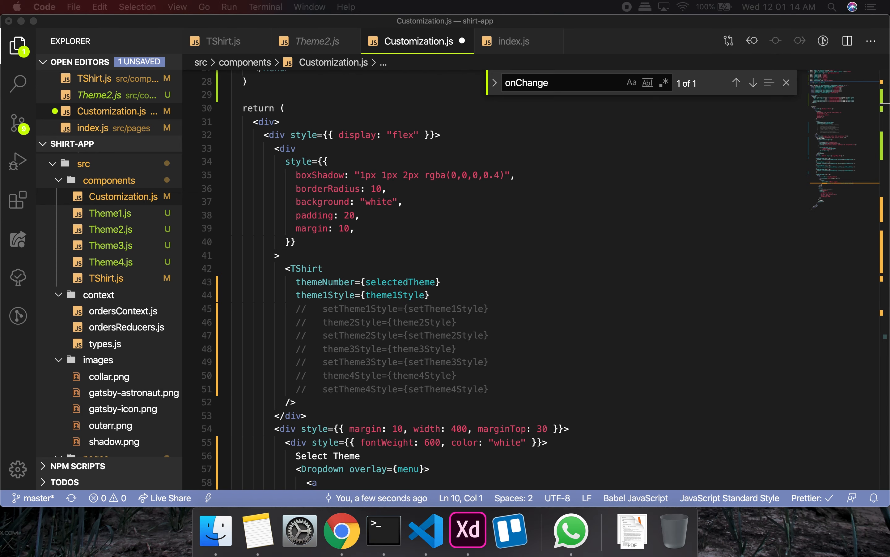
scroll("up", 3)
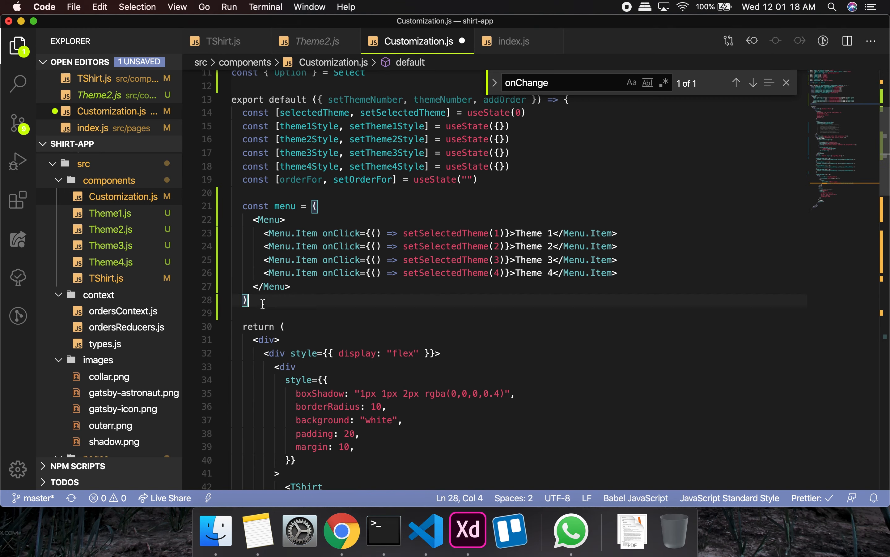
scroll("down", 3)
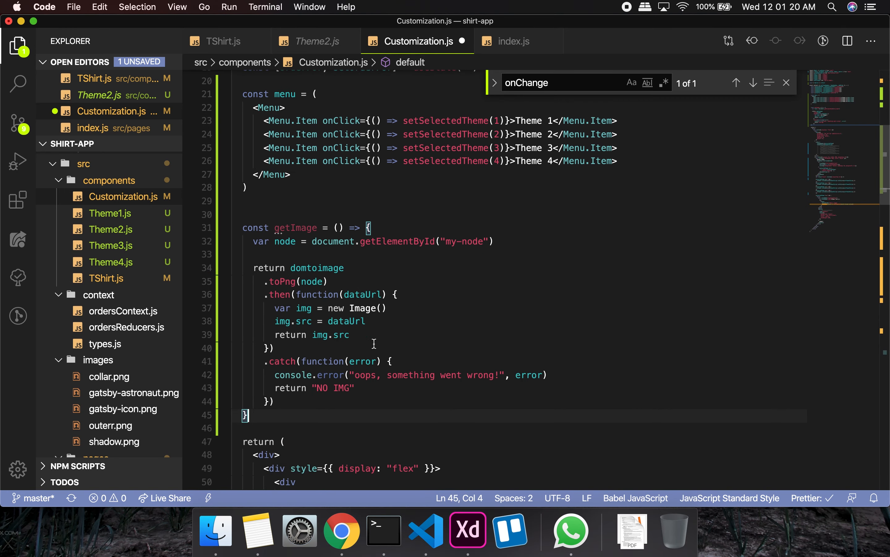
Step: Bring the README's Usage toPng example into view and select its node argument
left_click(342, 531)
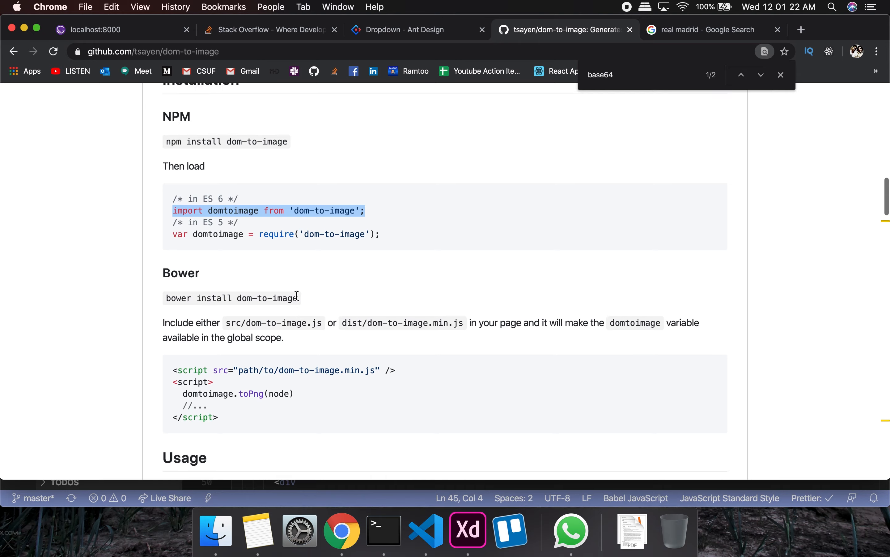
scroll("down", 3)
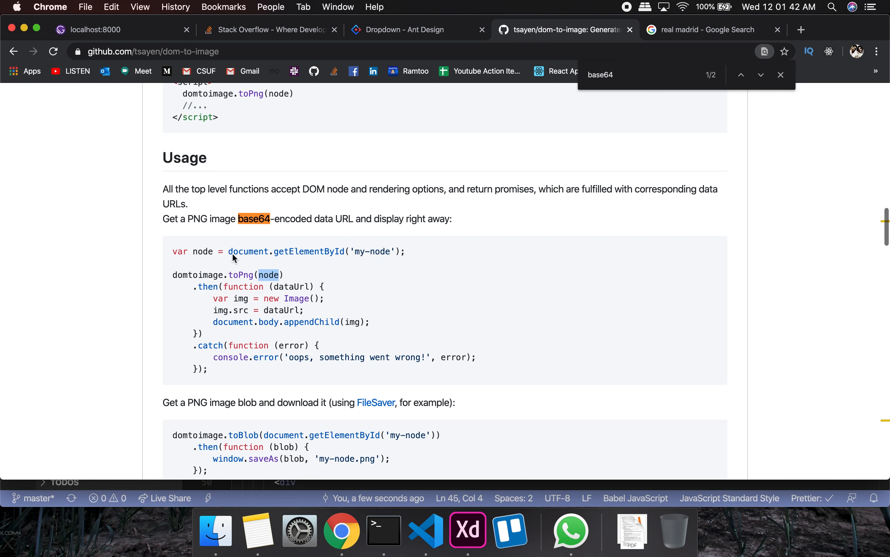
double_click(202, 251)
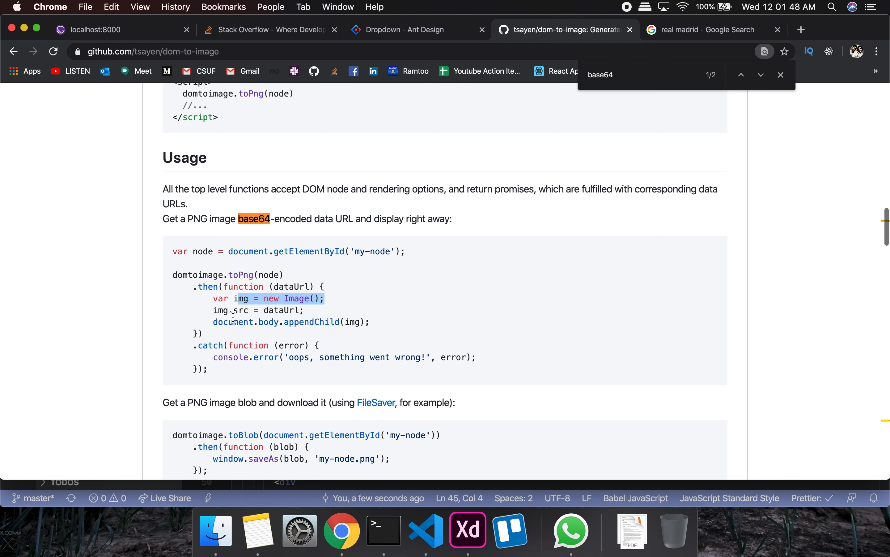
mouse_move(294, 282)
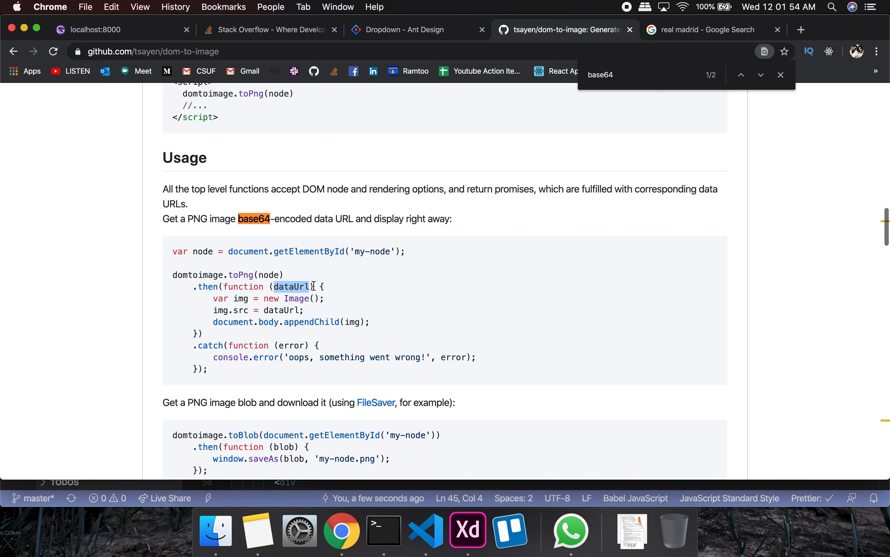
mouse_move(299, 309)
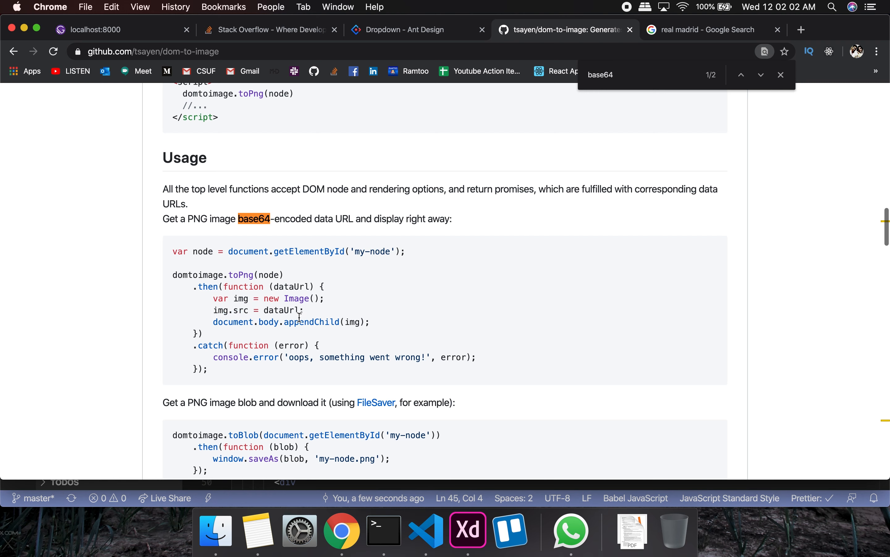
mouse_move(374, 322)
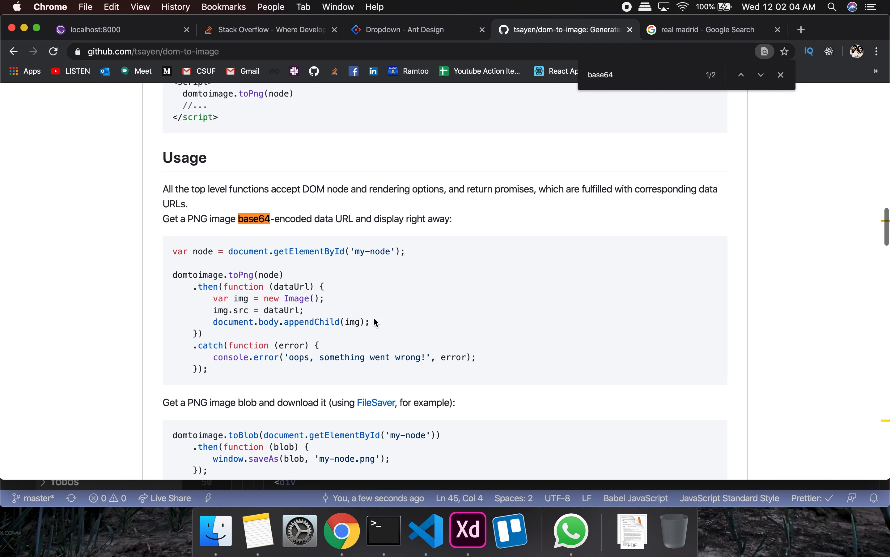
mouse_move(295, 291)
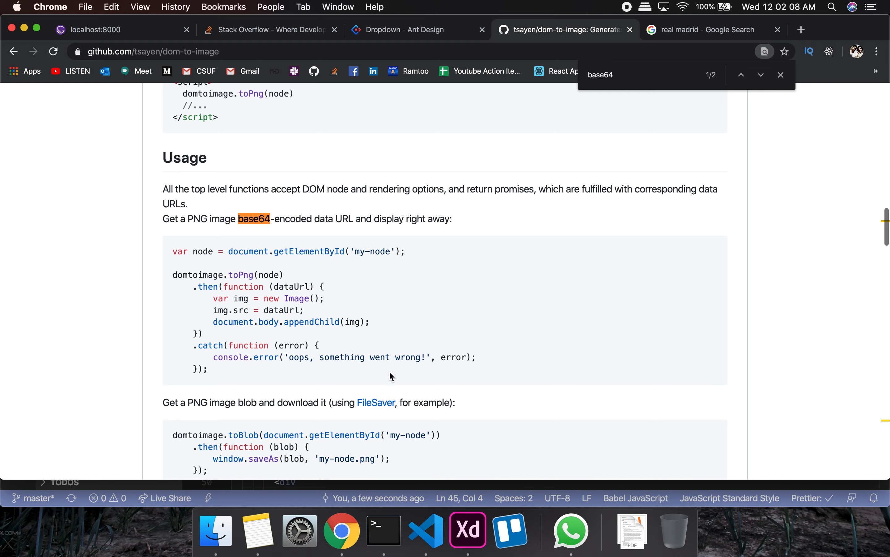
Step: Add console.log(dataUrl) in getImage's then callback after img.src = dataUrl
left_click(424, 530)
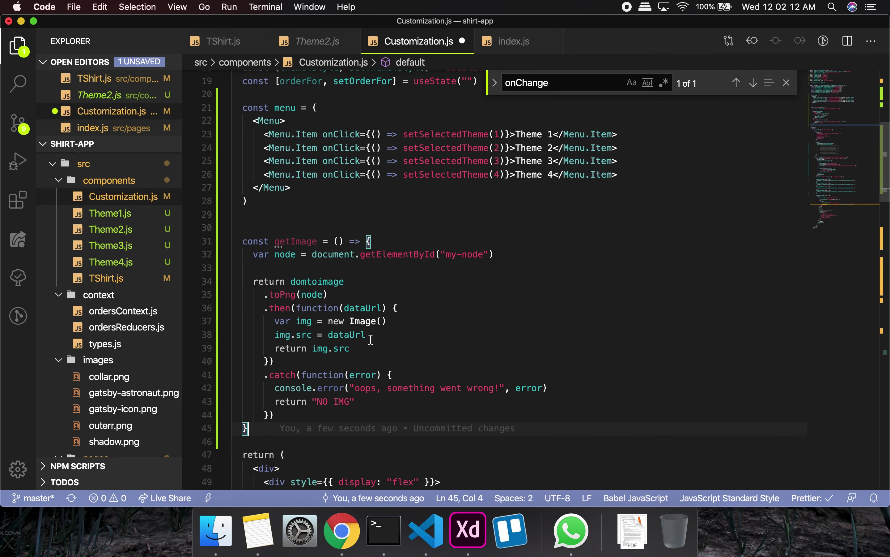
type("console")
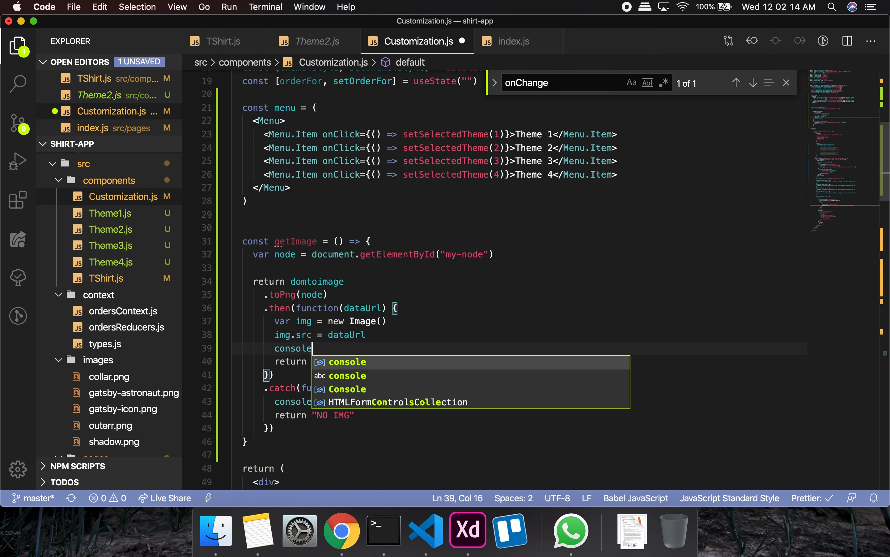
type(".log(data)")
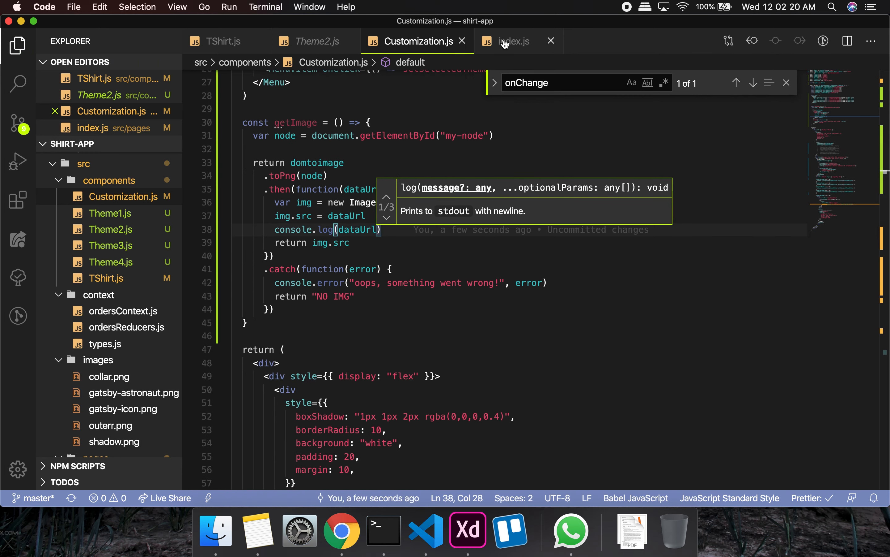
Step: In TShirt.js, give the inner flex-column div id="my-node"
left_click(223, 41)
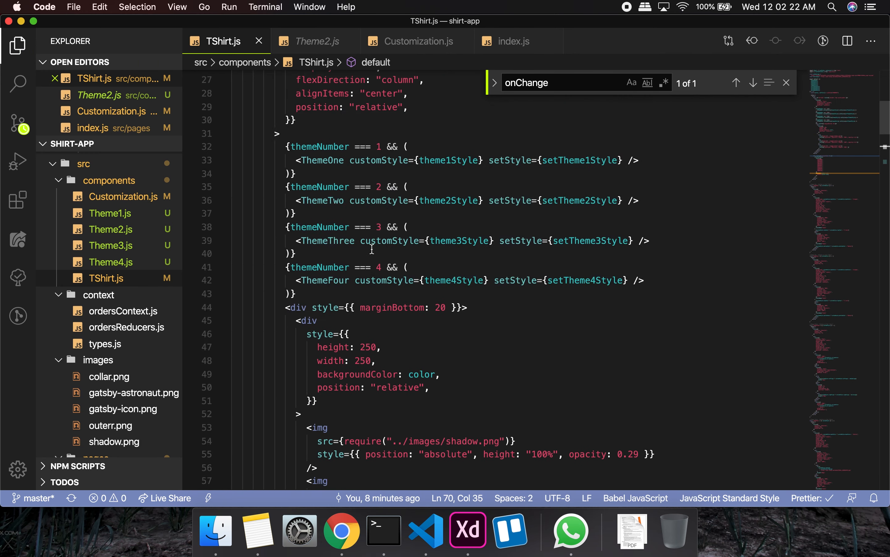
scroll("up", 3)
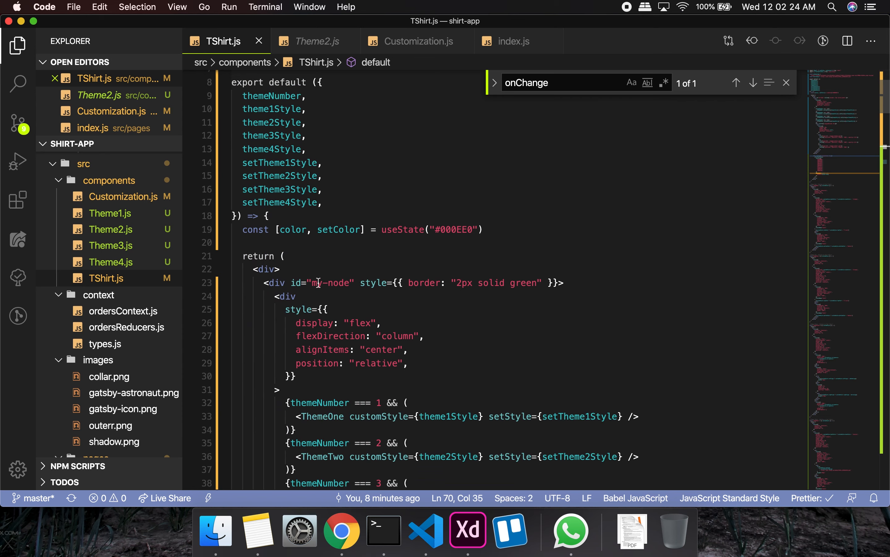
double_click(330, 283)
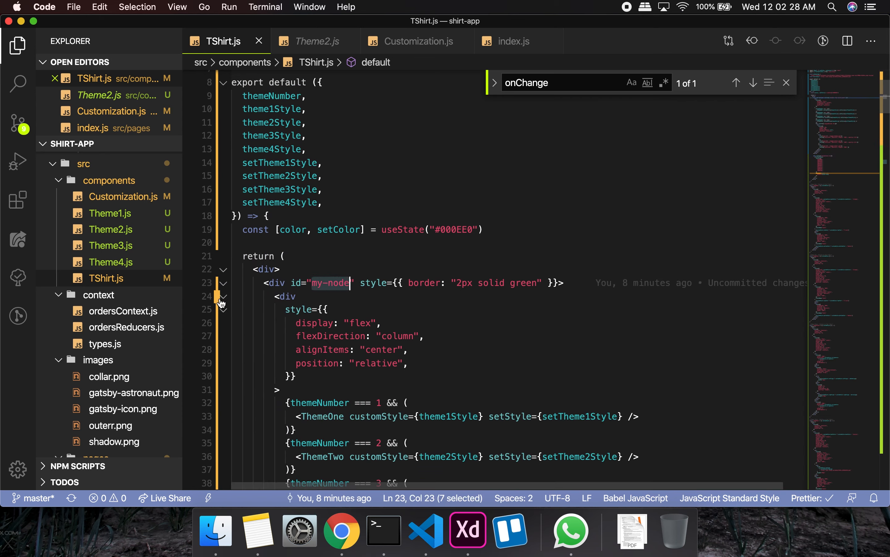
left_click(223, 295)
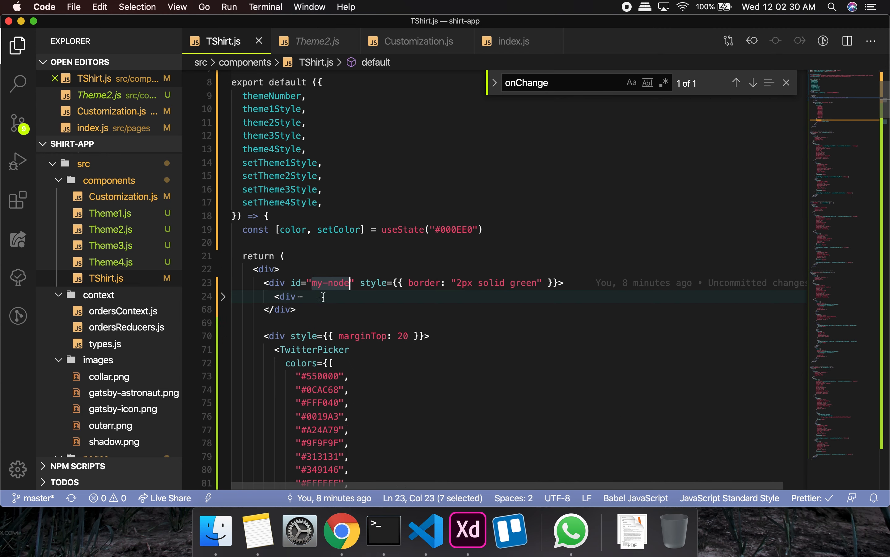
mouse_move(291, 283)
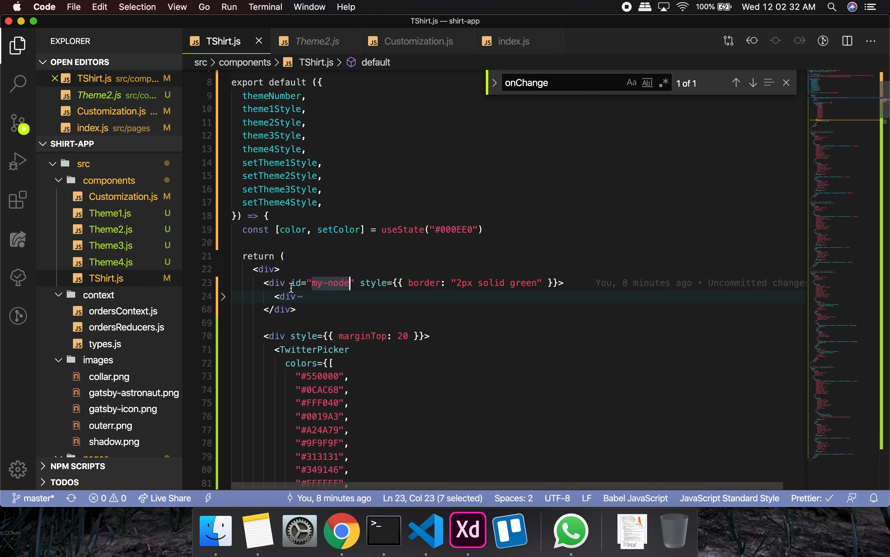
scroll("down", 3)
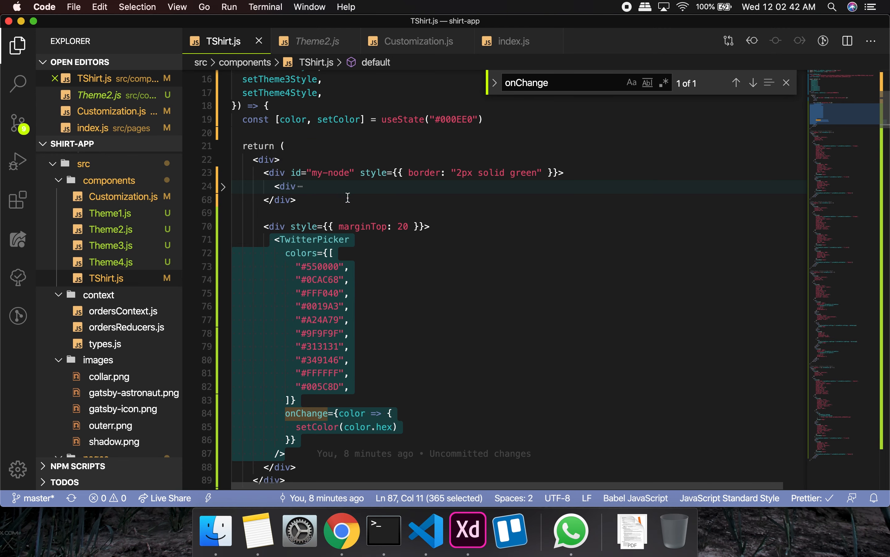
mouse_move(305, 172)
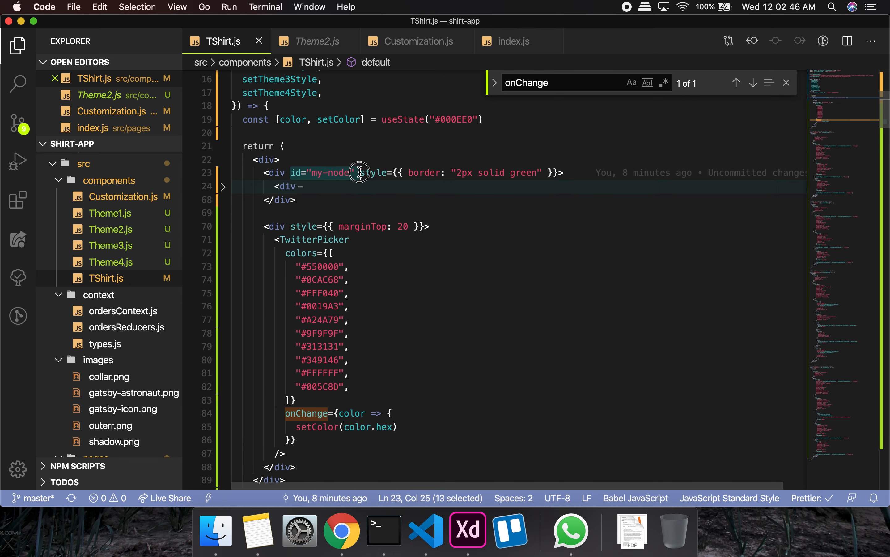
left_click(224, 186)
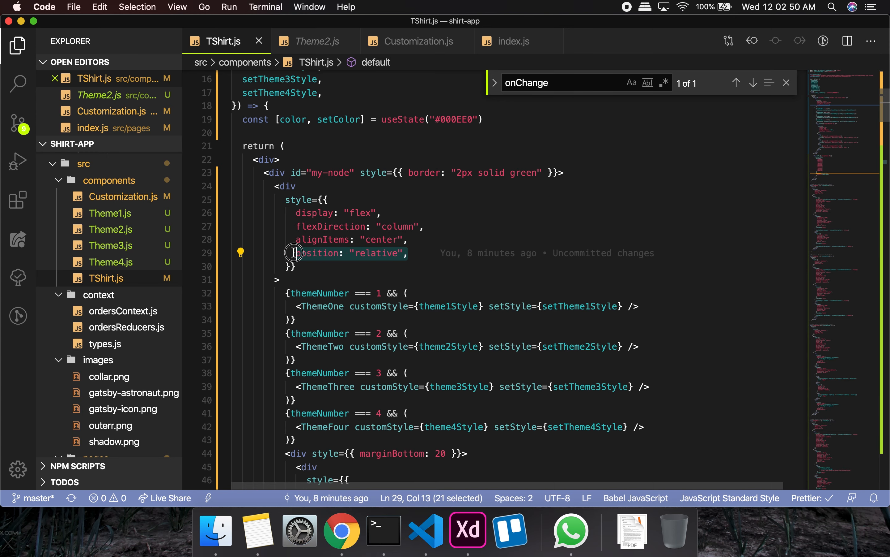
Step: Remove the my-node id from the outer green-bordered wrapper div
scroll("down", 3)
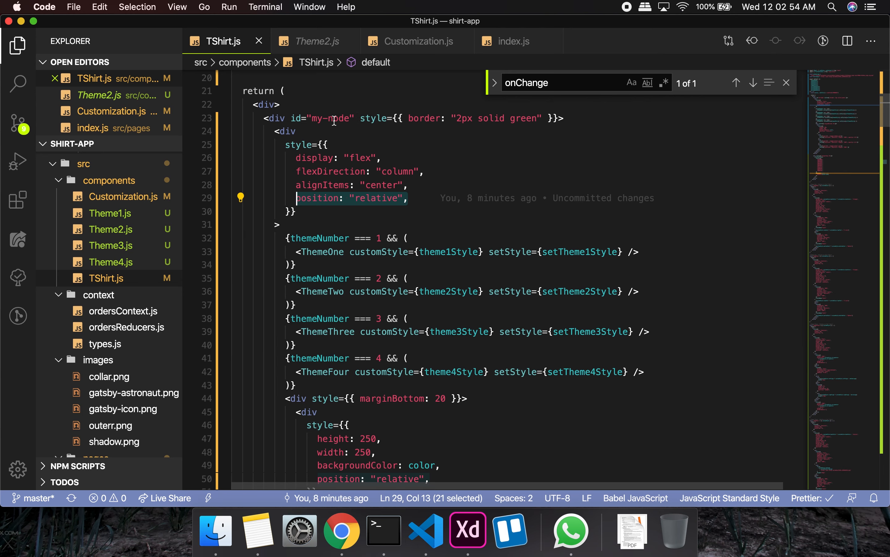
left_click(293, 131)
type("id=\"my-node\"")
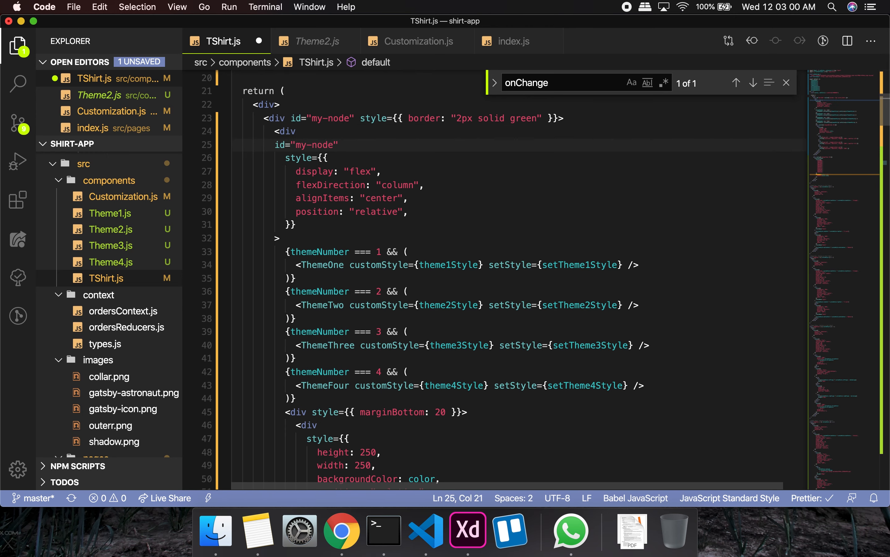
double_click(292, 118)
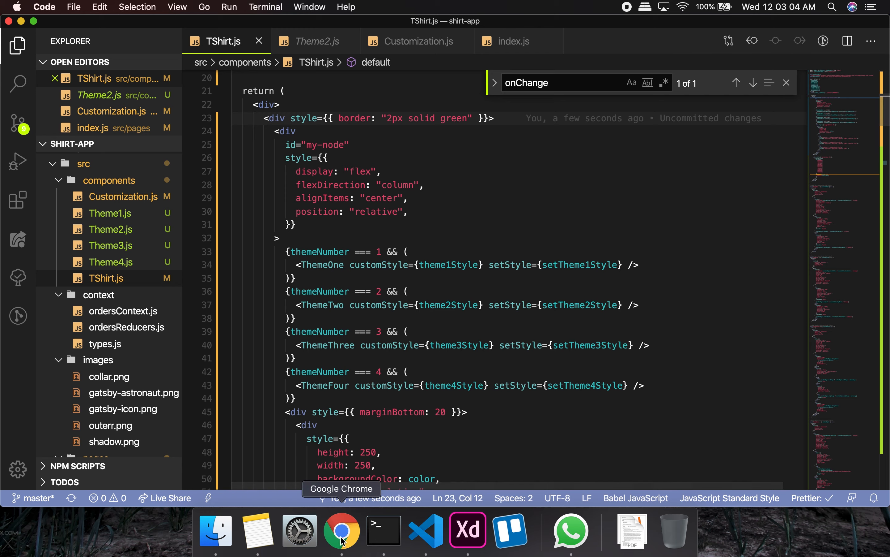
scroll("down", 3)
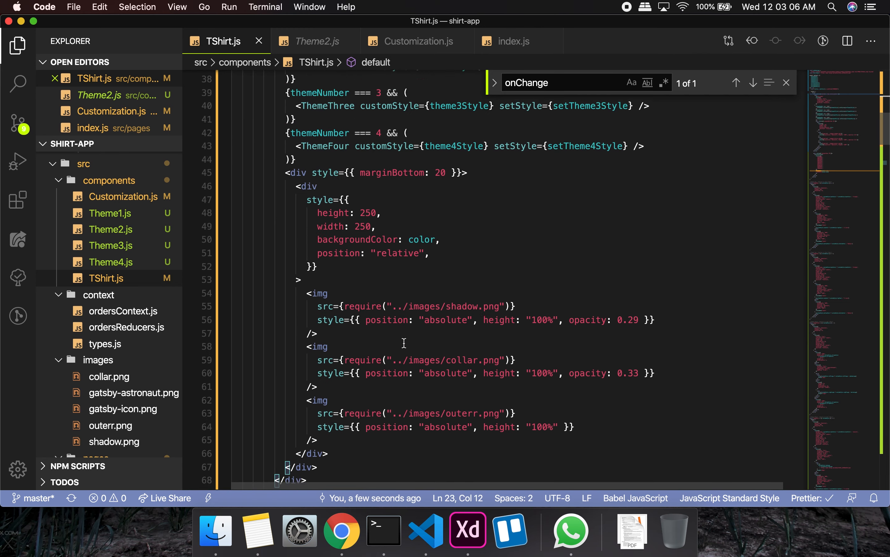
scroll("up", 3)
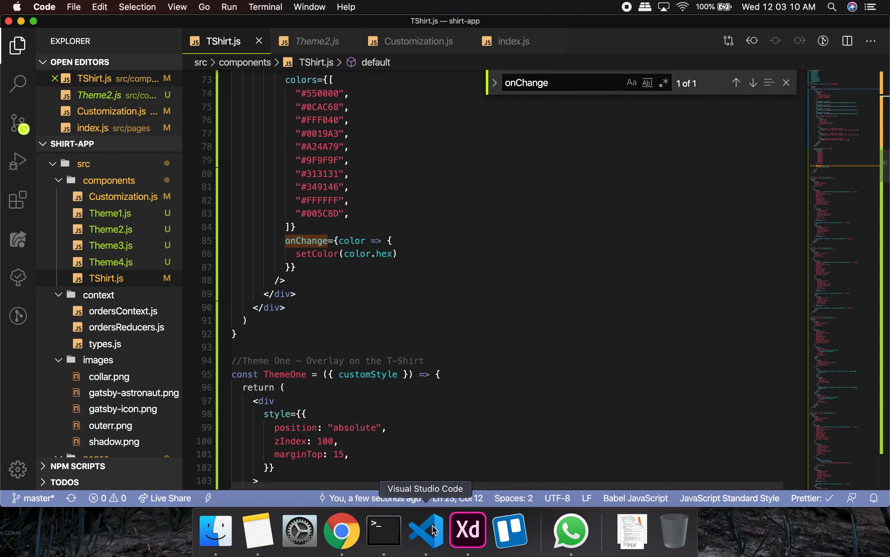
mouse_move(408, 50)
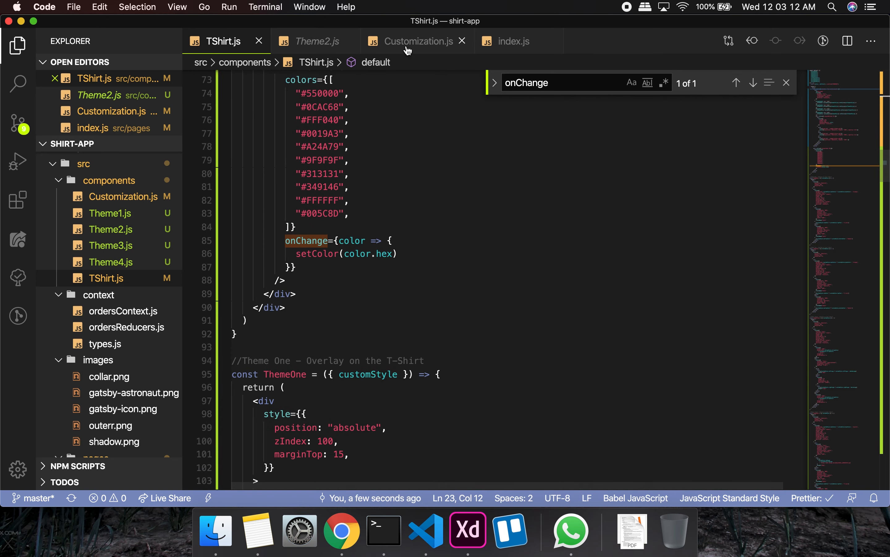
Step: Add <div><button onClick={getImage}>Get image</button></div> above the shirt card in Customization.js
left_click(418, 41)
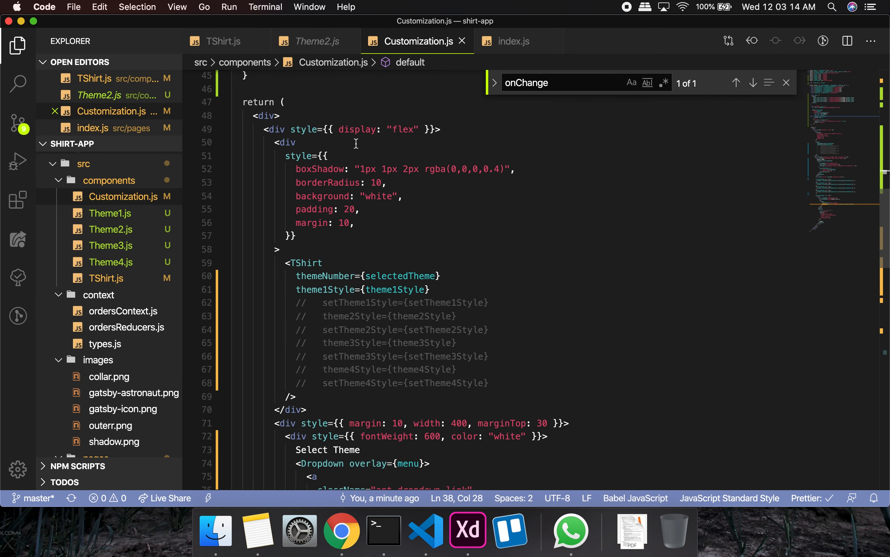
scroll("up", 3)
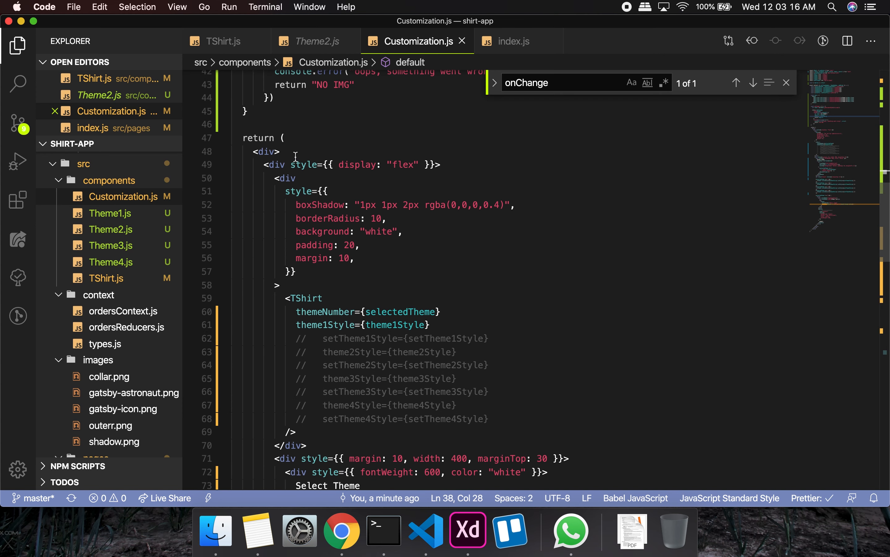
type("<div></div>")
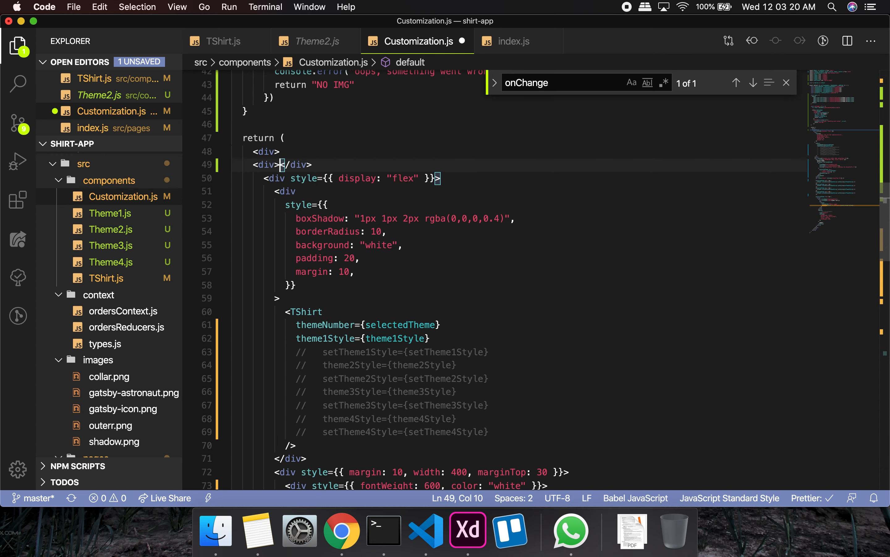
type("button>Gt</button")
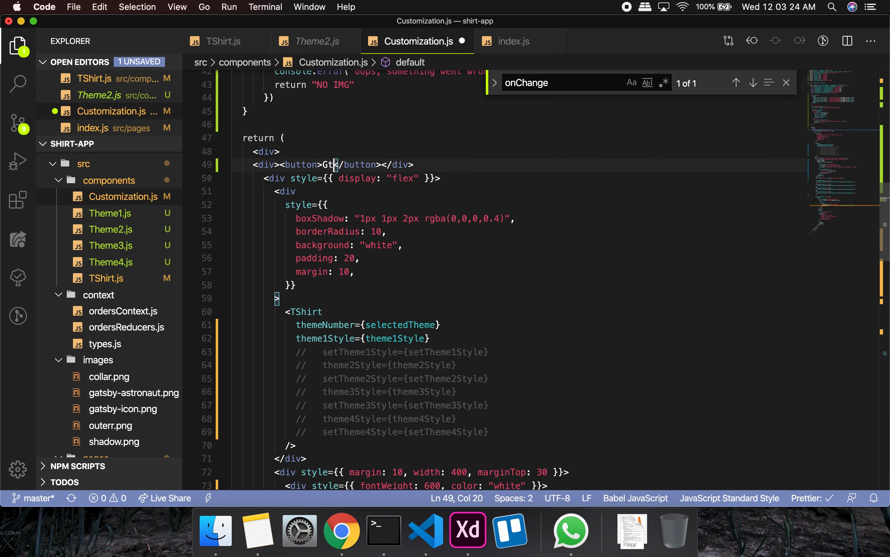
type("et image")
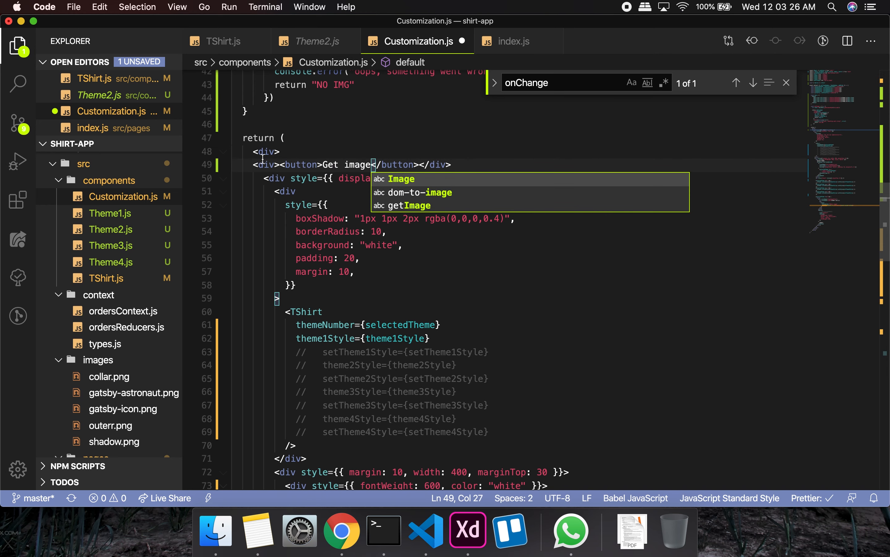
type("onCl")
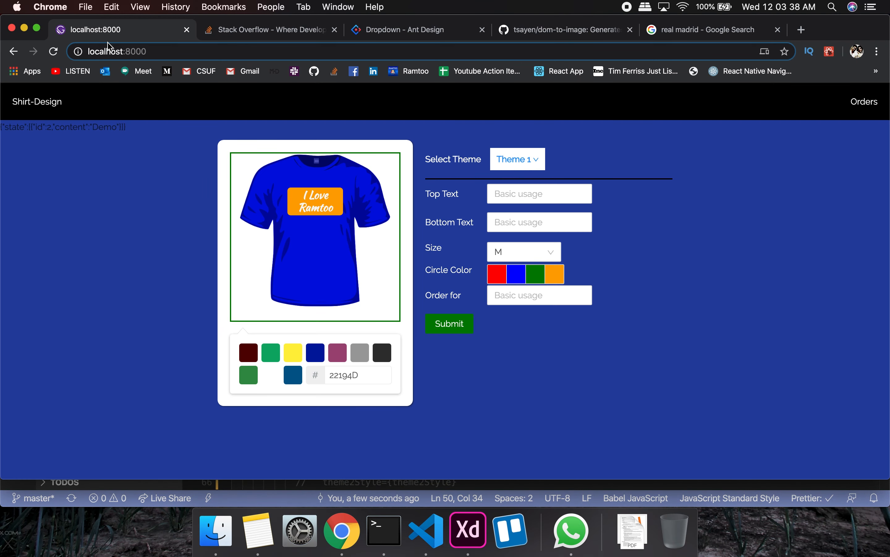
Step: With the console cleared, run Get image and see the base64 PNG data URL logged, then view it in a new tab
key("F12")
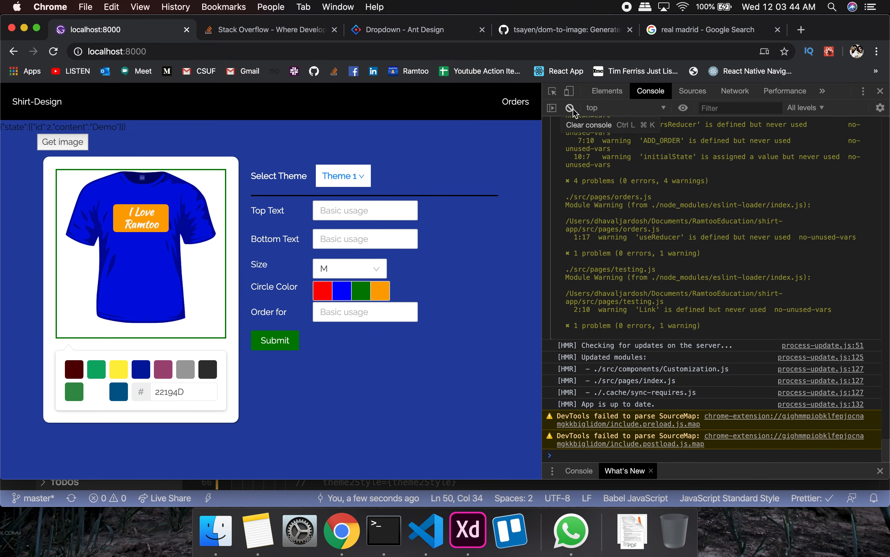
left_click(569, 107)
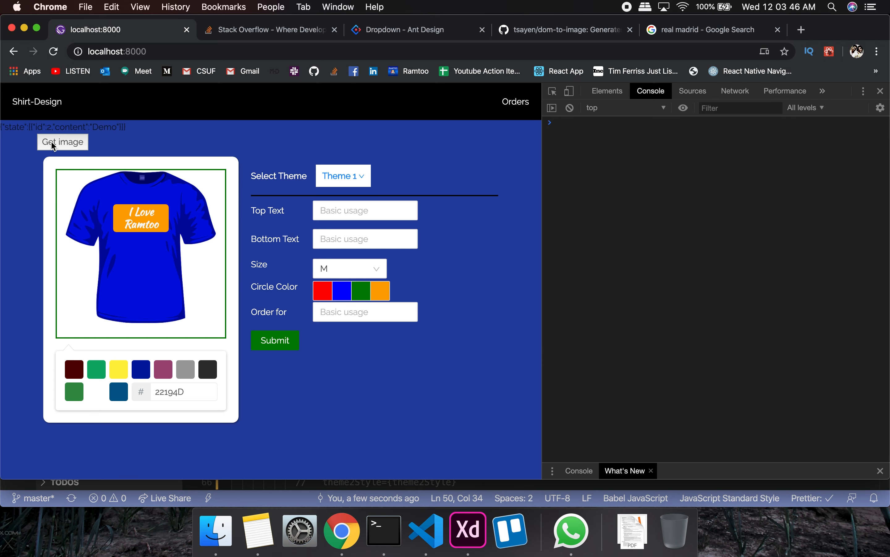
left_click(62, 141)
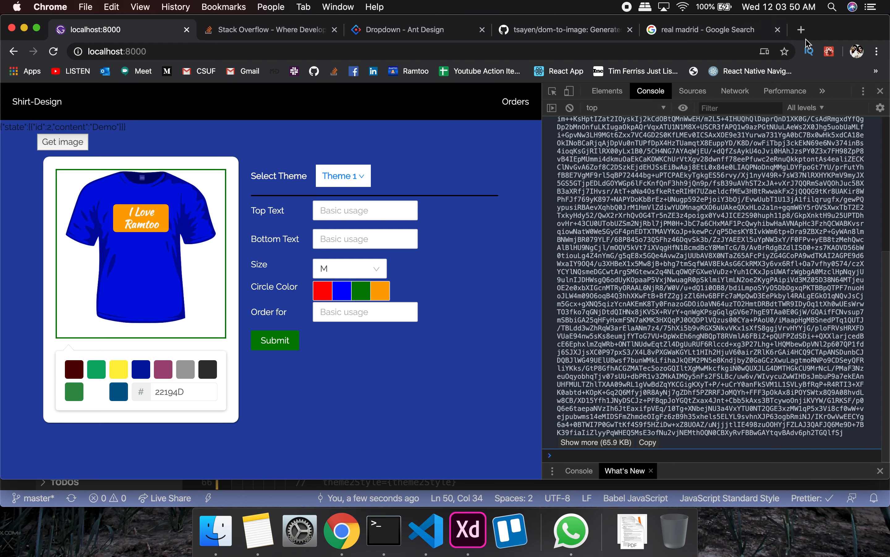
left_click(801, 30)
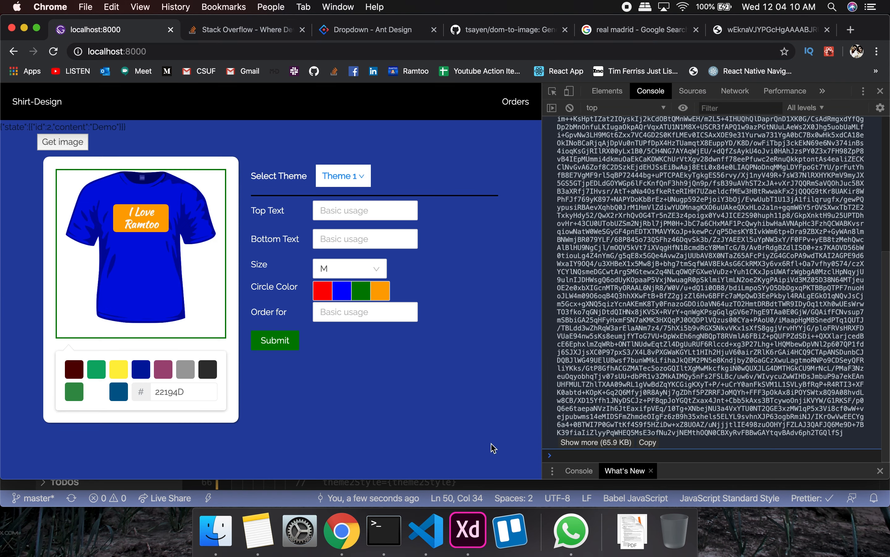
mouse_move(257, 530)
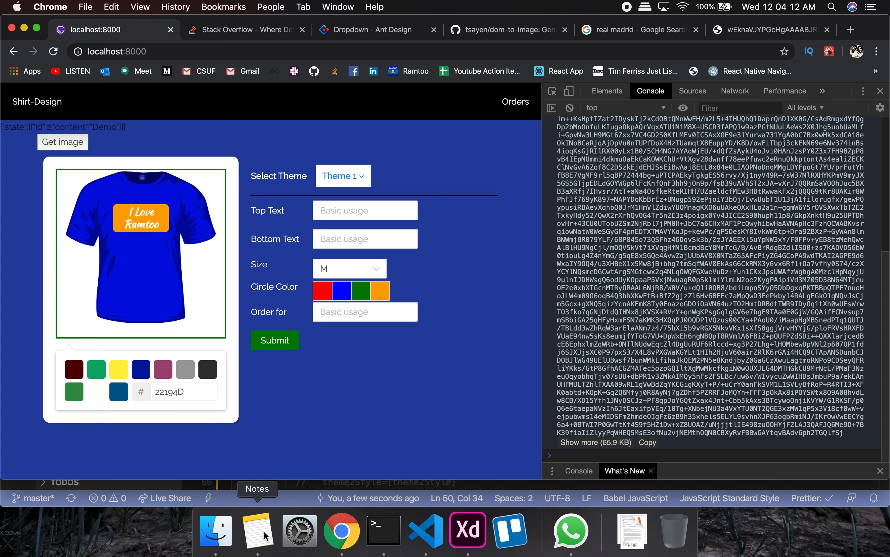
Step: Tick 'Save DOM to base64' as done in the Notes checklist, leaving Add Orders open
left_click(257, 531)
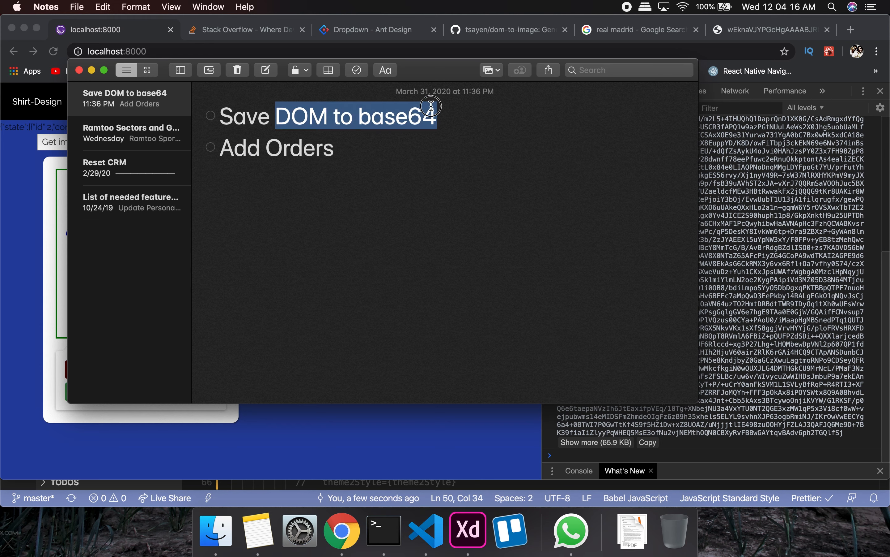
left_click(210, 117)
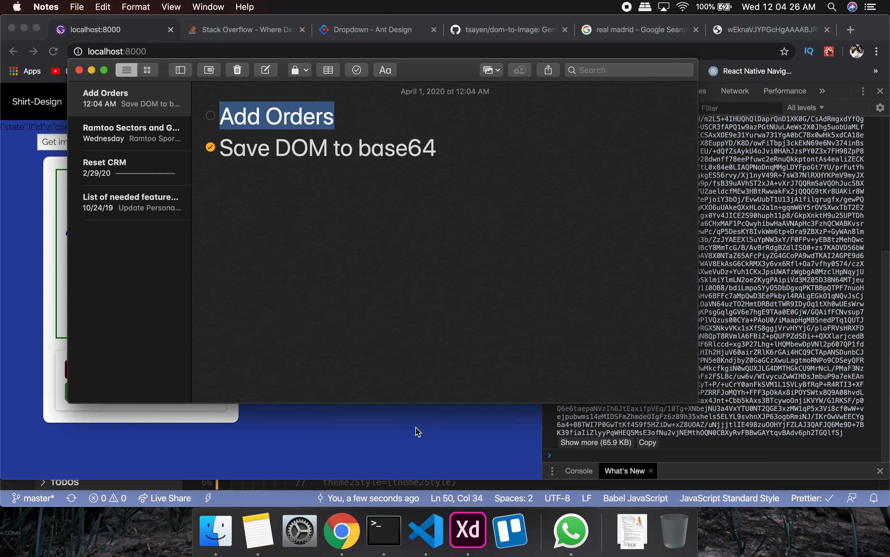
Step: Add an async onSubmit in Customization.js calling getImage and context.addOrder for an XL order
left_click(425, 530)
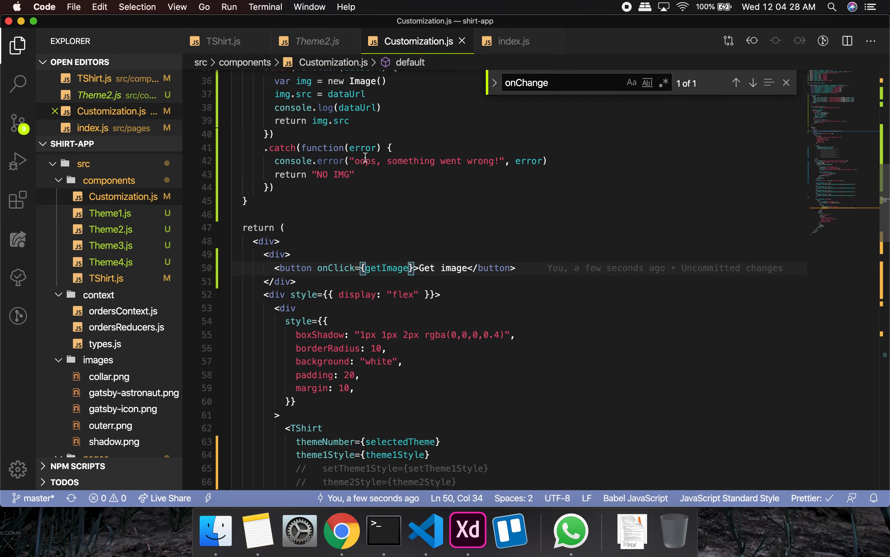
scroll("up", 3)
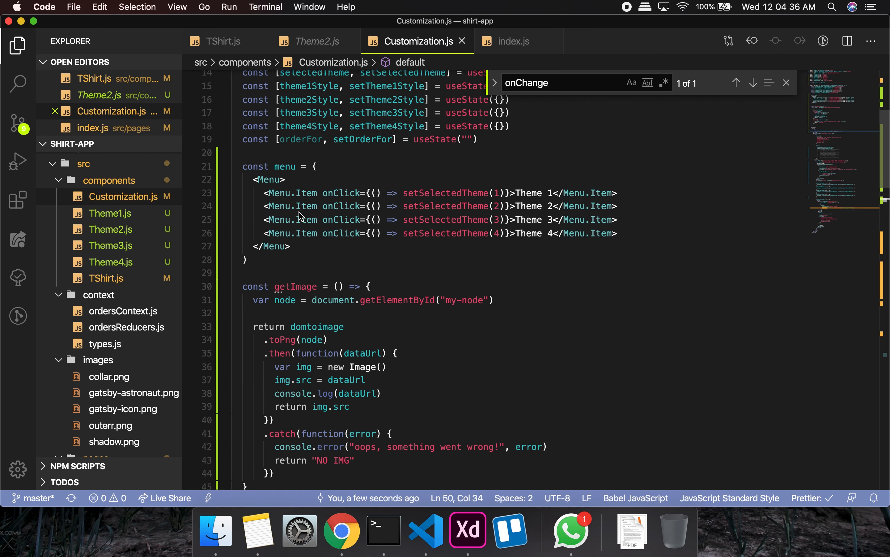
scroll("up", 3)
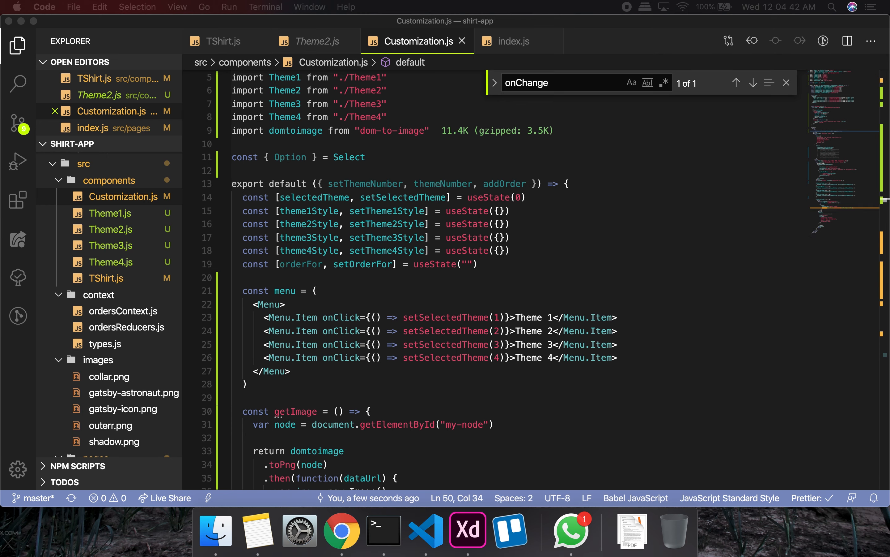
scroll("down", 3)
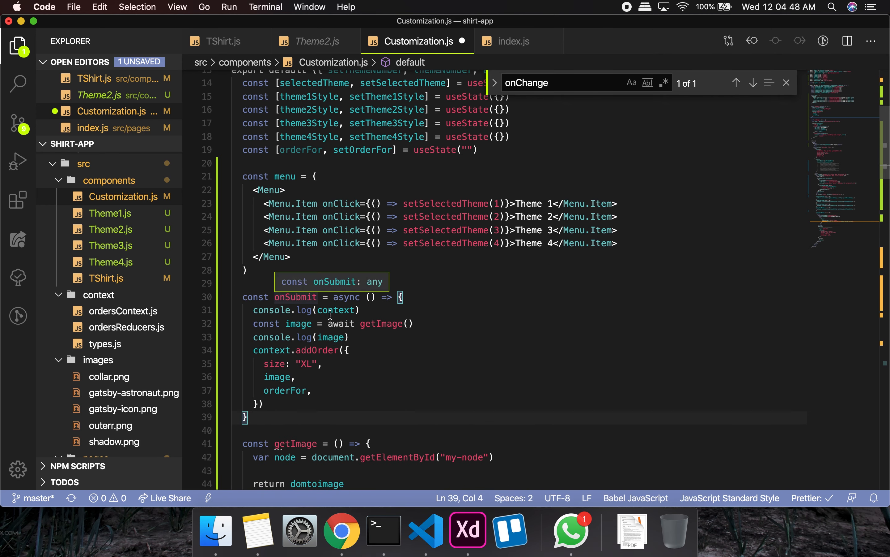
scroll("down", 3)
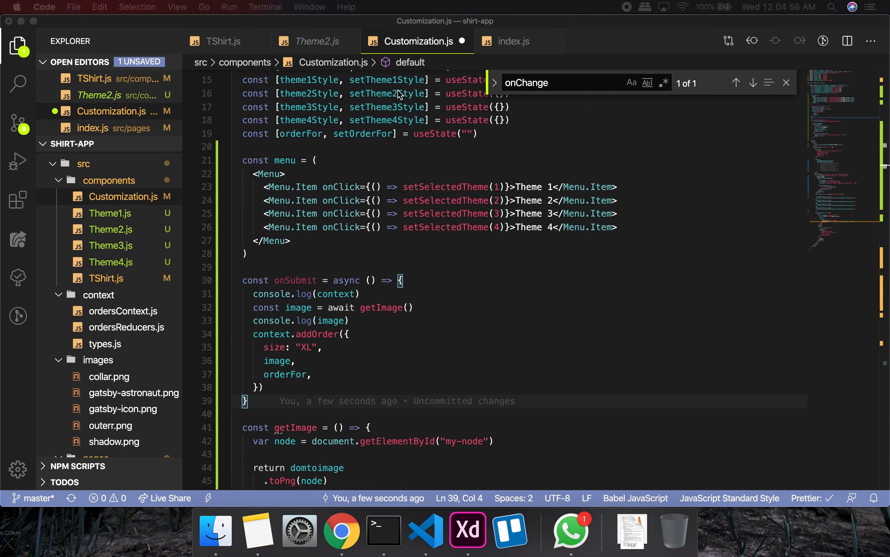
Step: Obtain the context with const context = useContext(OrdersContext)
type("const context")
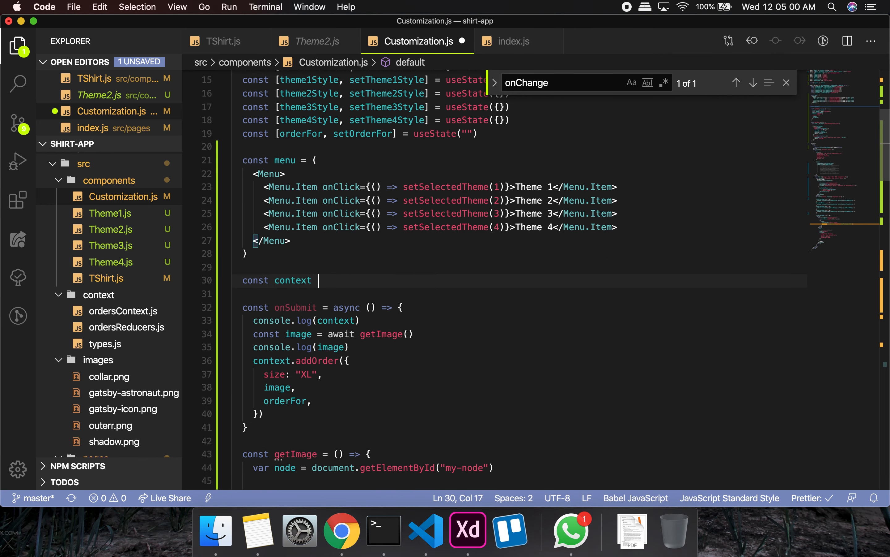
type("= useContext(")
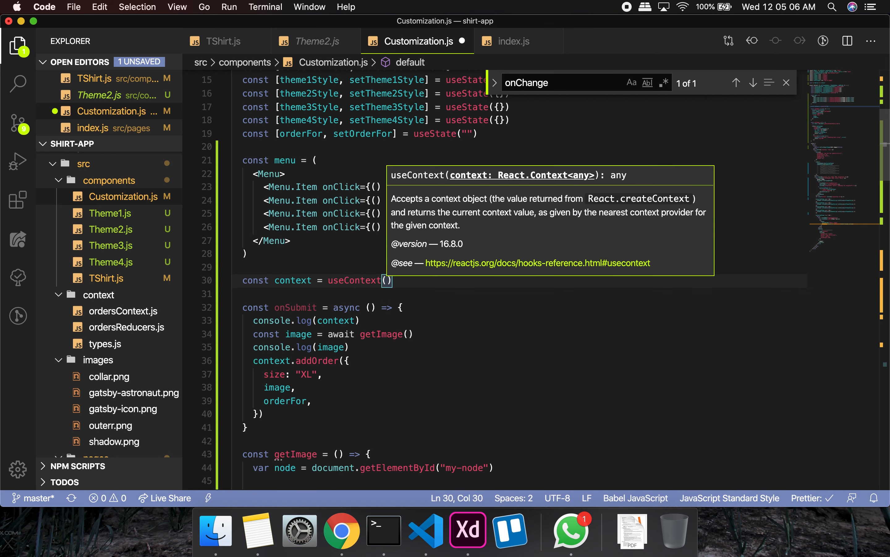
type("OrdersContext")
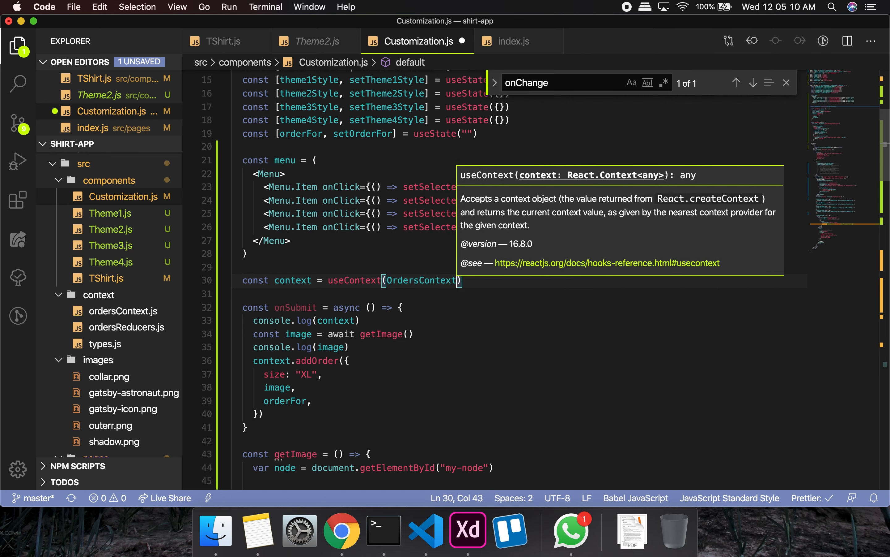
Step: Search the project for 'useContext' and inspect the OrdersContext line in index.js
left_click(19, 83)
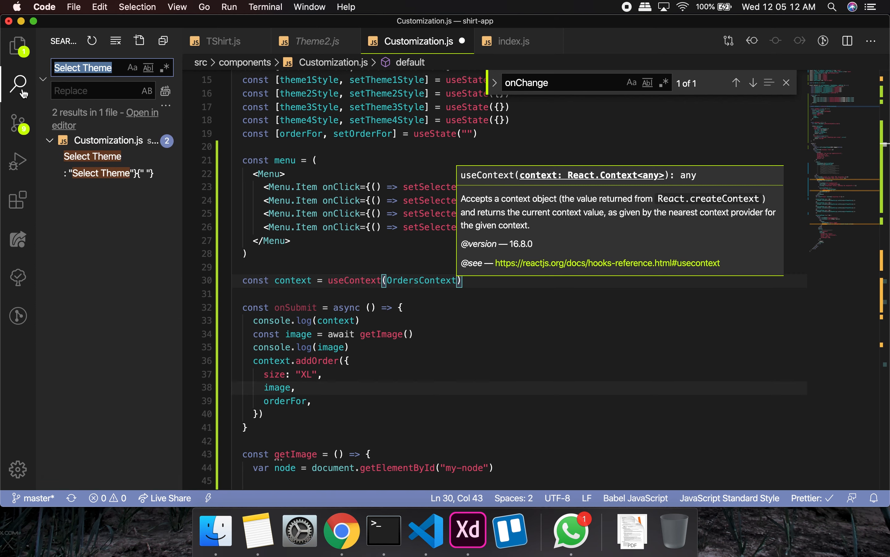
type("useContext")
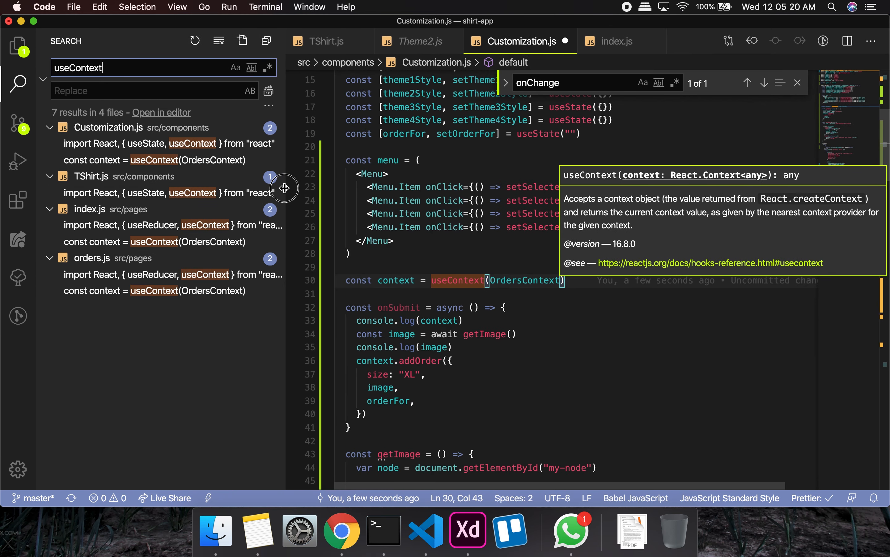
left_click(154, 241)
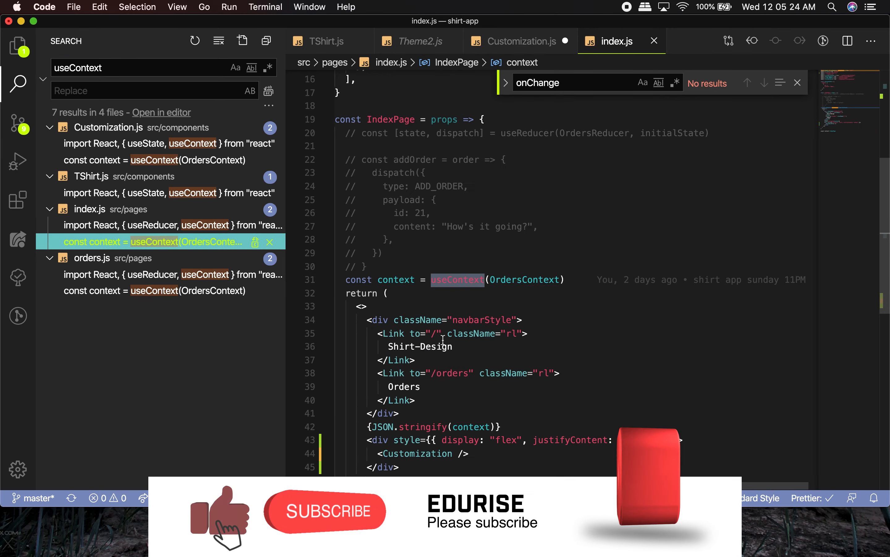
scroll("up", 3)
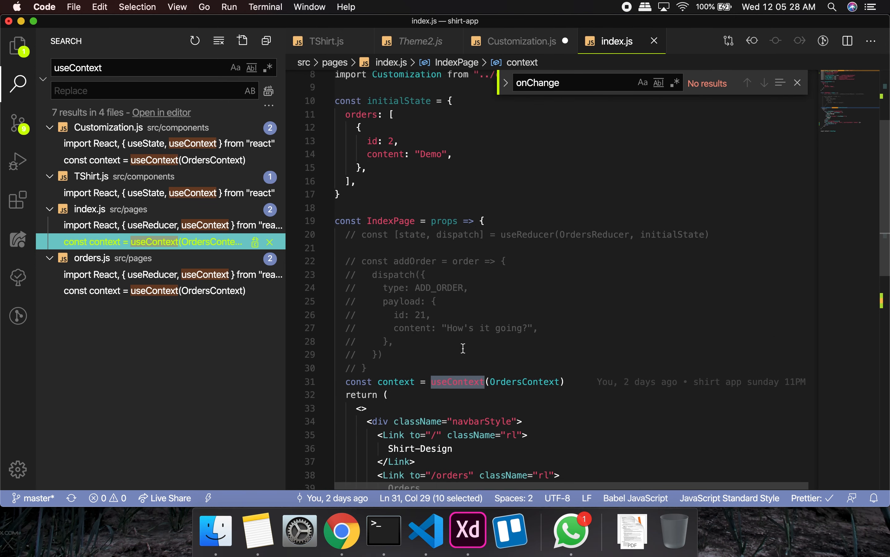
scroll("up", 3)
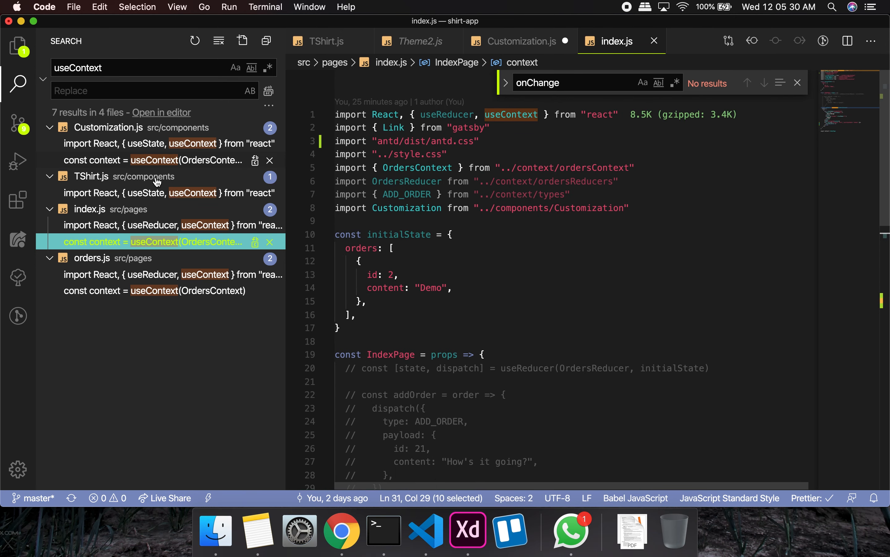
Step: Compare the useContext usage in Customization.js with the import and context line in index.js
left_click(153, 160)
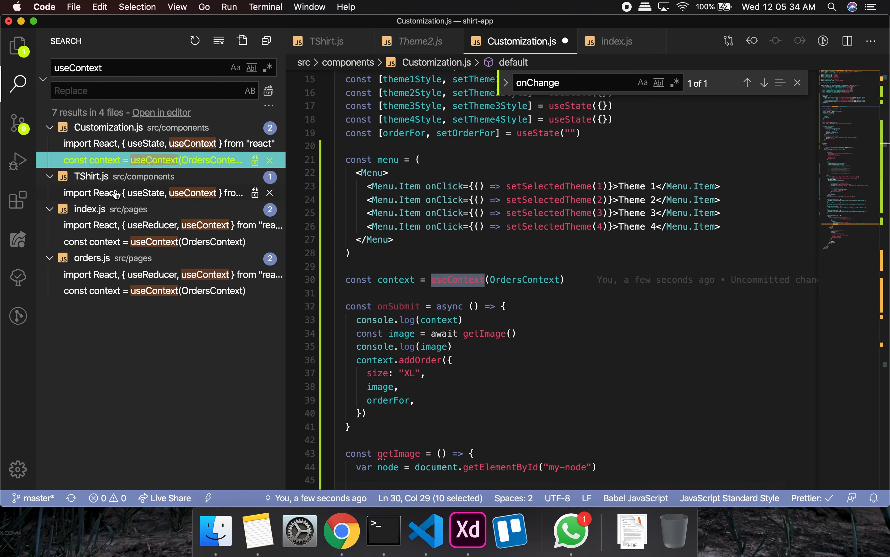
left_click(150, 225)
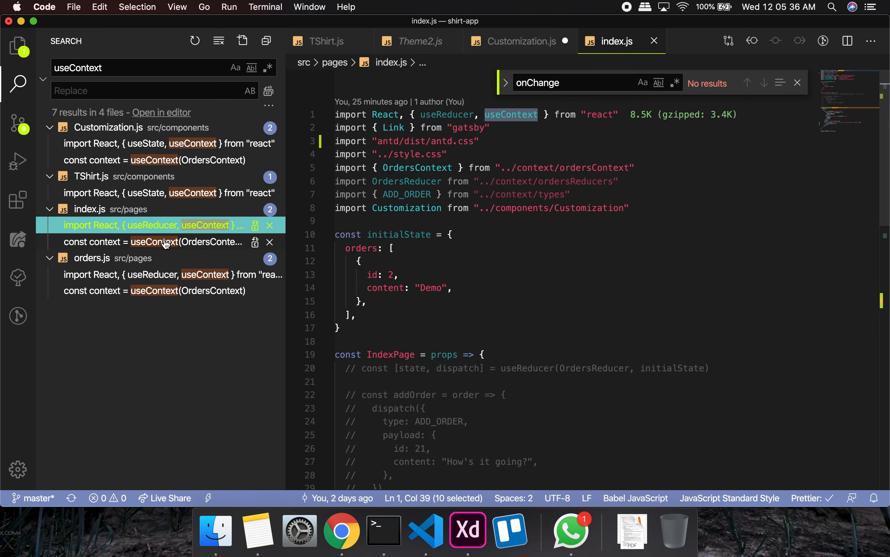
left_click(154, 241)
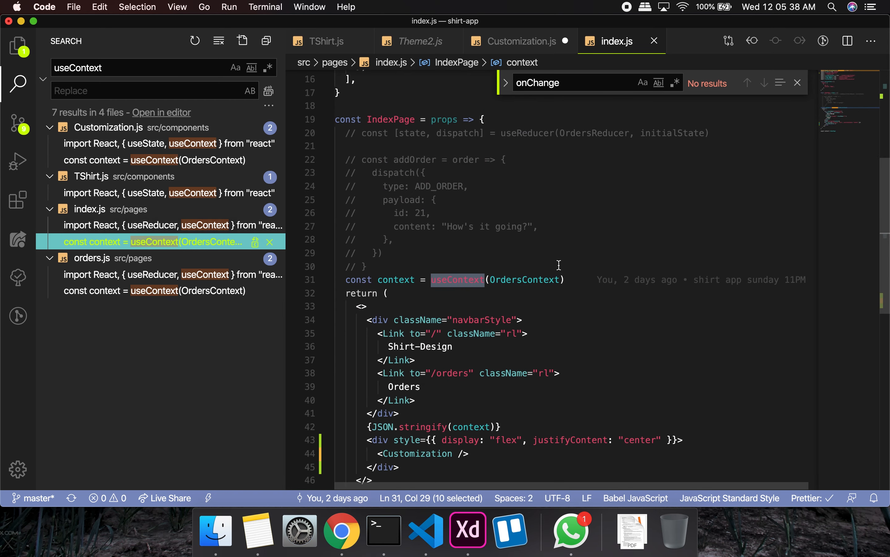
mouse_move(525, 328)
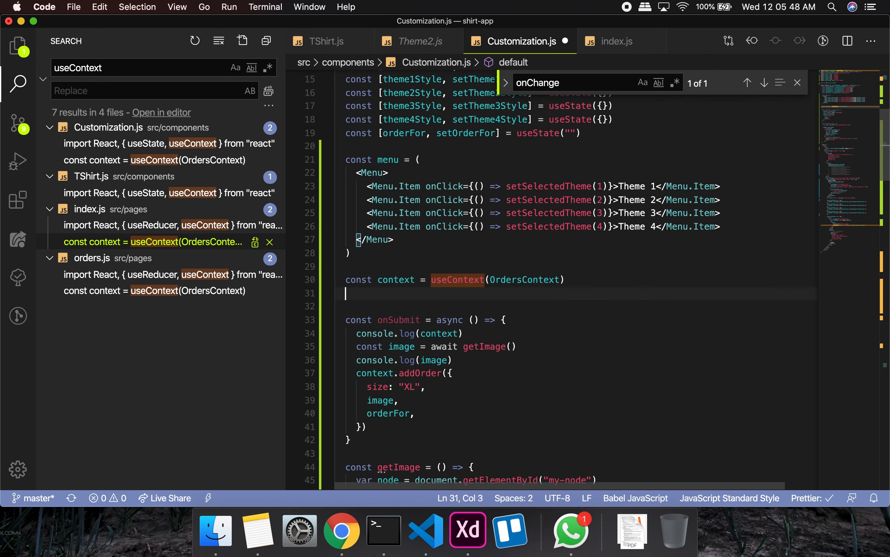
Step: Log the context with console.log(context) under the useContext line in Customization.js
type("cosnole.")
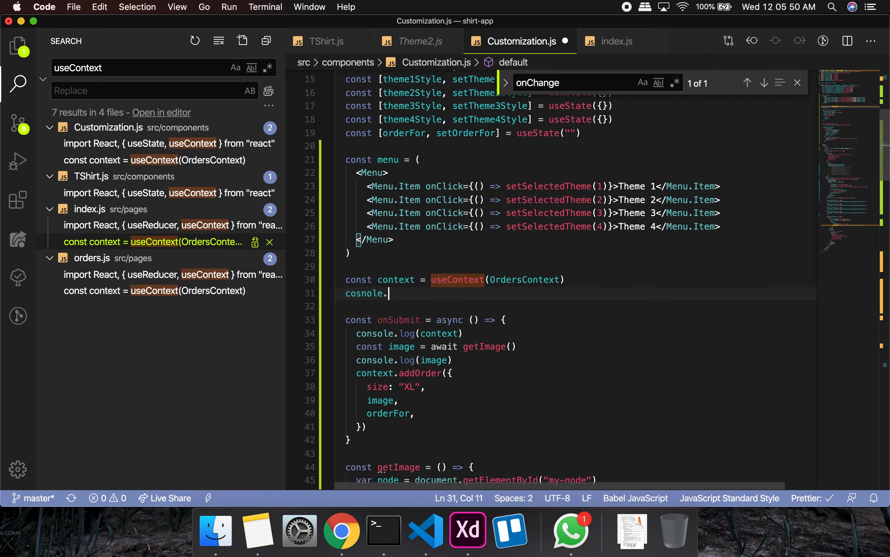
type("console.lo")
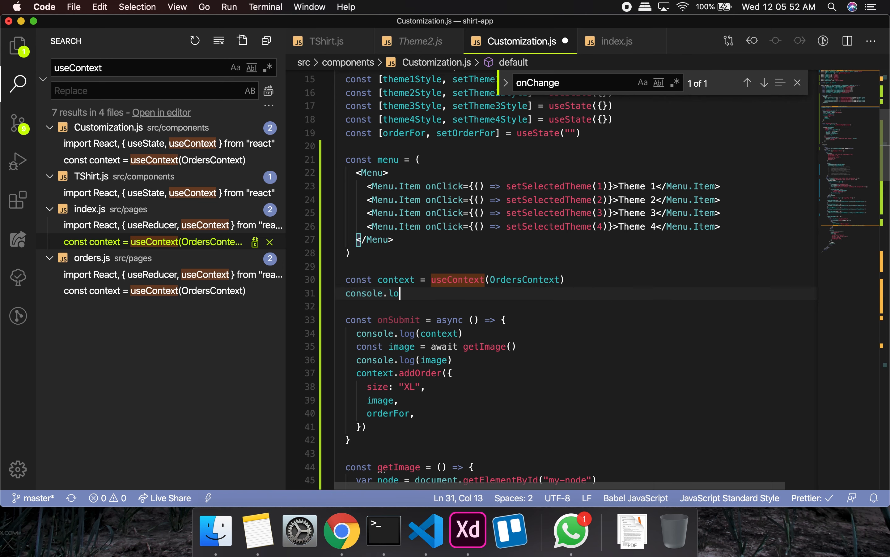
type("g(context")
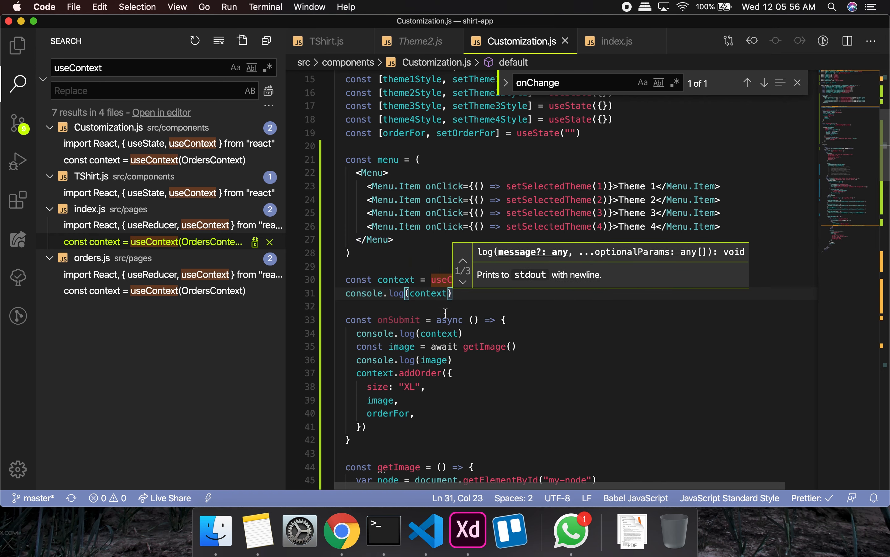
Step: Clear the browser console, then return to the editor with index.js from the file tree
left_click(341, 530)
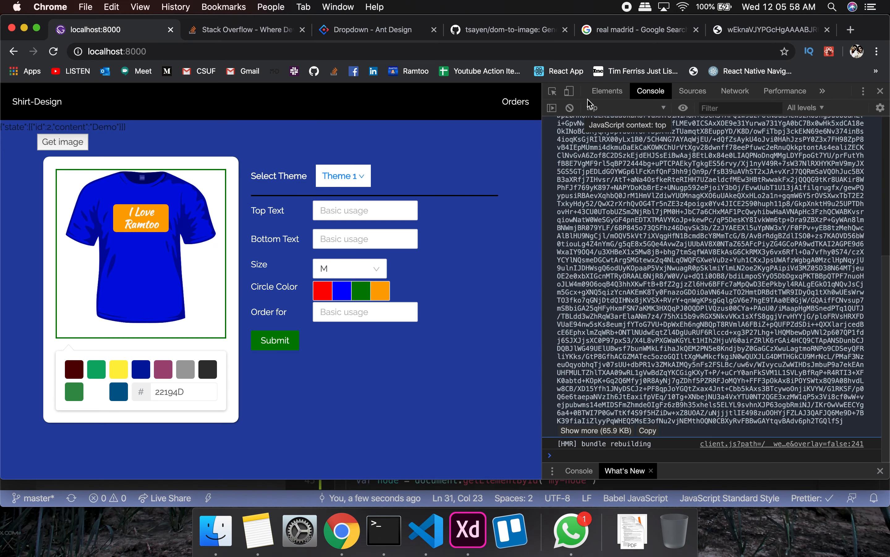
left_click(569, 108)
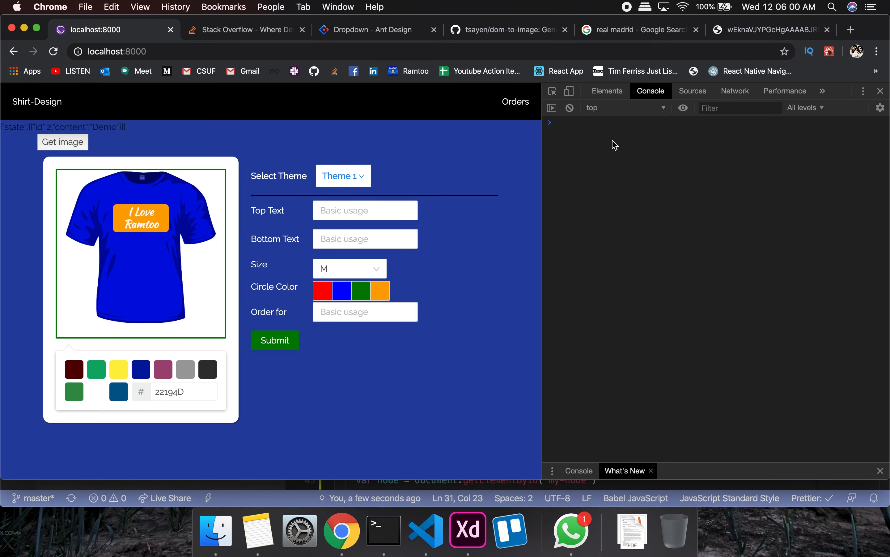
mouse_move(426, 532)
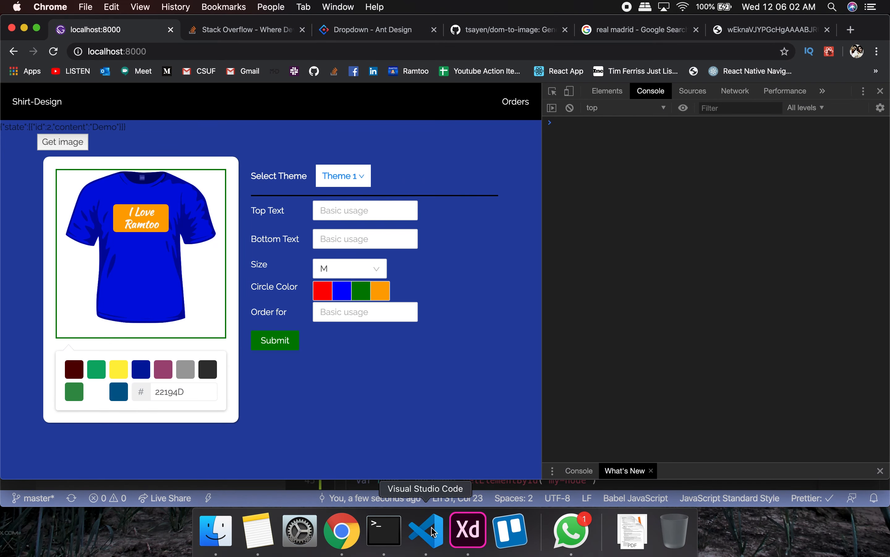
left_click(425, 530)
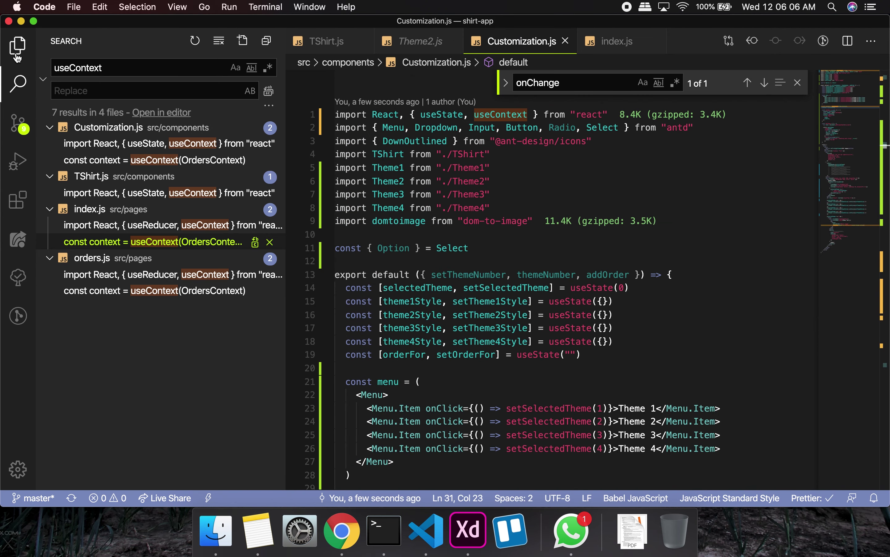
left_click(18, 46)
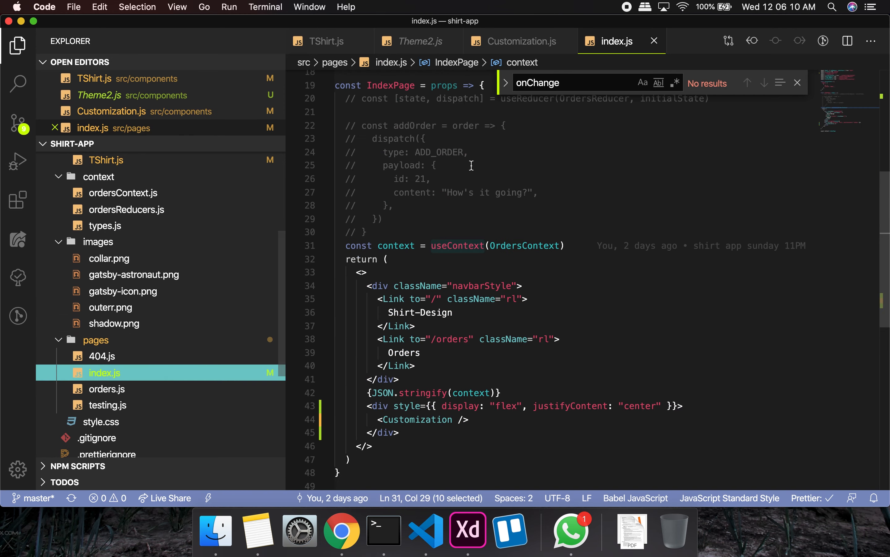
Step: Remove the Get image button div from Customization.js's return block, leaving the flex container first
scroll("down", 3)
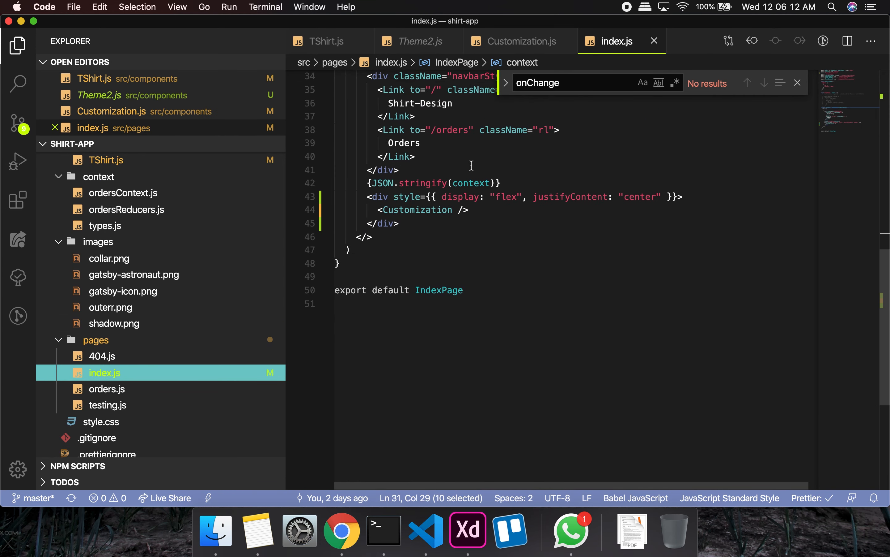
scroll("up", 3)
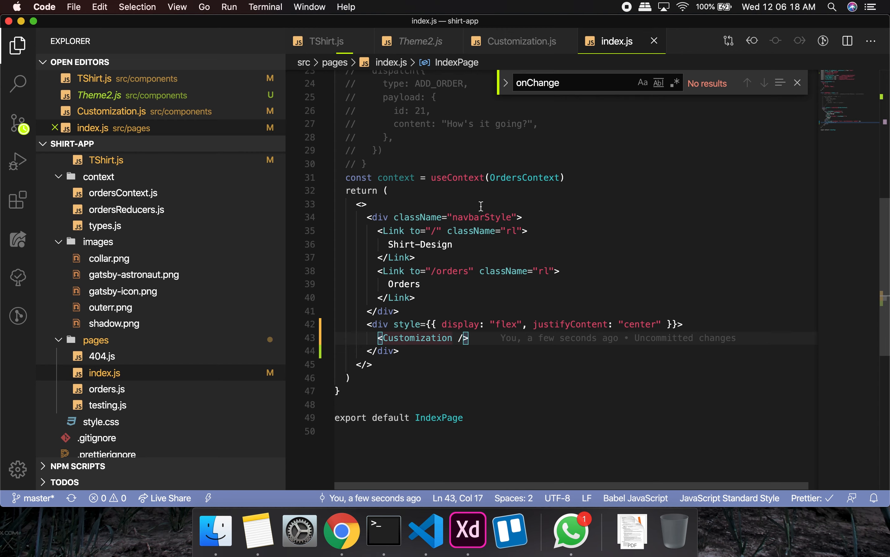
left_click(518, 41)
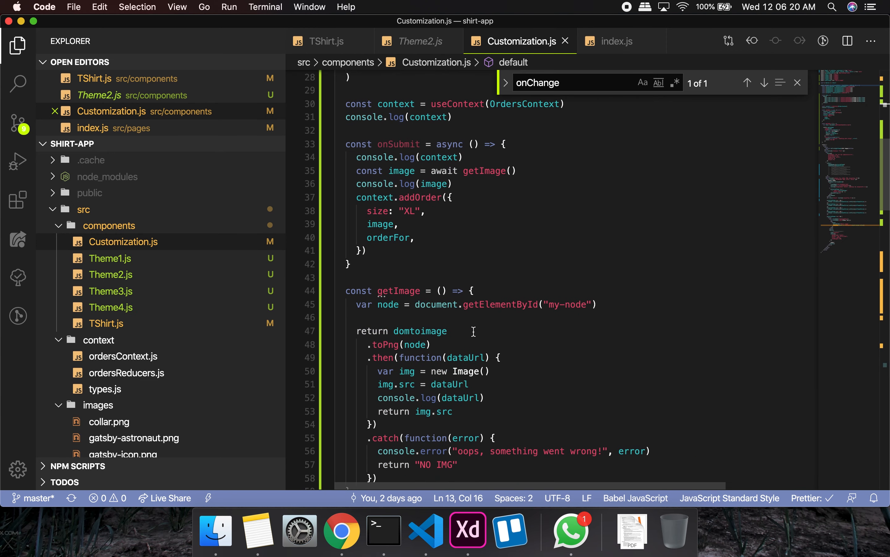
scroll("down", 3)
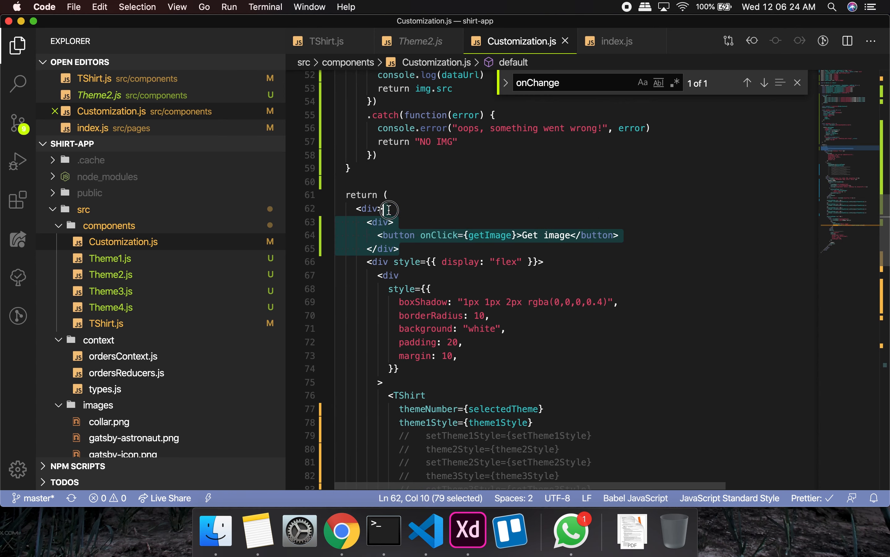
key("Backspace")
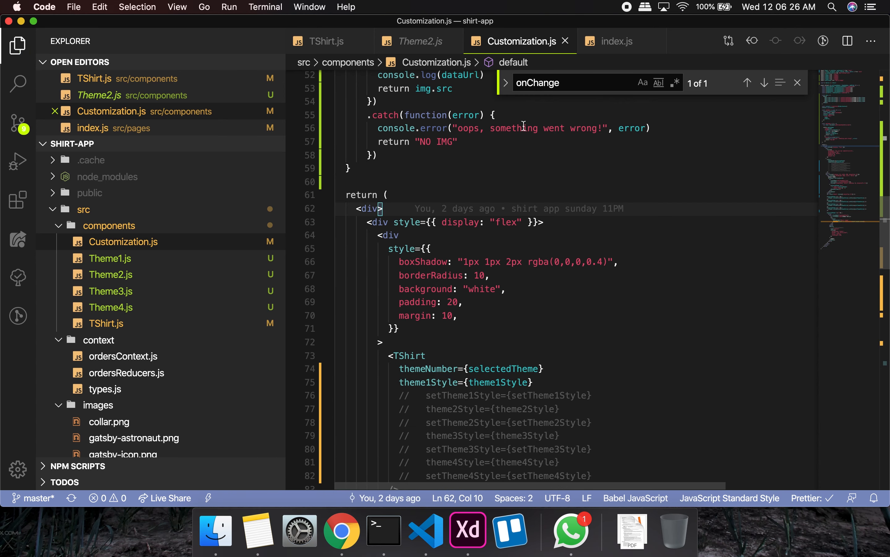
mouse_move(341, 530)
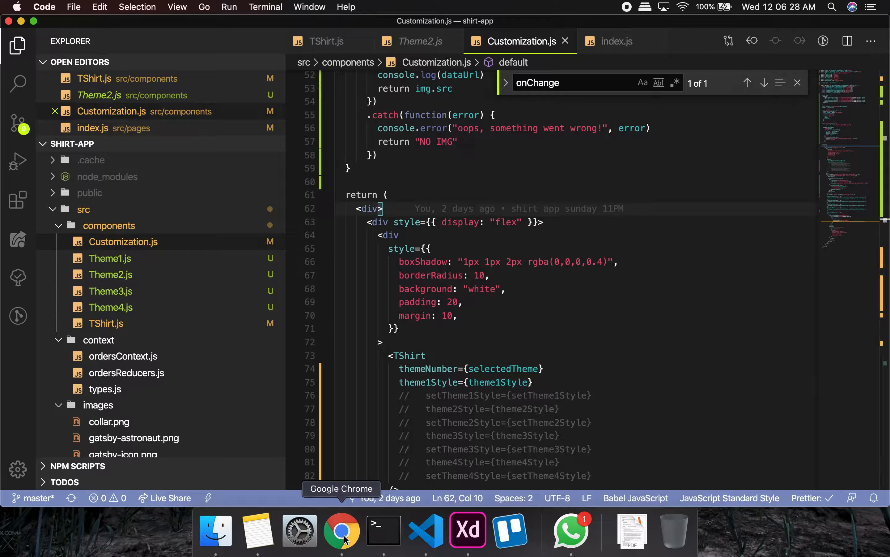
Step: Import OrdersContext from "../context/ordersContext" in Customization.js after checking the compile error, then recheck the build
left_click(341, 531)
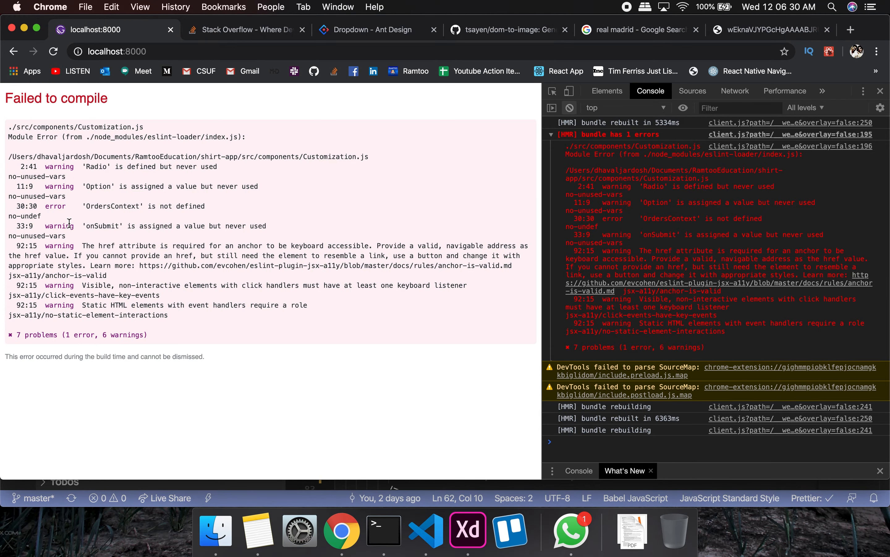
mouse_move(426, 530)
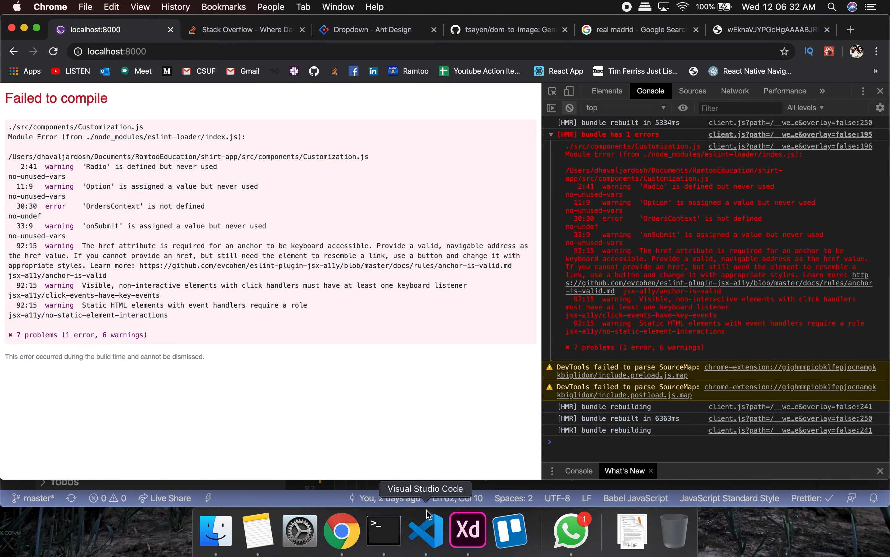
left_click(424, 530)
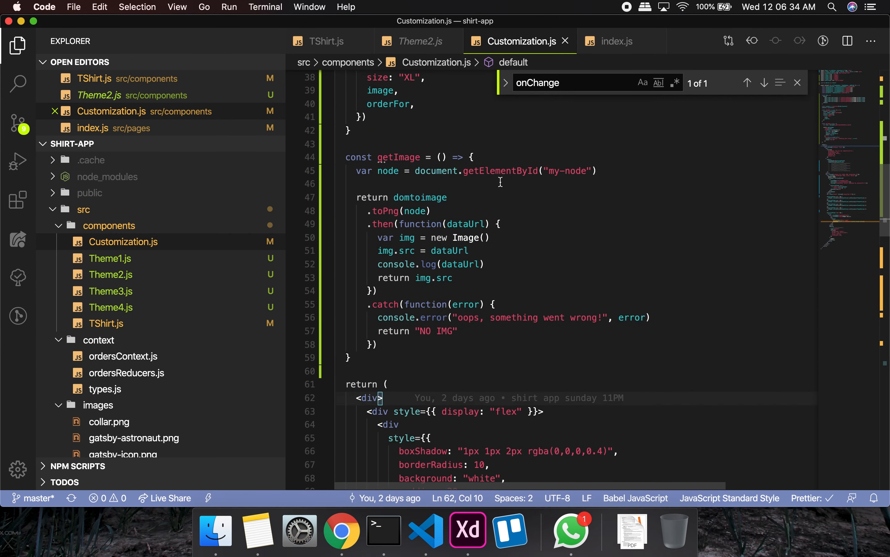
scroll("up", 3)
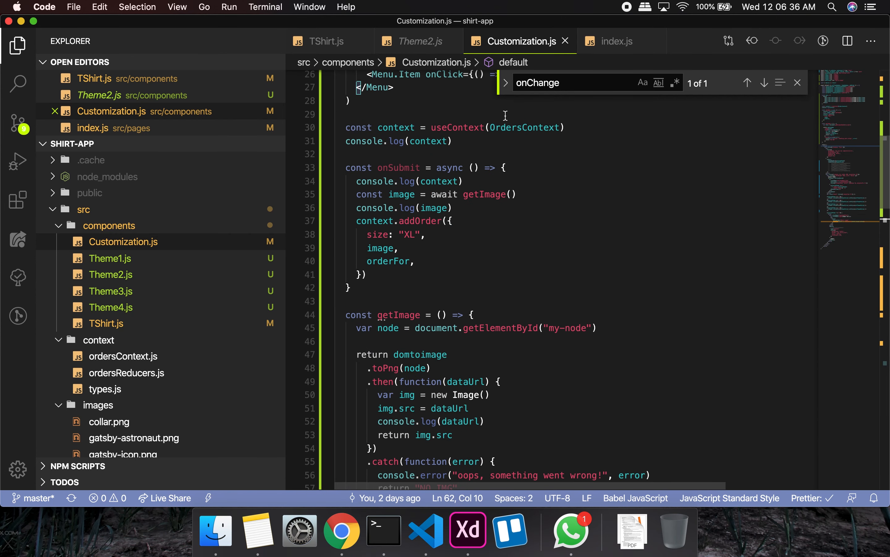
scroll("up", 3)
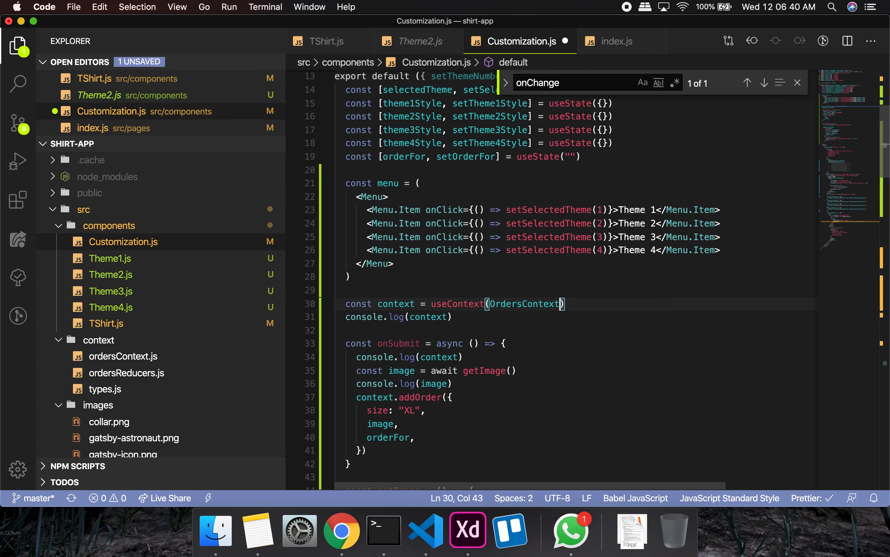
scroll("up", 3)
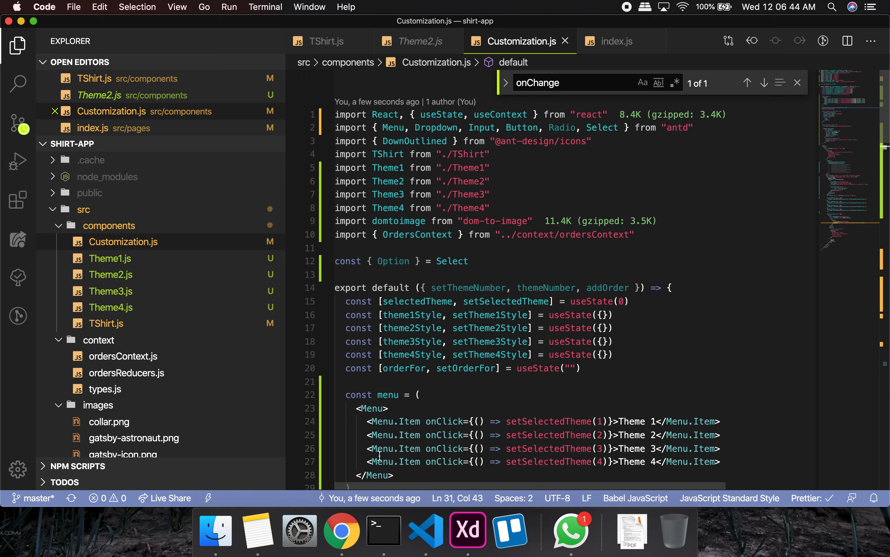
left_click(341, 531)
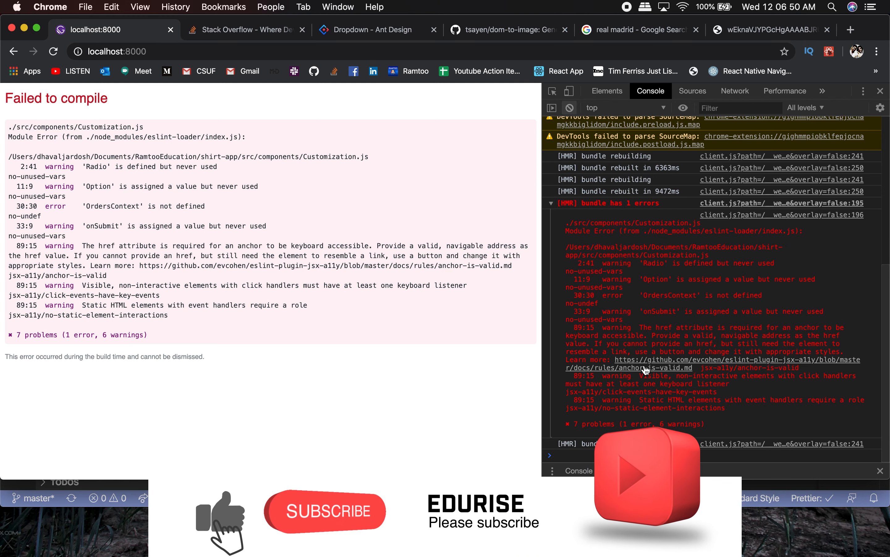
mouse_move(183, 393)
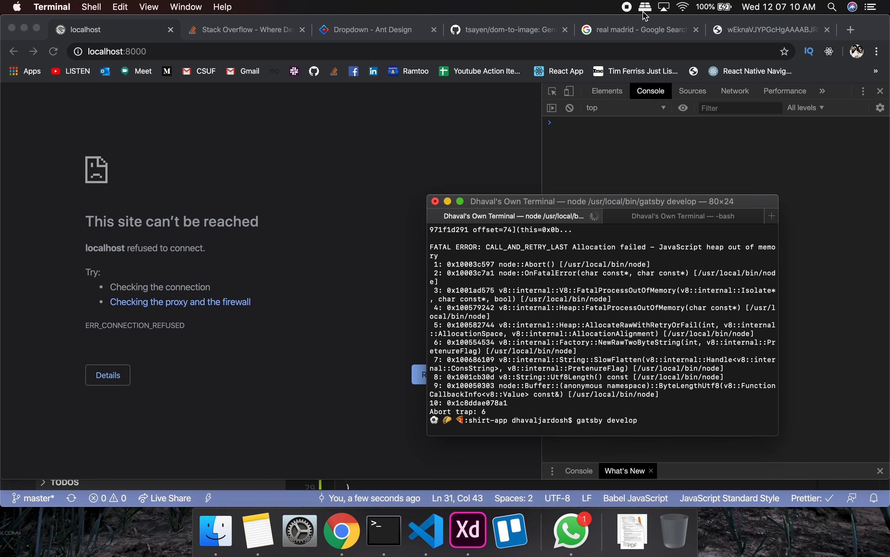
mouse_move(286, 185)
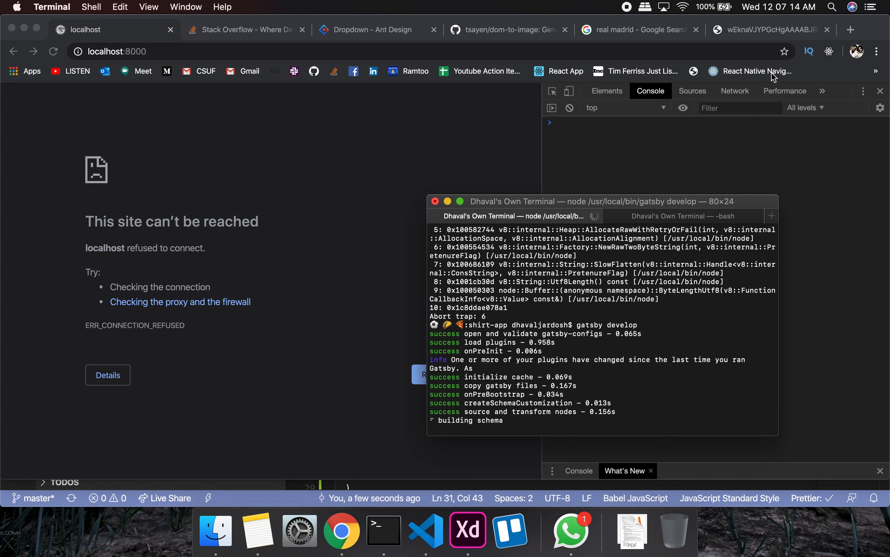
Step: Restart gatsby develop after the heap error and stop the stalled localhost:8000 load while the bundle builds
scroll("down", 3)
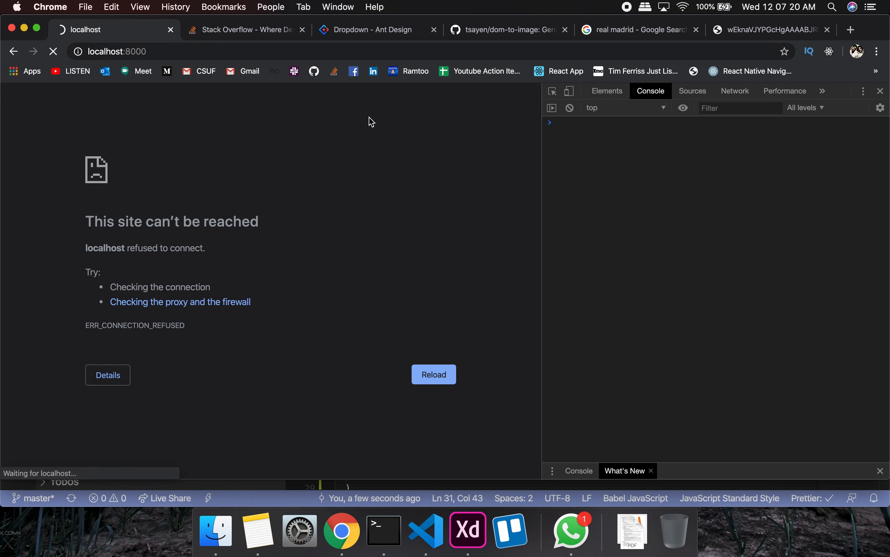
mouse_move(451, 275)
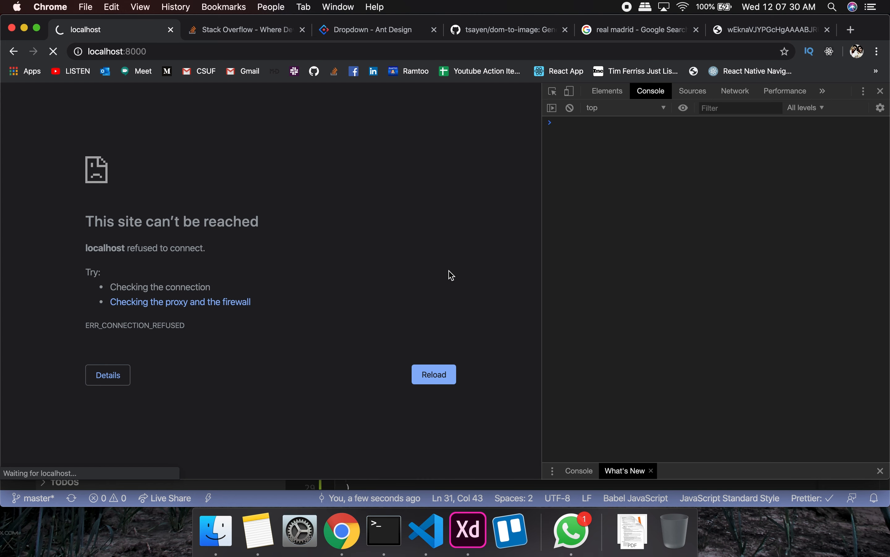
mouse_move(458, 276)
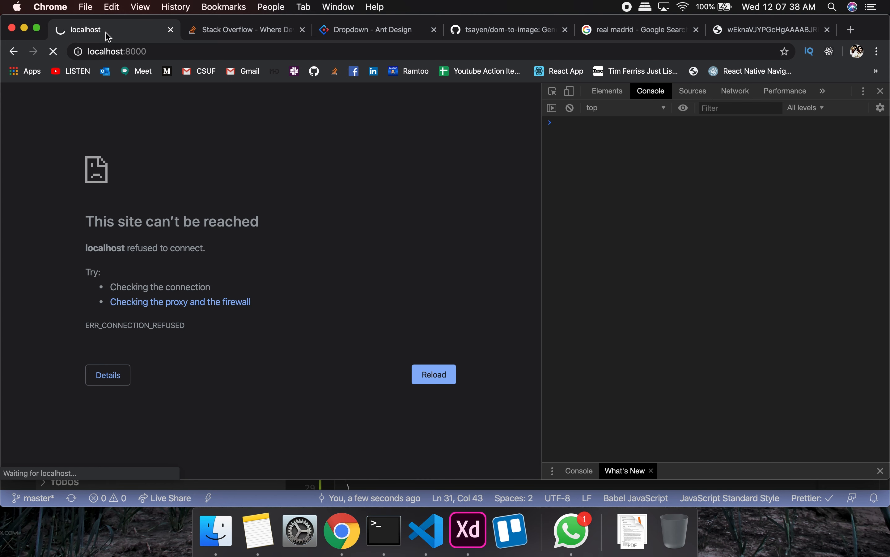
mouse_move(507, 30)
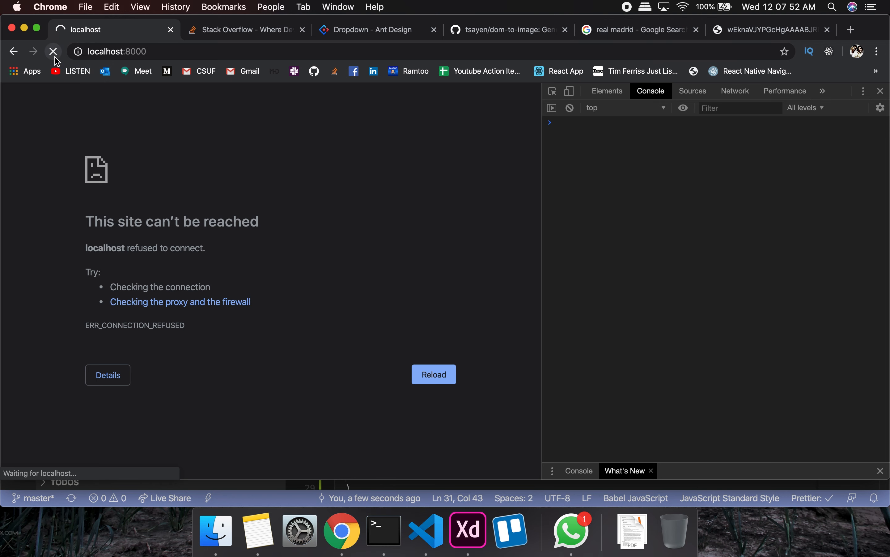
left_click(383, 530)
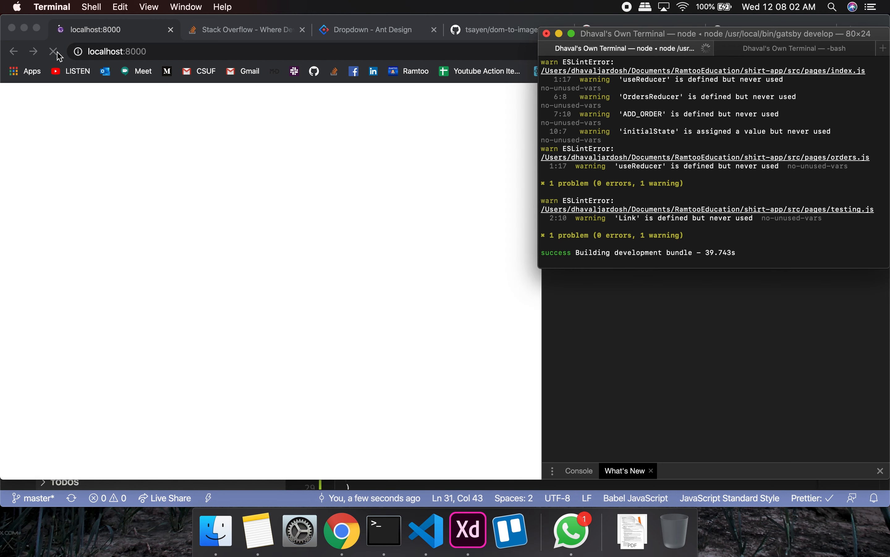
Step: Reload localhost:8000 and try the Select Theme dropdown, which blanks the page with a backColor error
left_click(52, 52)
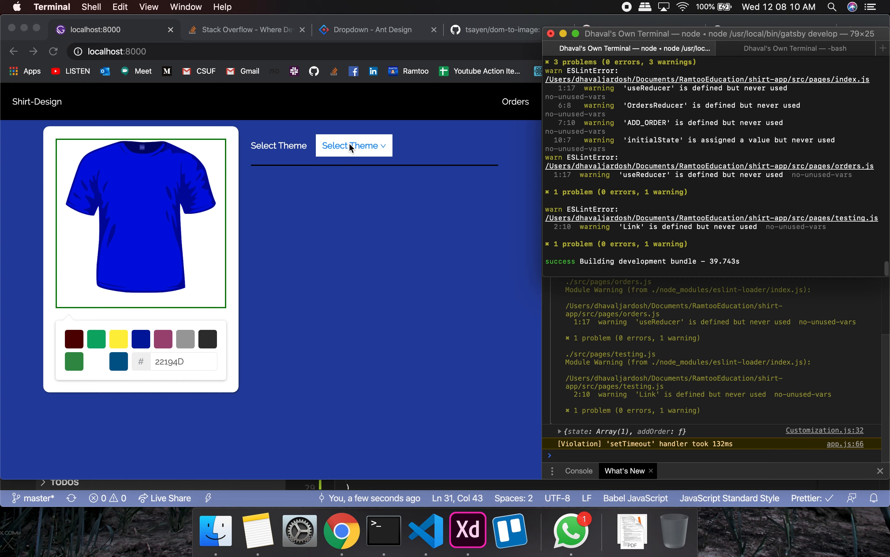
left_click(352, 146)
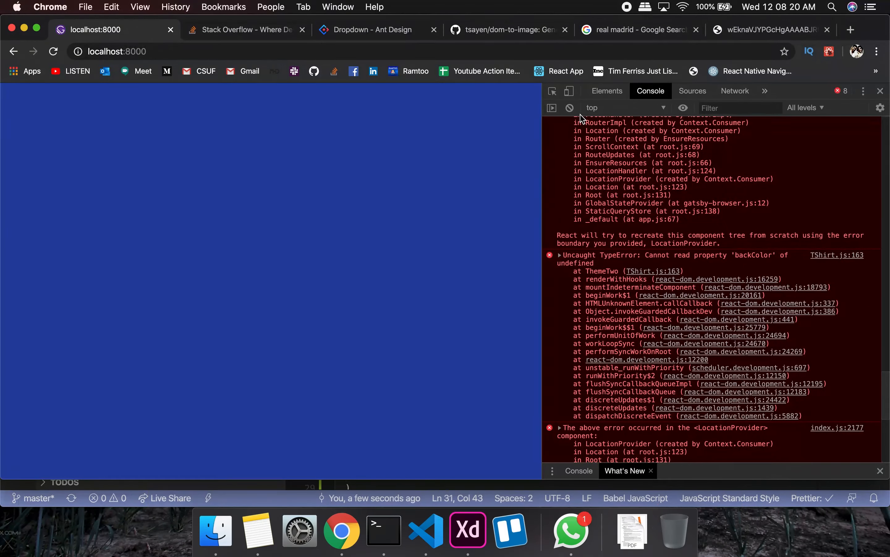
mouse_move(425, 529)
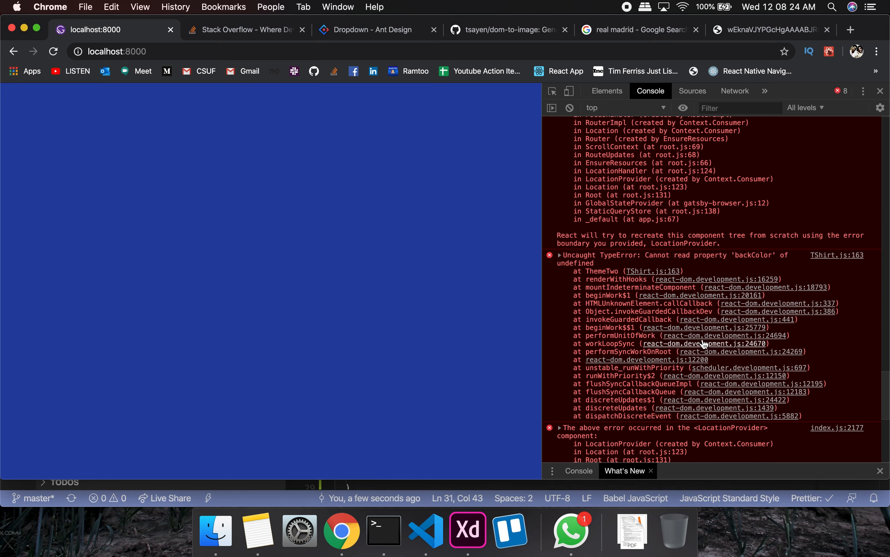
Step: Restore the setTheme1Style…setTheme4Style props on the TShirt element in Customization.js
left_click(425, 531)
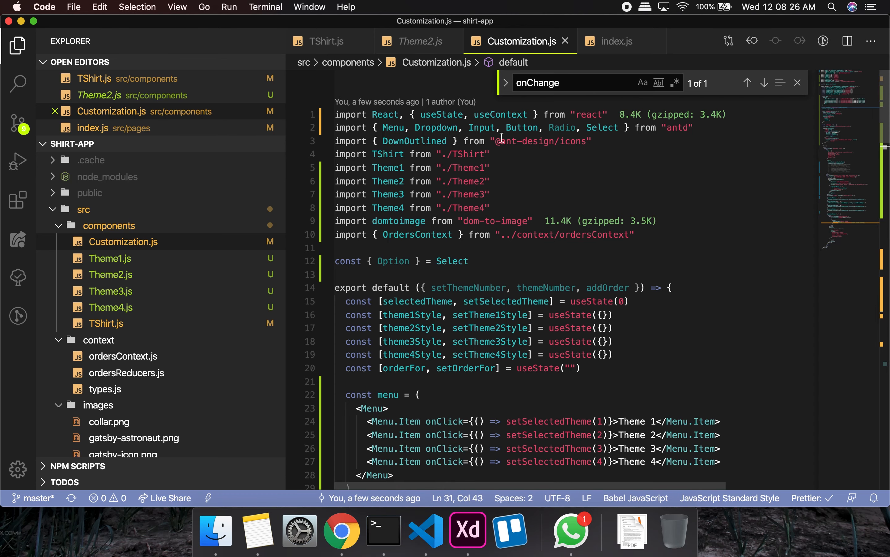
scroll("down", 3)
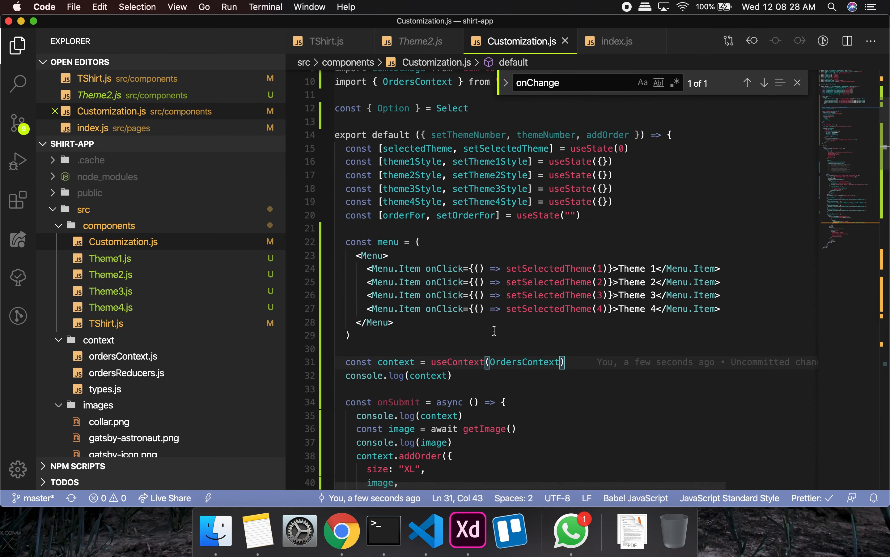
scroll("down", 3)
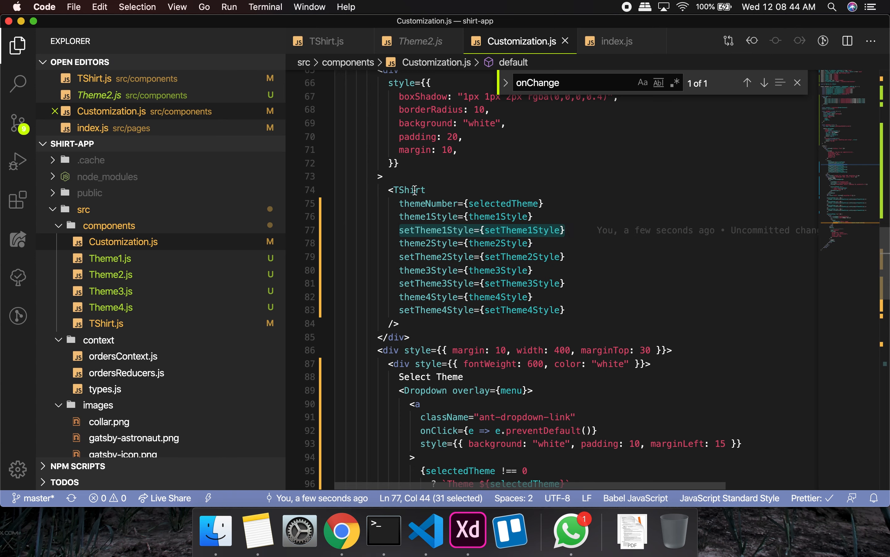
mouse_move(341, 530)
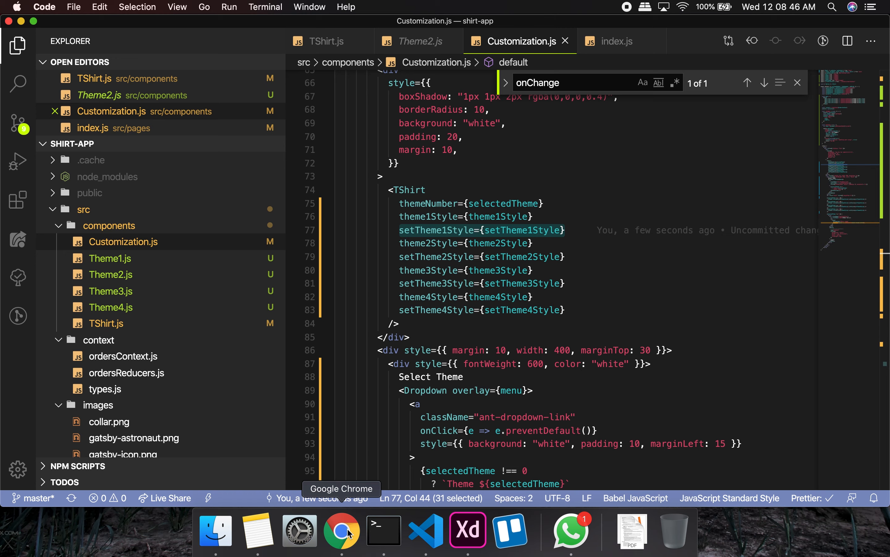
Step: View the React error overlay for TShirt.js line 163 in Chrome and start a reload
left_click(342, 531)
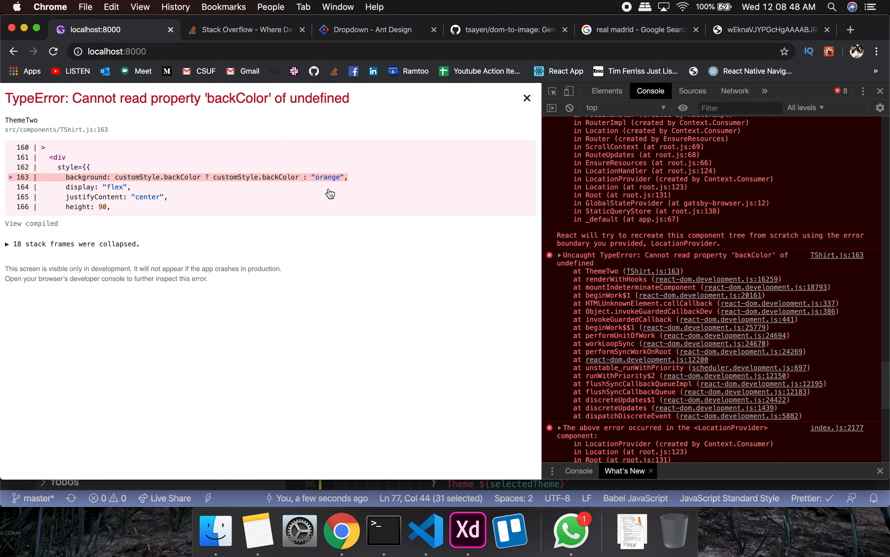
mouse_move(307, 172)
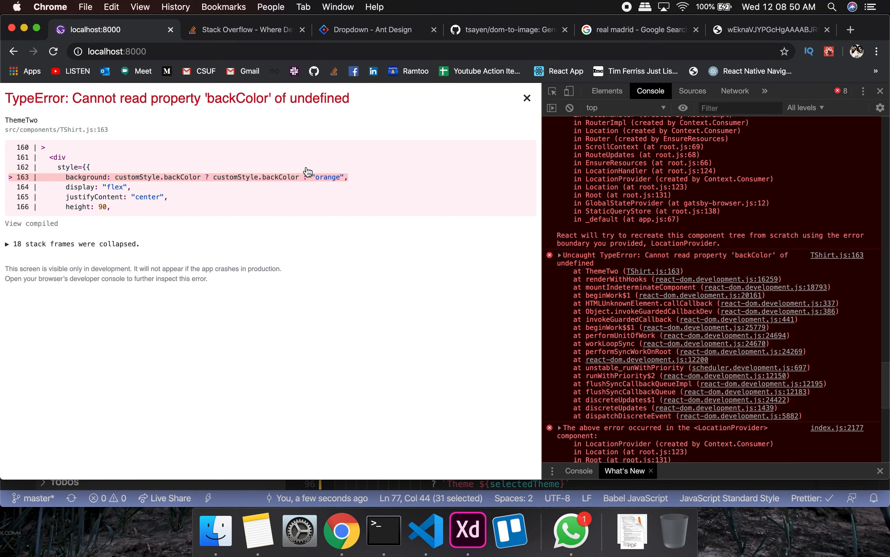
mouse_move(442, 156)
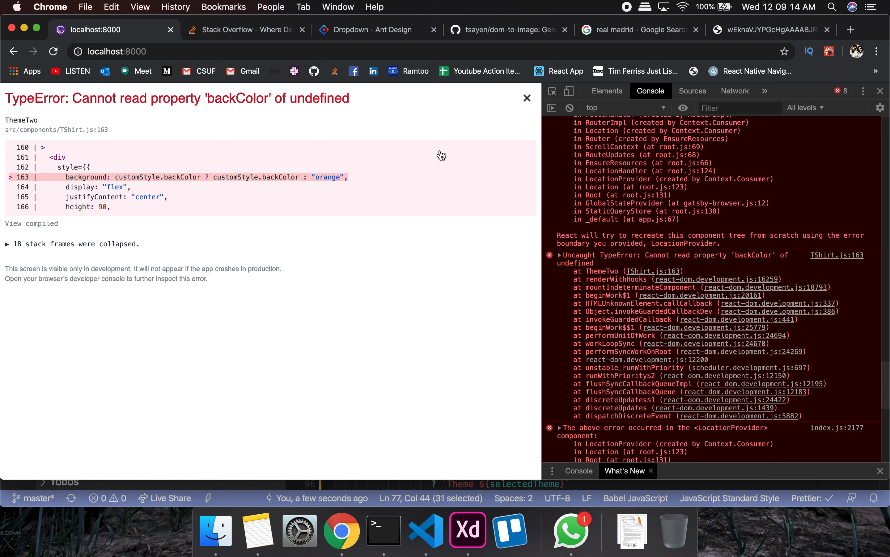
mouse_move(407, 268)
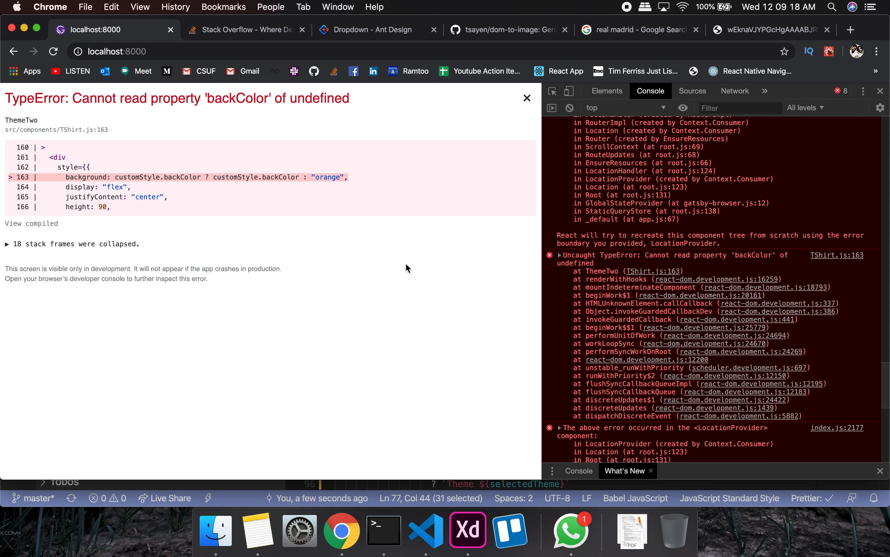
left_click(53, 51)
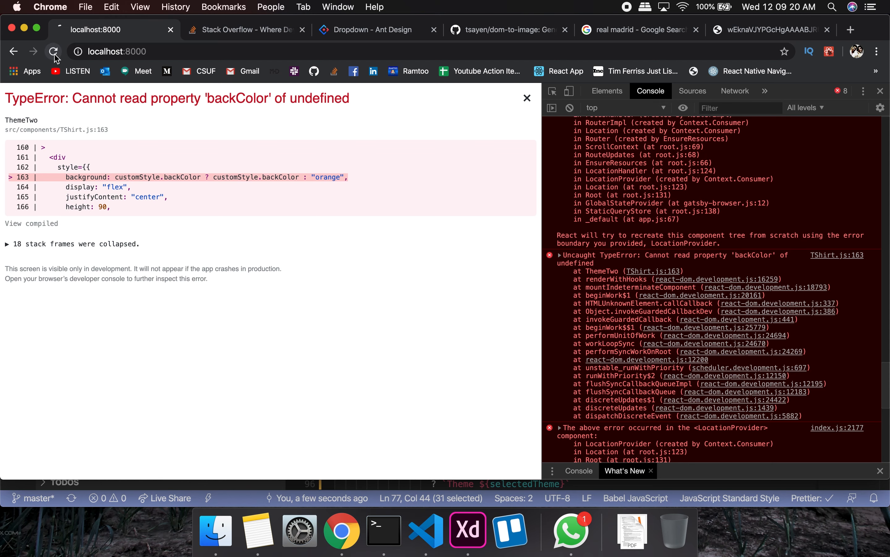
Step: Reload the app, apply Theme 3 and switch the shirt to purple then green
left_click(54, 51)
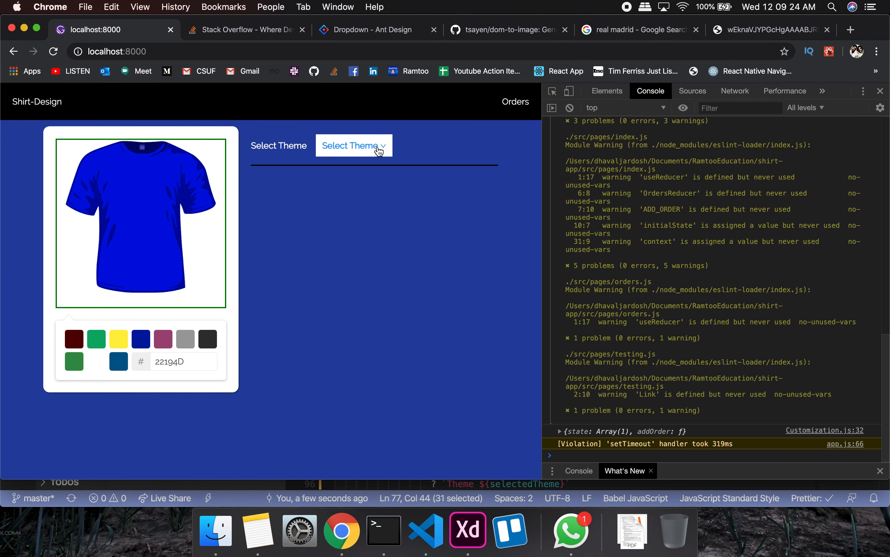
left_click(354, 145)
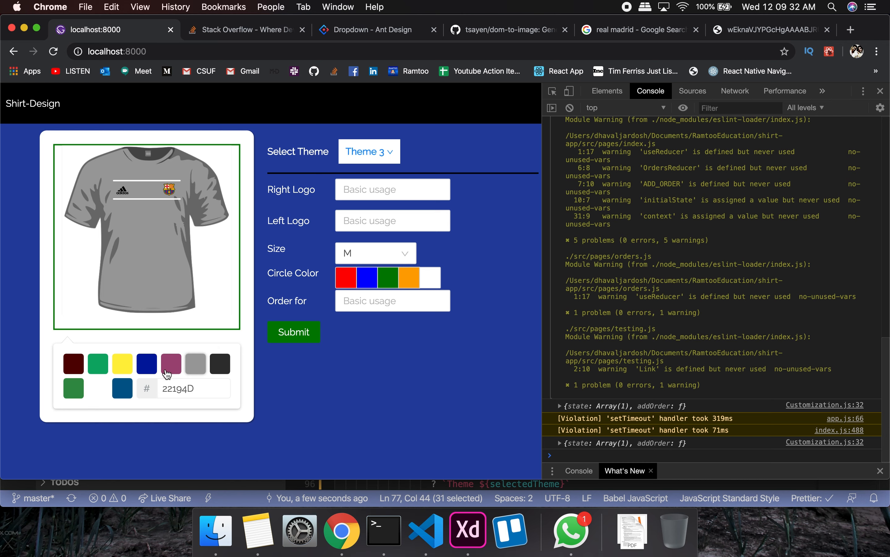
left_click(170, 364)
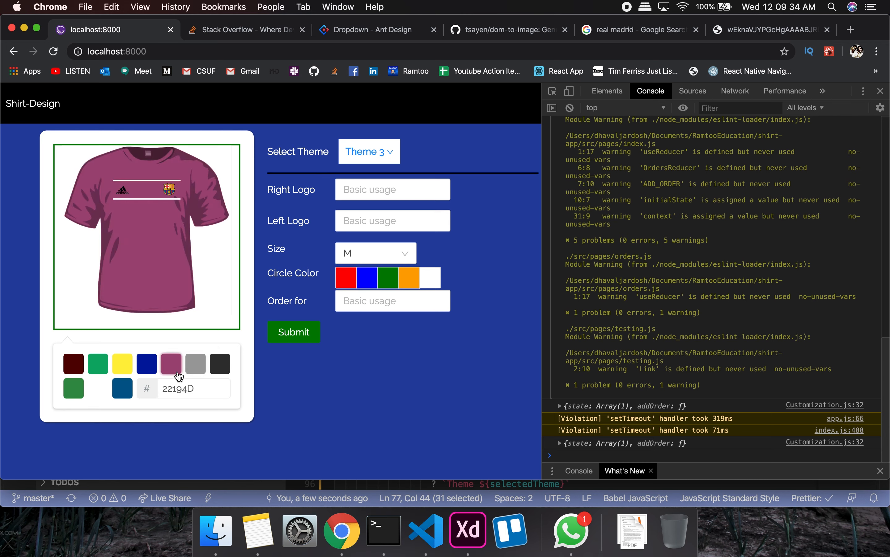
left_click(97, 363)
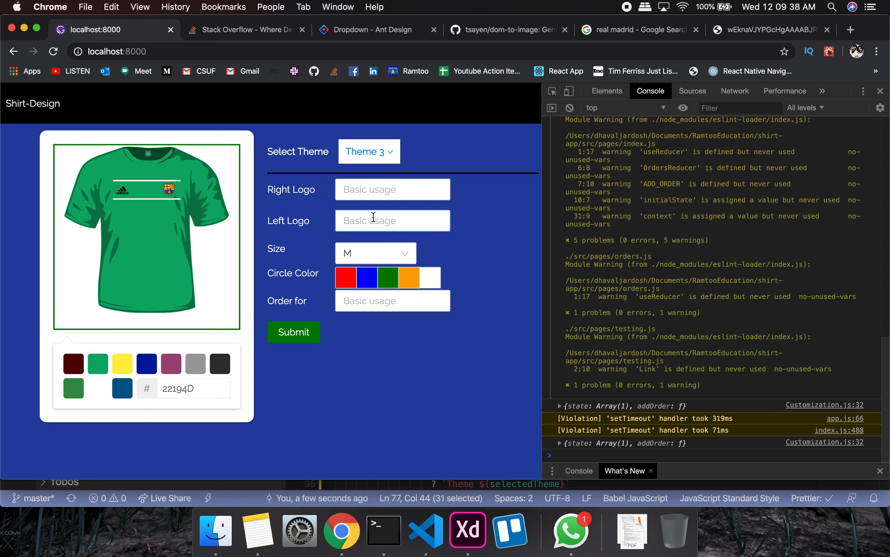
Step: Switch to Theme 2 then Theme 1, make the shirt black and type EduRise in Bottom Text
left_click(369, 151)
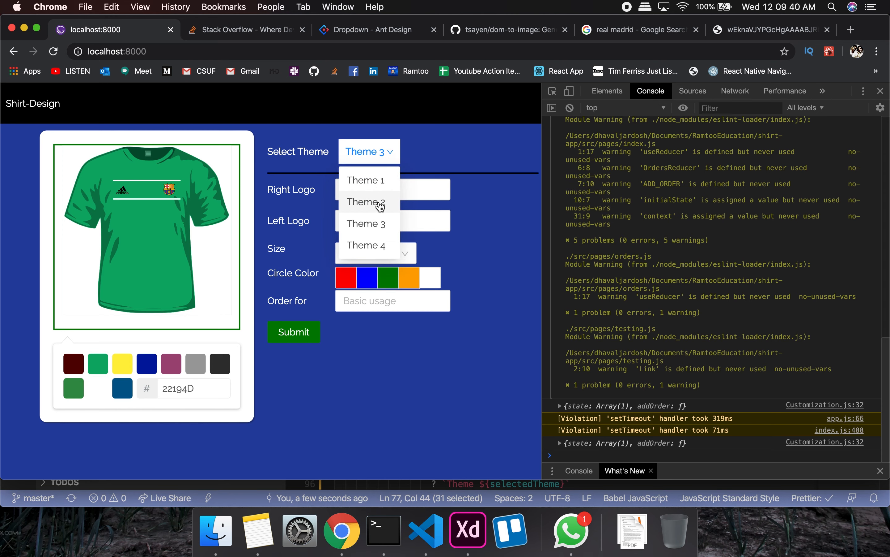
left_click(366, 202)
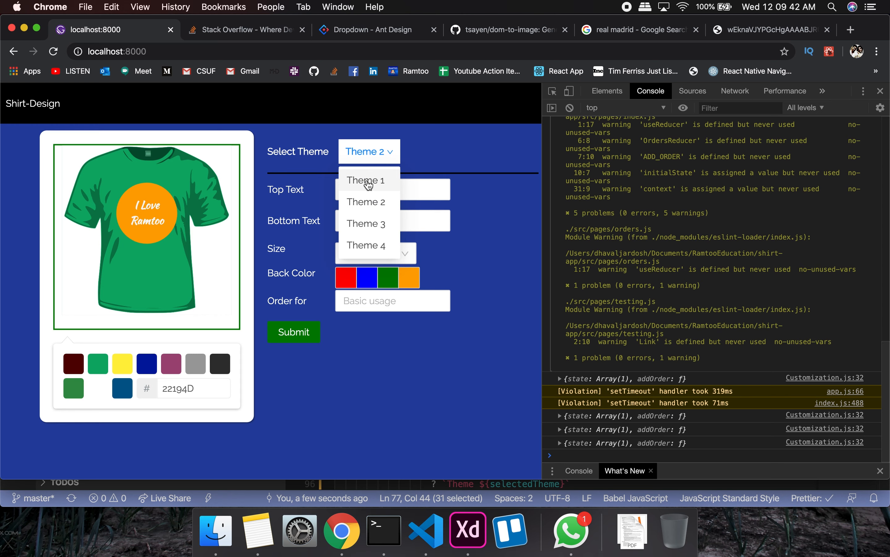
left_click(366, 180)
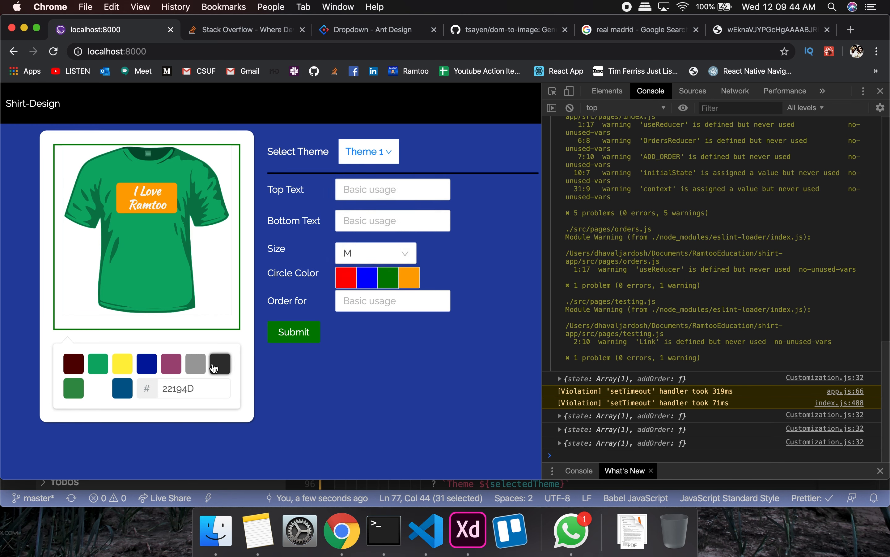
left_click(219, 363)
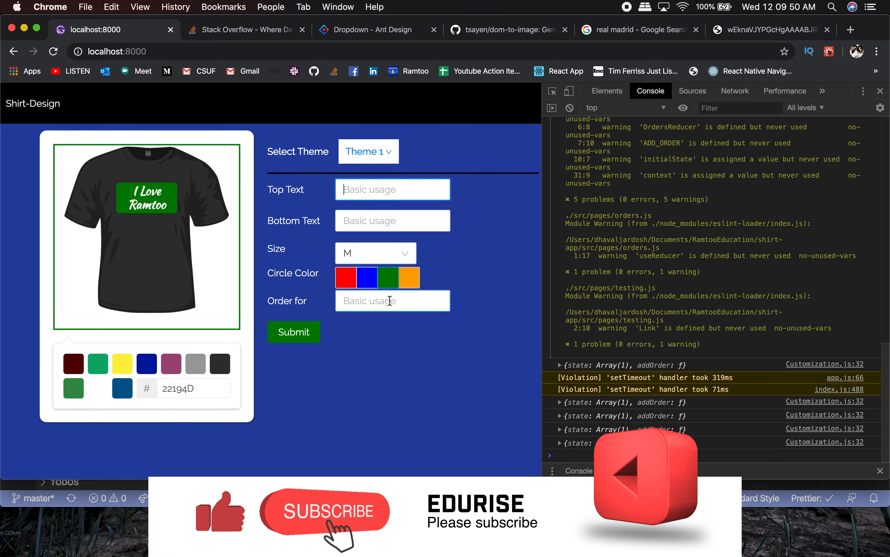
type("EduRise")
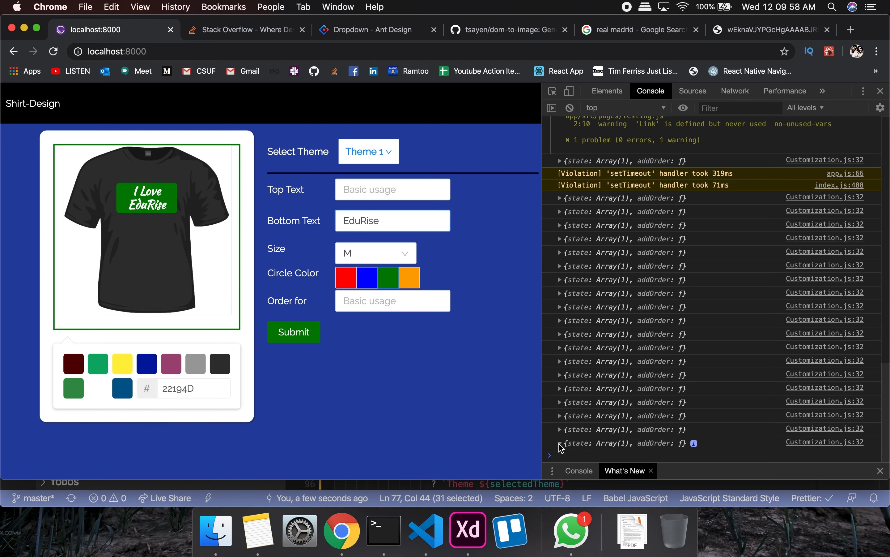
Step: Start an if(orderFor) guard at the top of the onSubmit body in Customization.js
left_click(424, 531)
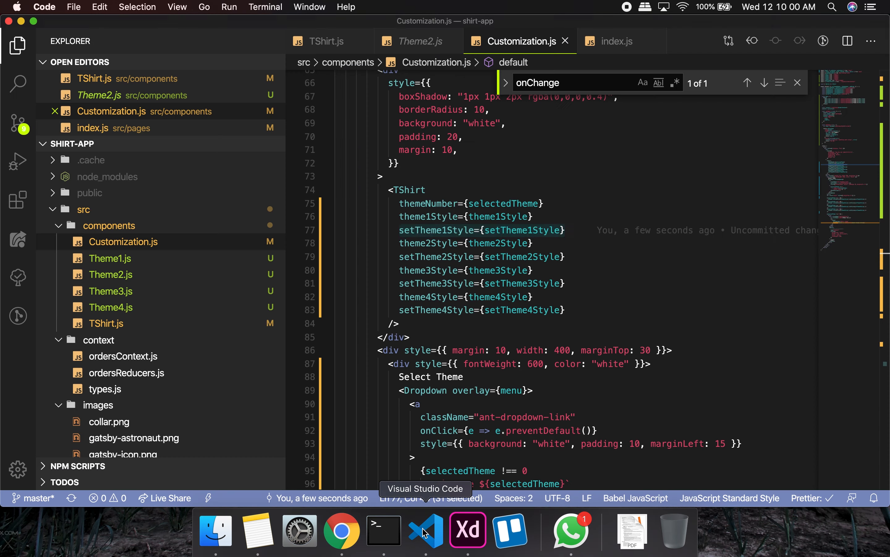
scroll("up", 3)
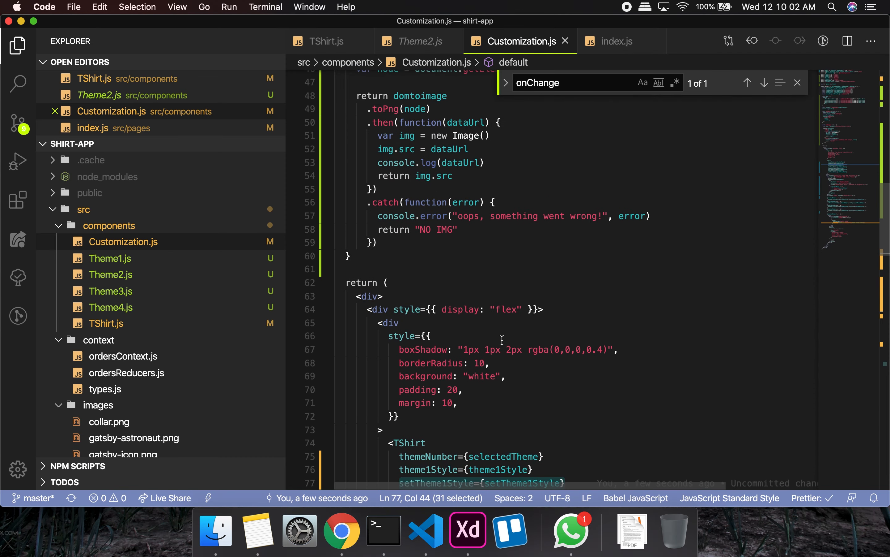
scroll("up", 3)
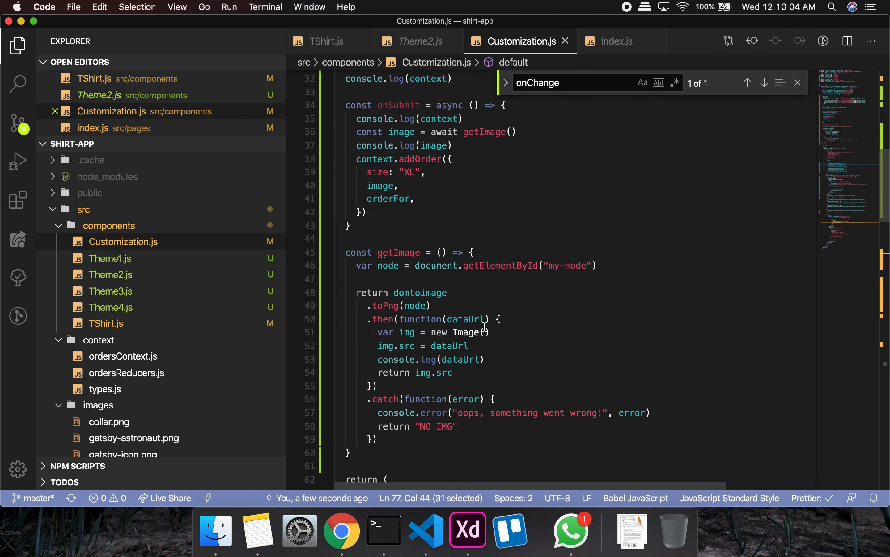
scroll("up", 3)
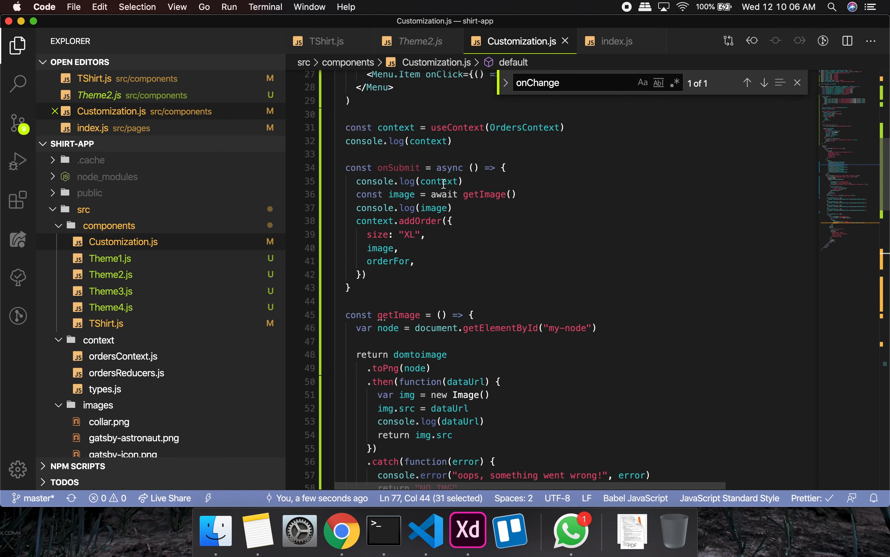
scroll("up", 3)
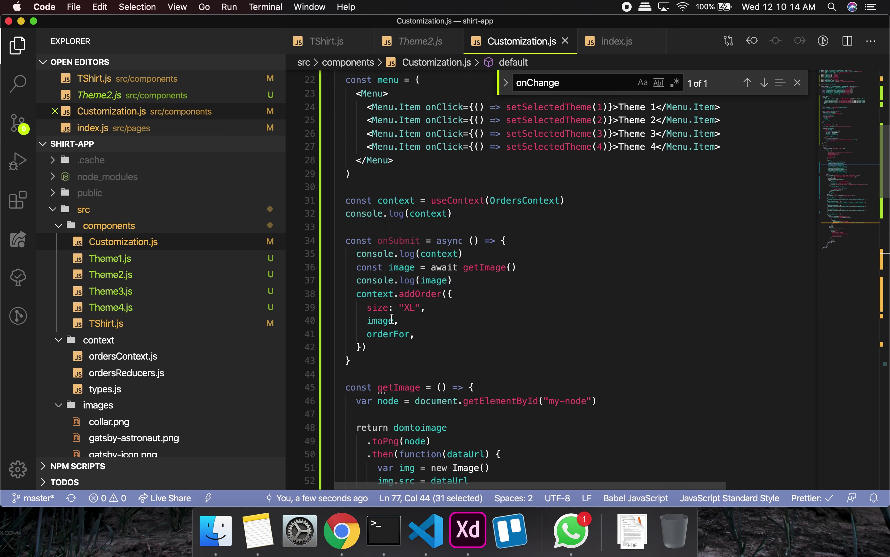
left_click(397, 307)
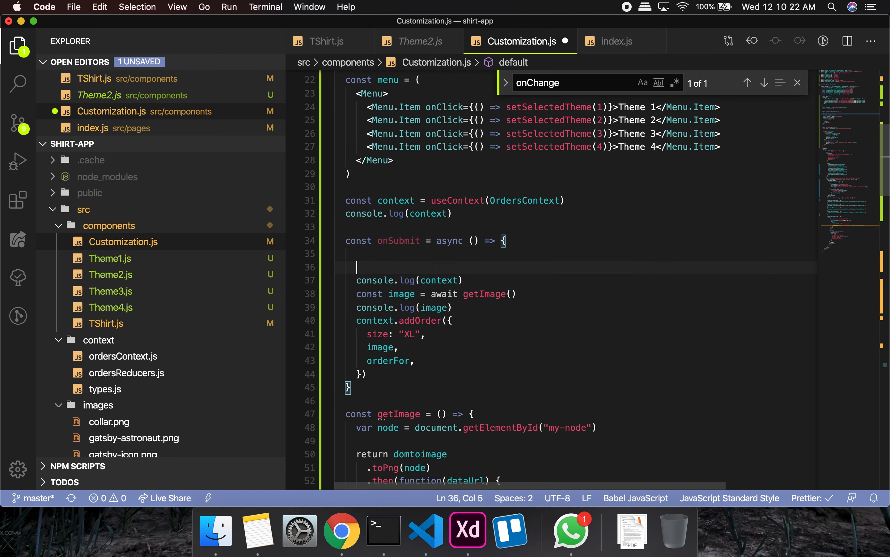
type("if(order)")
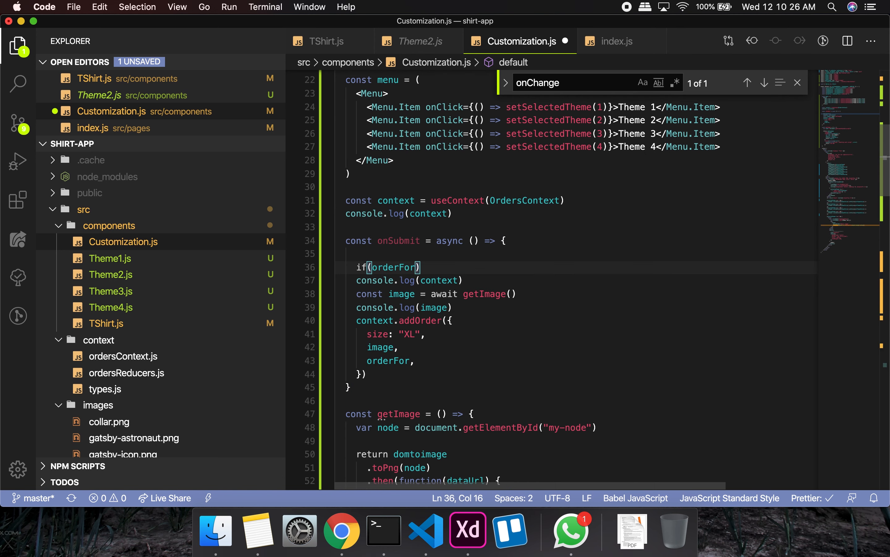
Step: Negate the condition to !orderFor and return the message "Order for is required"
left_click(370, 267)
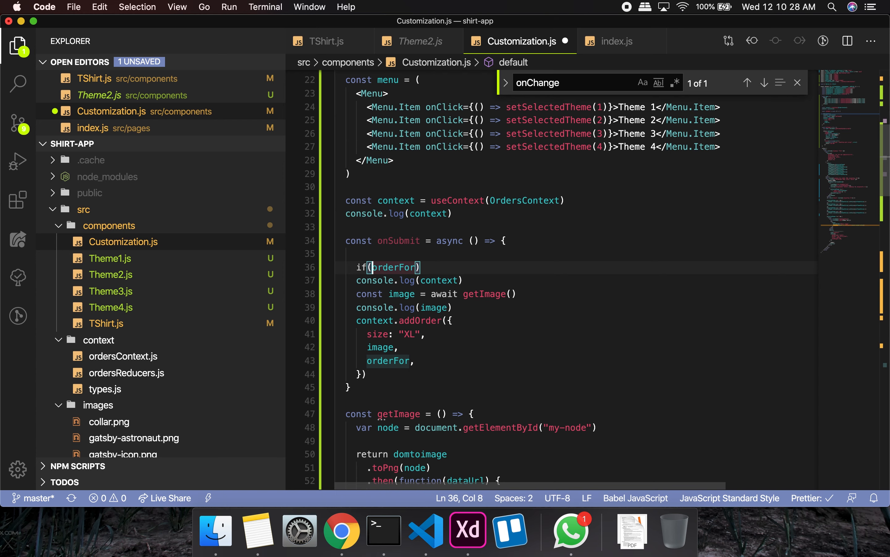
type("!")
type("return")
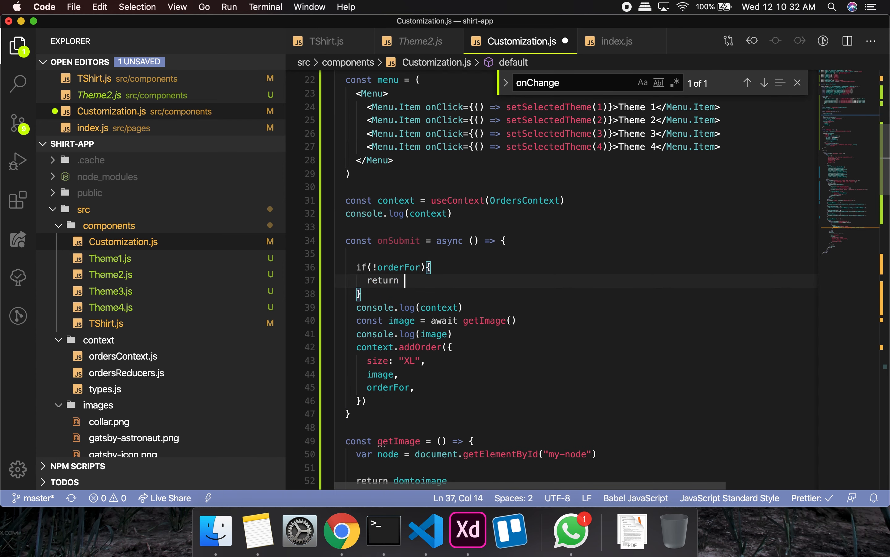
type("\"\"")
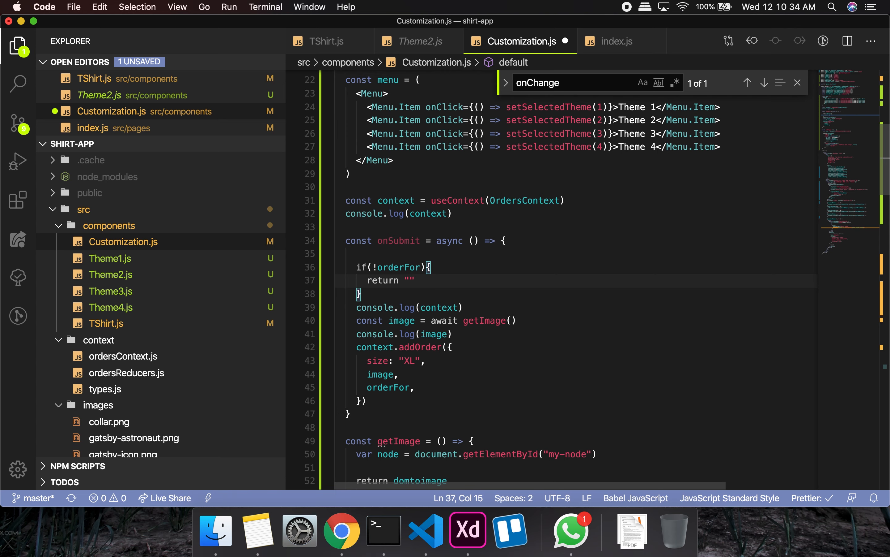
type("E")
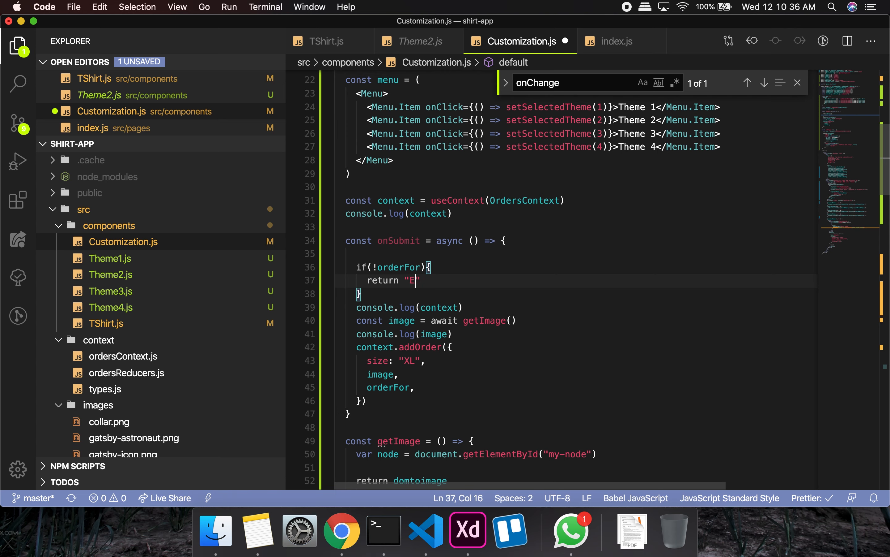
type("rder for is req")
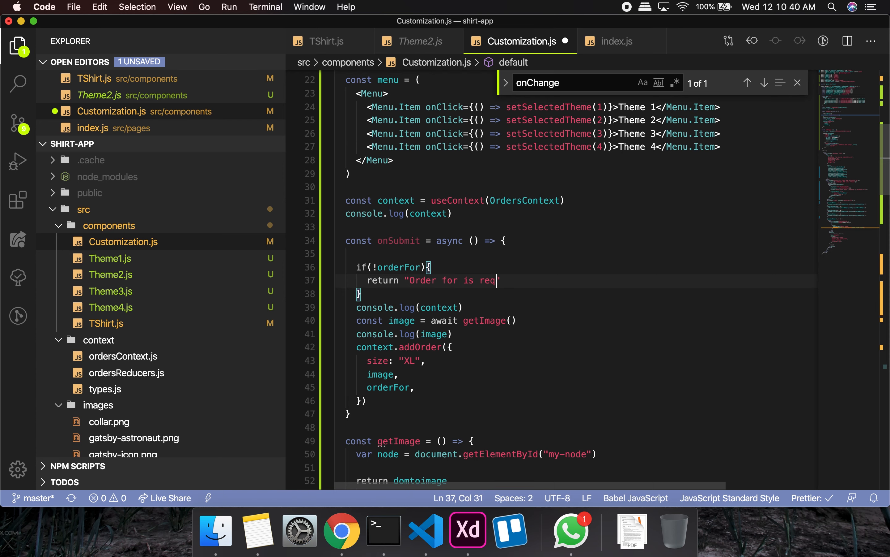
type("uired\"")
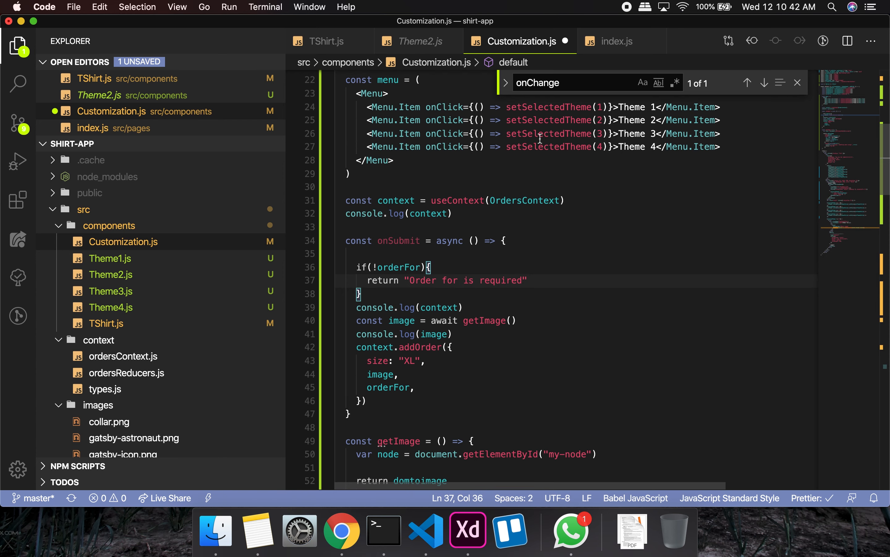
Step: Declare const [error, setError] = useState('') in the Customization component
scroll("up", 3)
type("const")
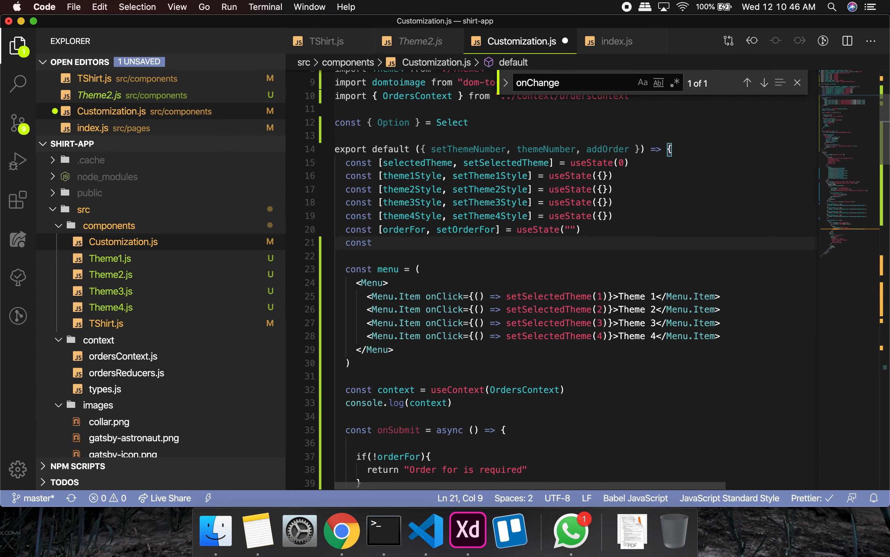
type("[error,")
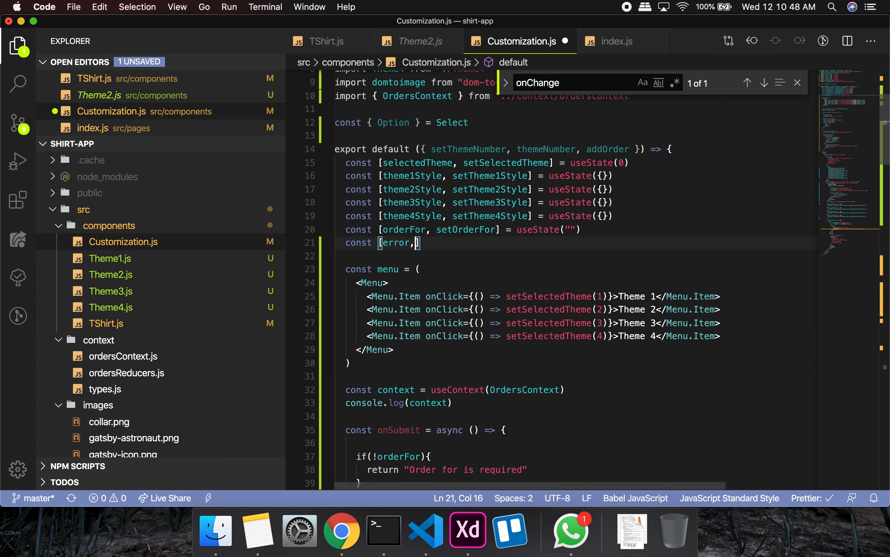
type("setError] =")
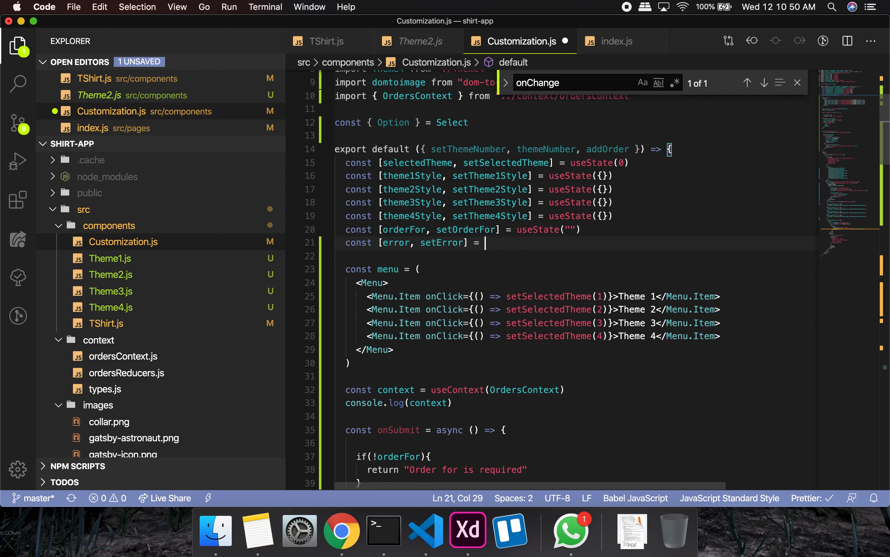
type("useState('")
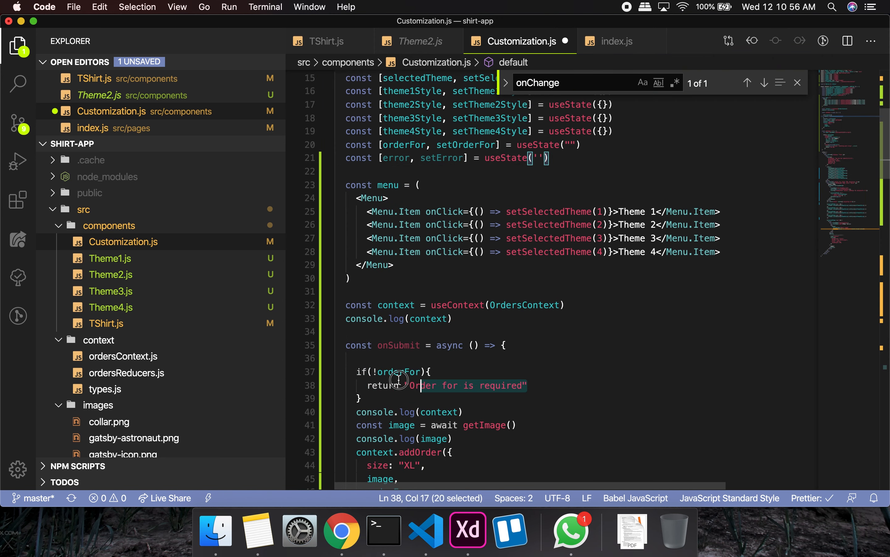
Step: Call setError('Order for is required') before returning when orderFor is empty
type("setError('")
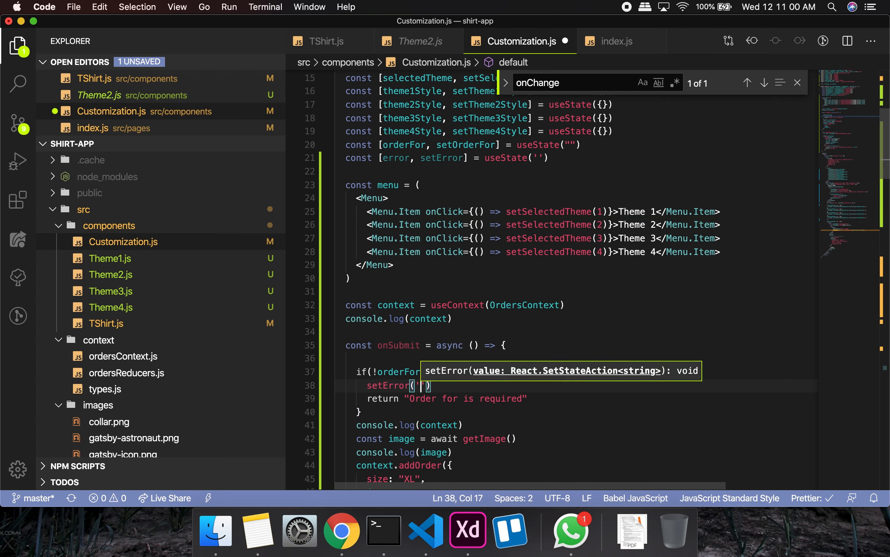
type("Order for is required")
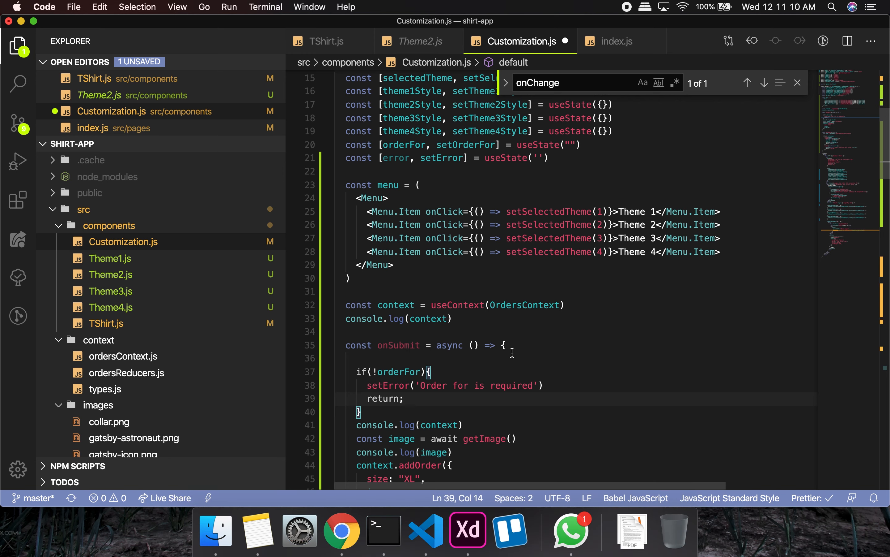
key("enter")
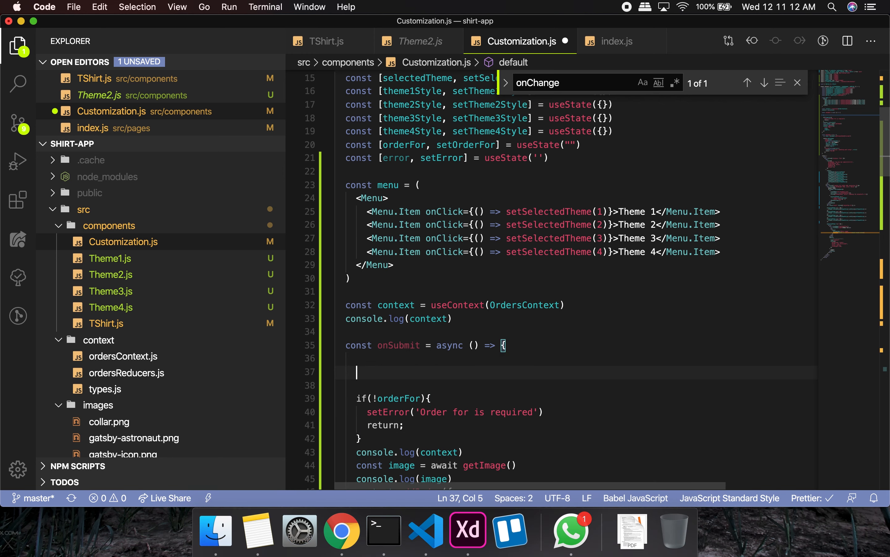
type("setError('")
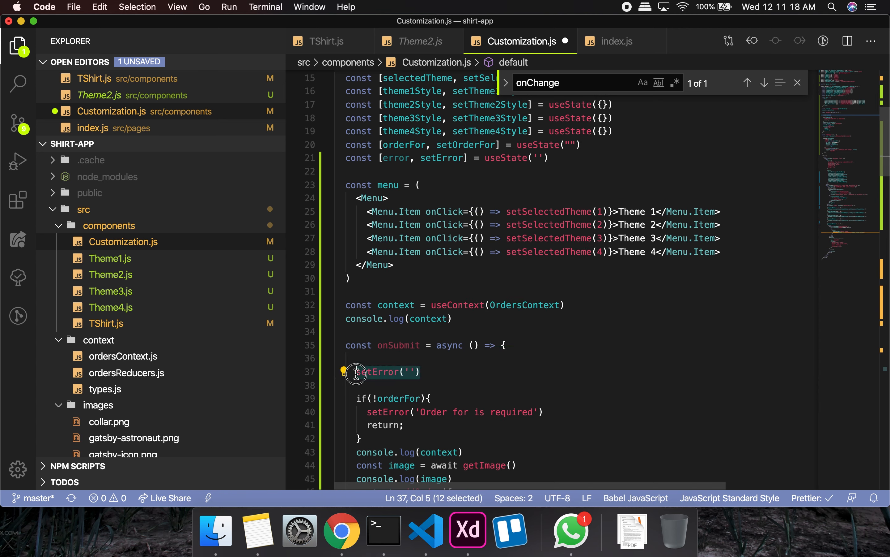
Step: Clear the error with setError('') after addOrder in onSubmit
scroll("down", 3)
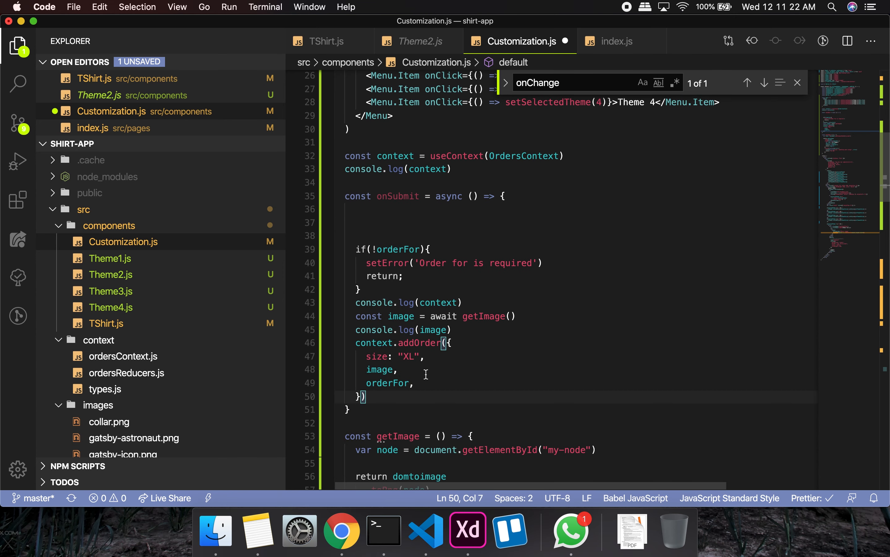
type("setError('')")
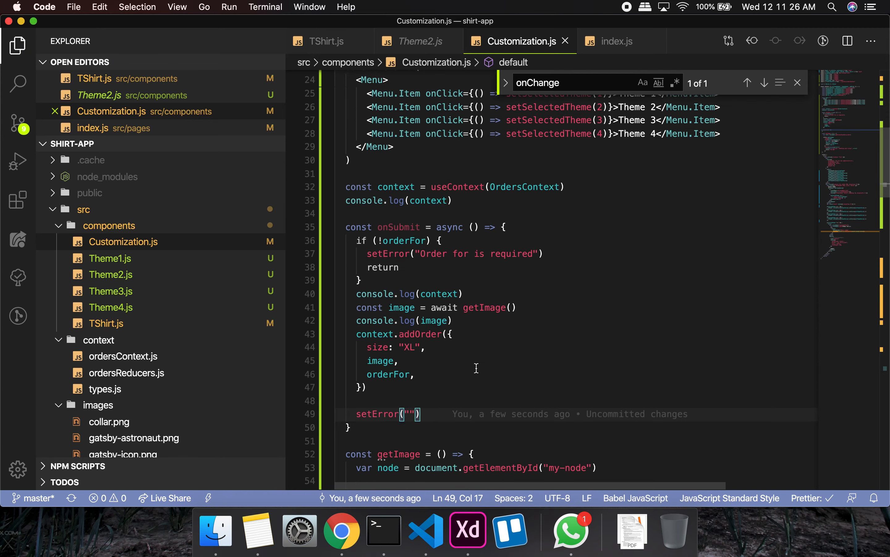
scroll("down", 3)
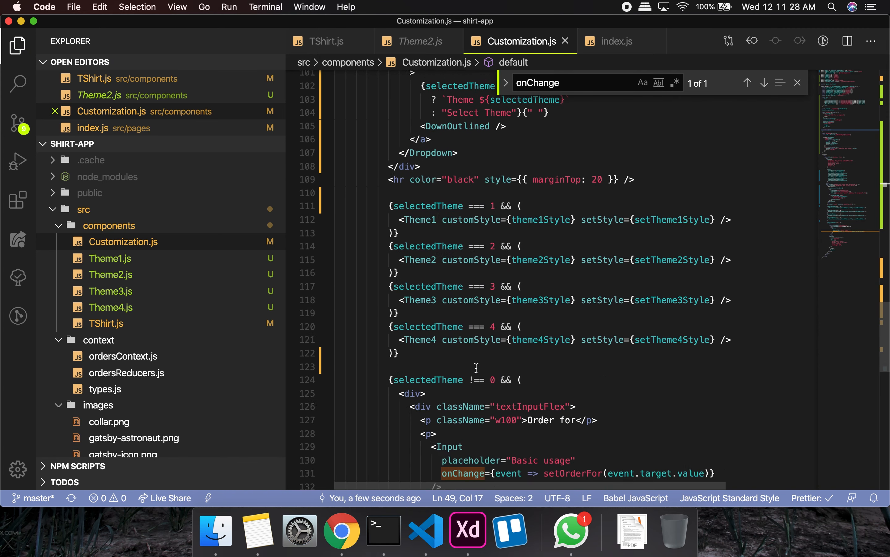
scroll("down", 3)
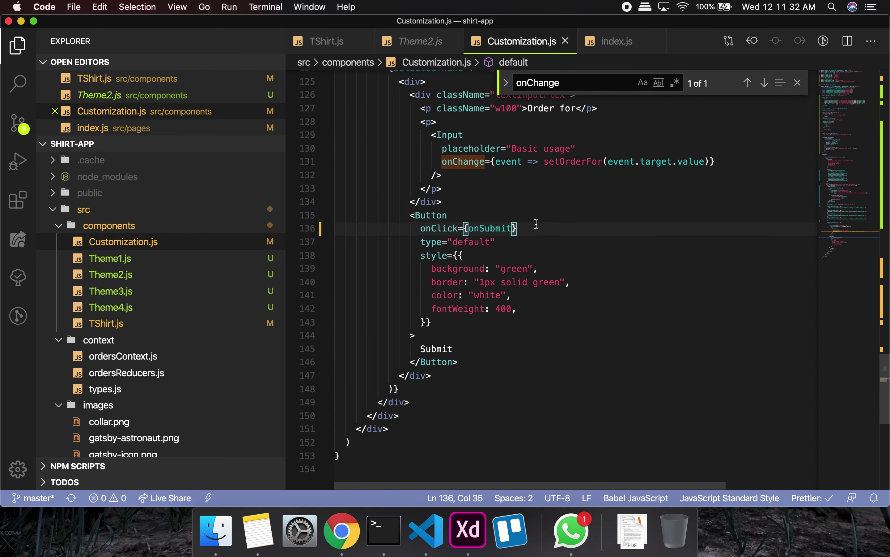
mouse_move(467, 529)
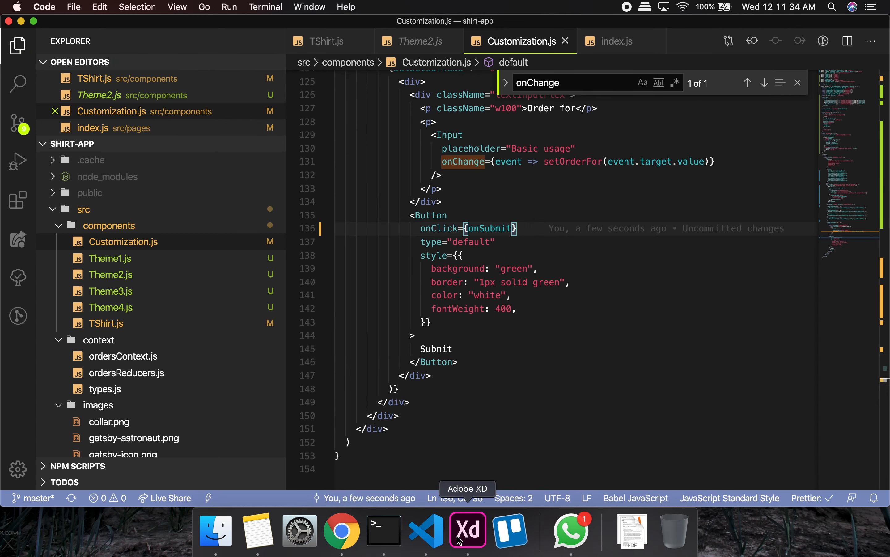
Step: In Chrome pick Theme 2 then Theme 1, size XS, recolour the shirt and submit with Order for empty
left_click(341, 531)
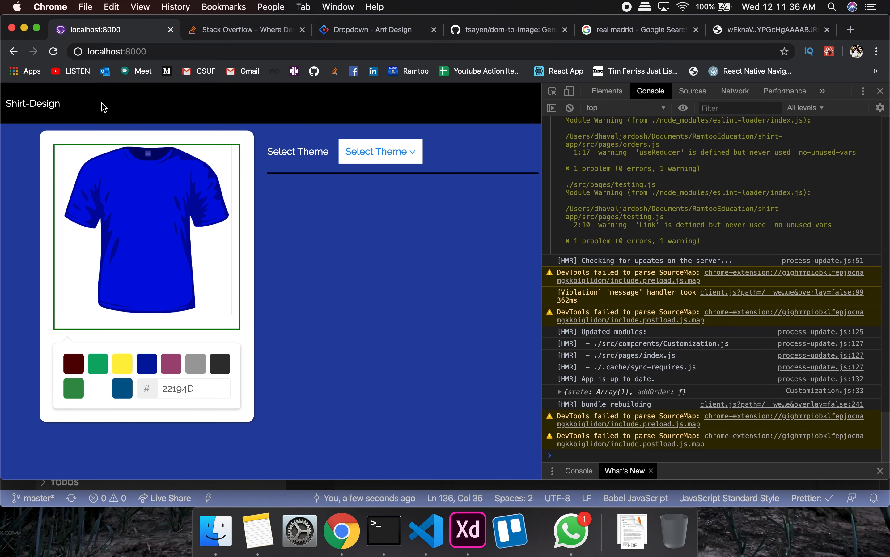
left_click(567, 107)
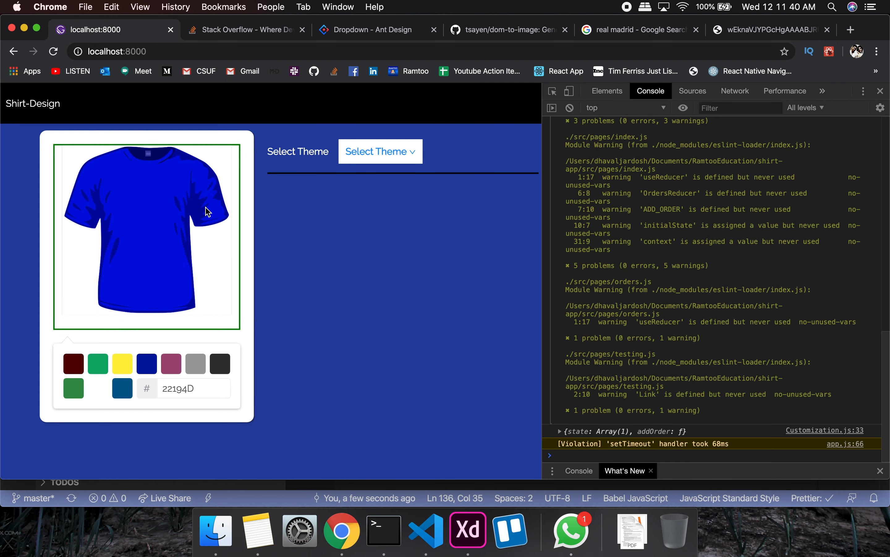
left_click(379, 151)
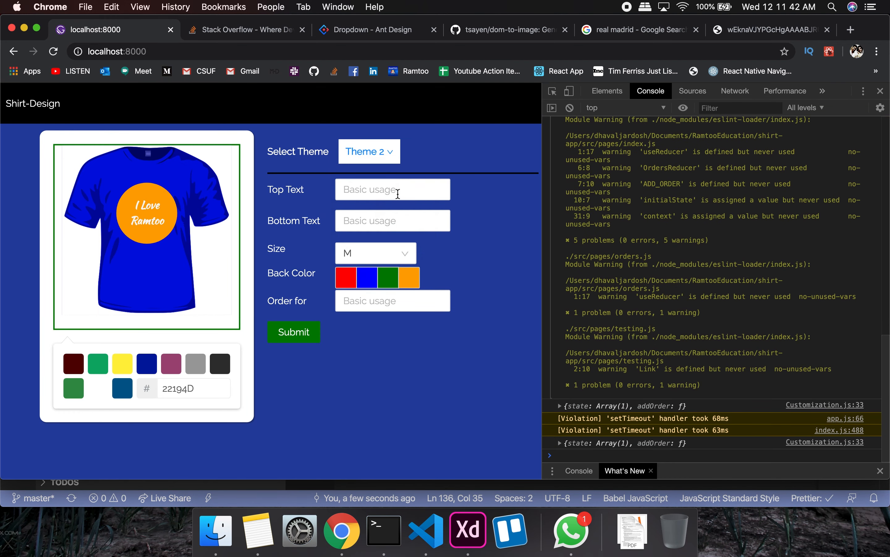
left_click(368, 152)
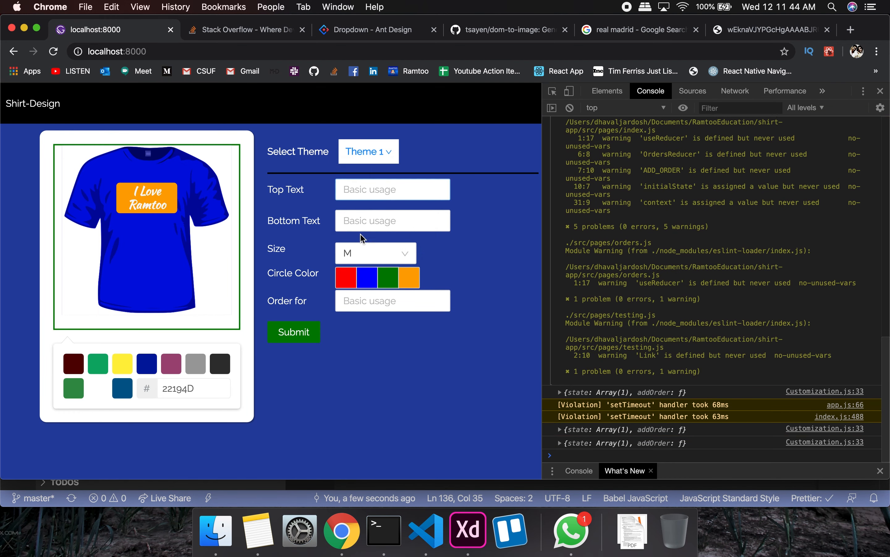
left_click(375, 253)
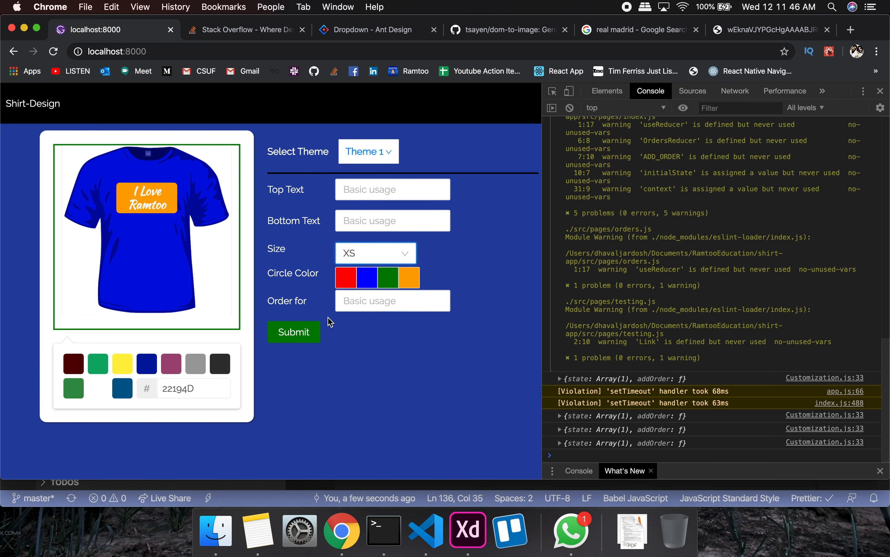
left_click(219, 363)
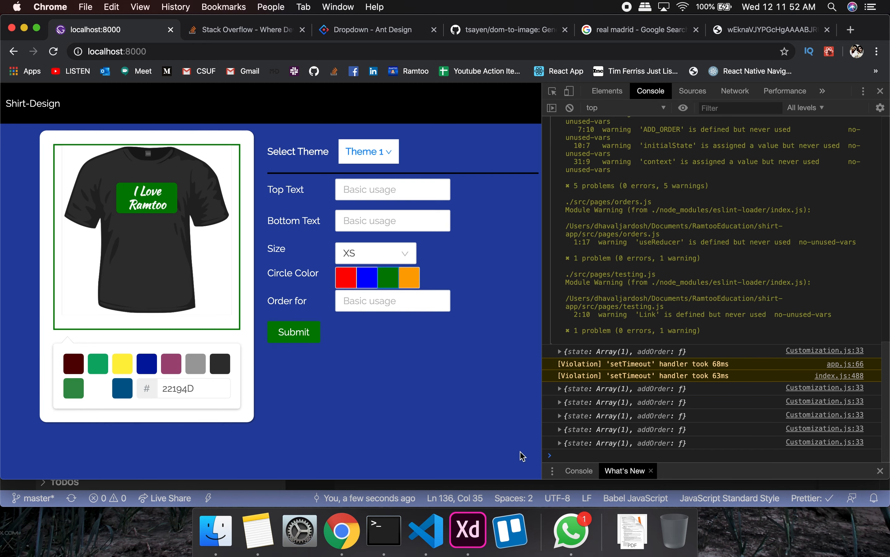
left_click(426, 531)
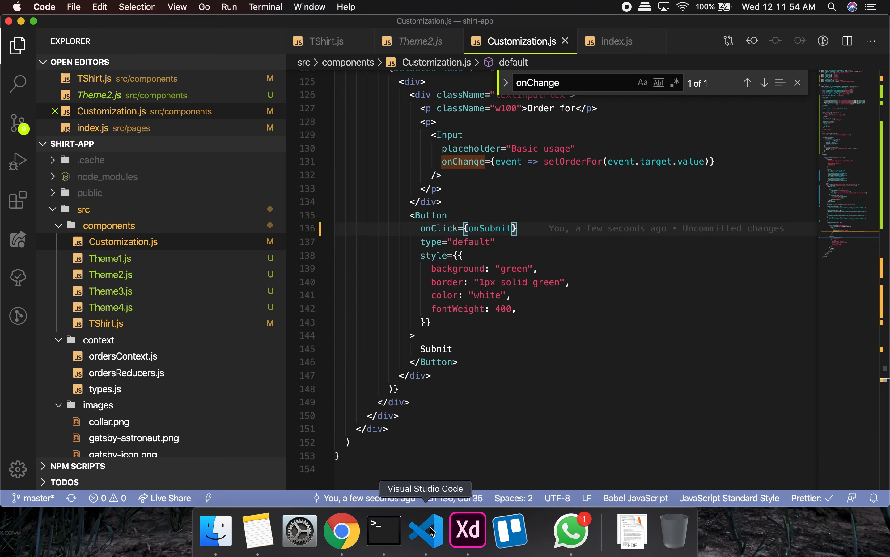
mouse_move(342, 530)
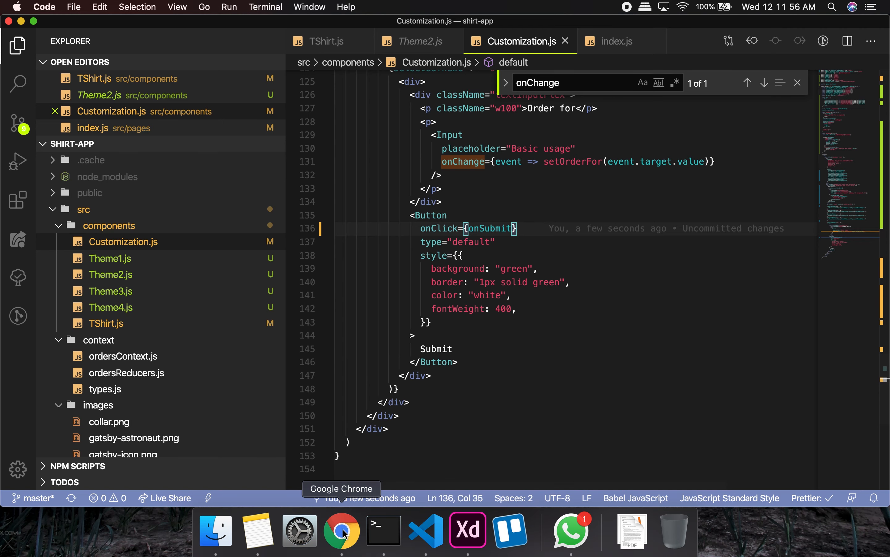
left_click(341, 531)
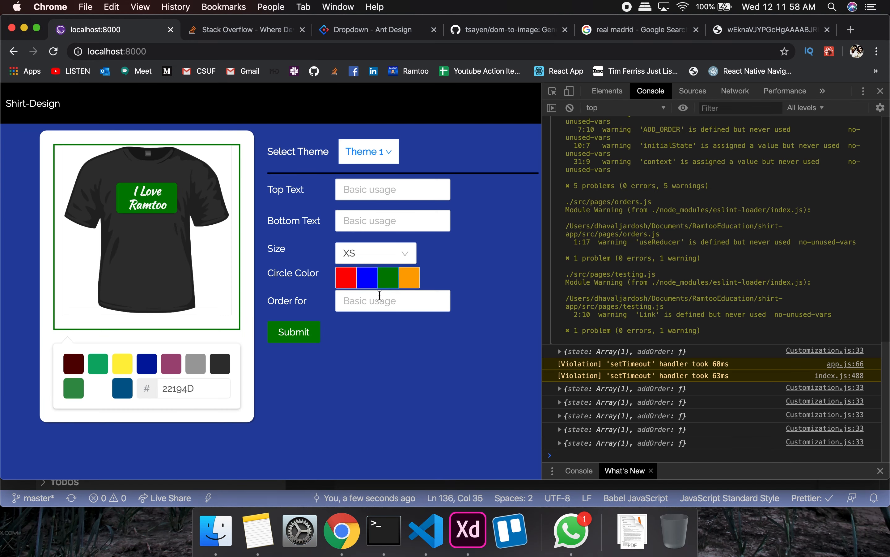
Step: Enter the name 'Dha' in the Order for field
type("Dha")
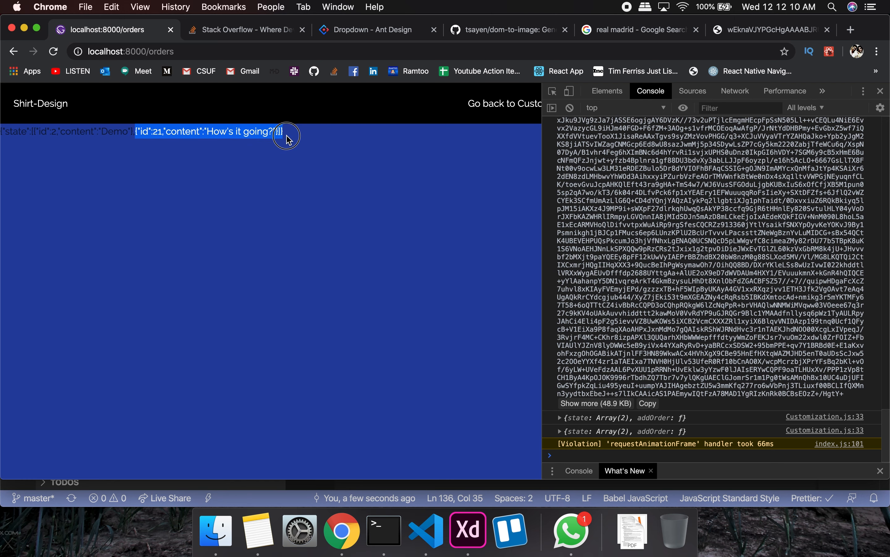
mouse_move(426, 530)
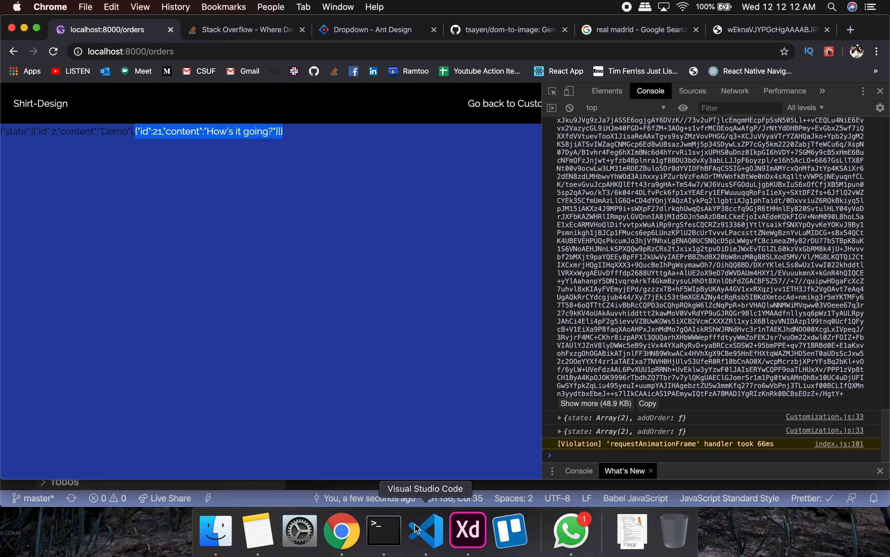
mouse_move(166, 124)
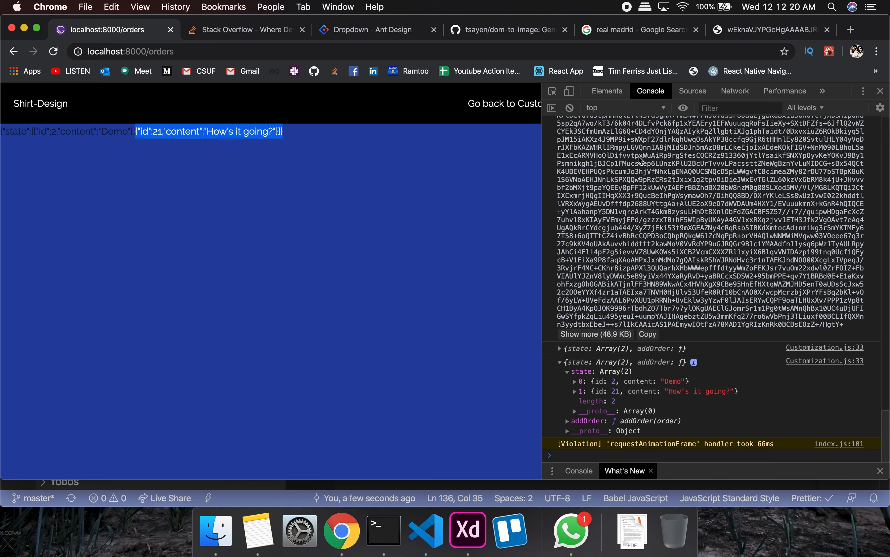
mouse_move(400, 202)
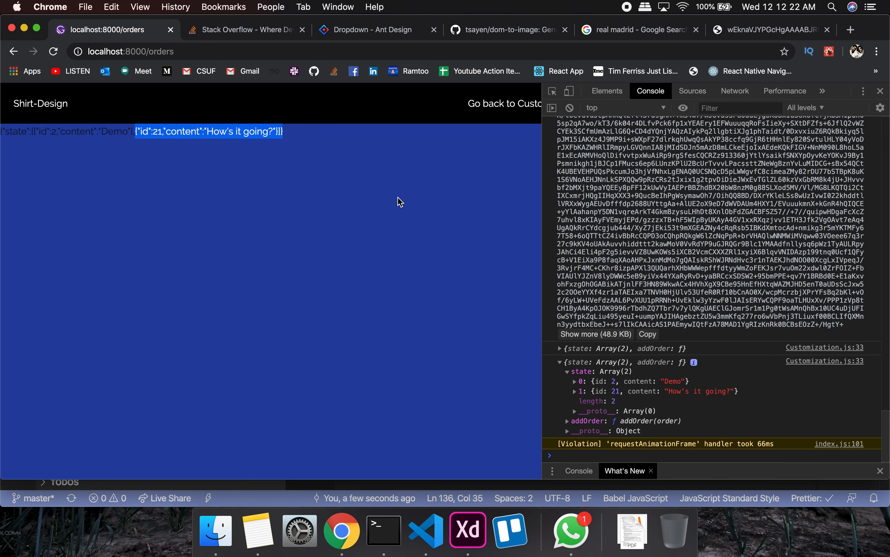